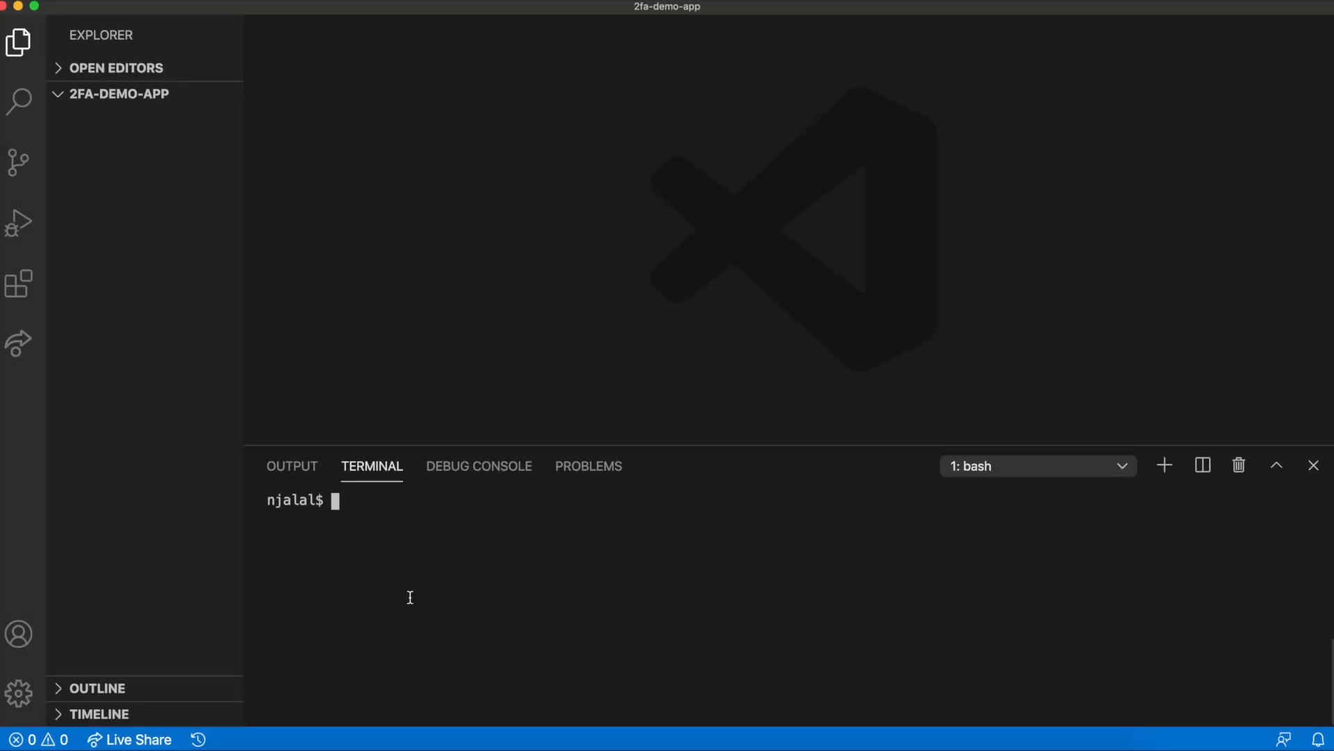
- Run npm init, install koa with --save, and create an empty server.js file
type("npm ini")
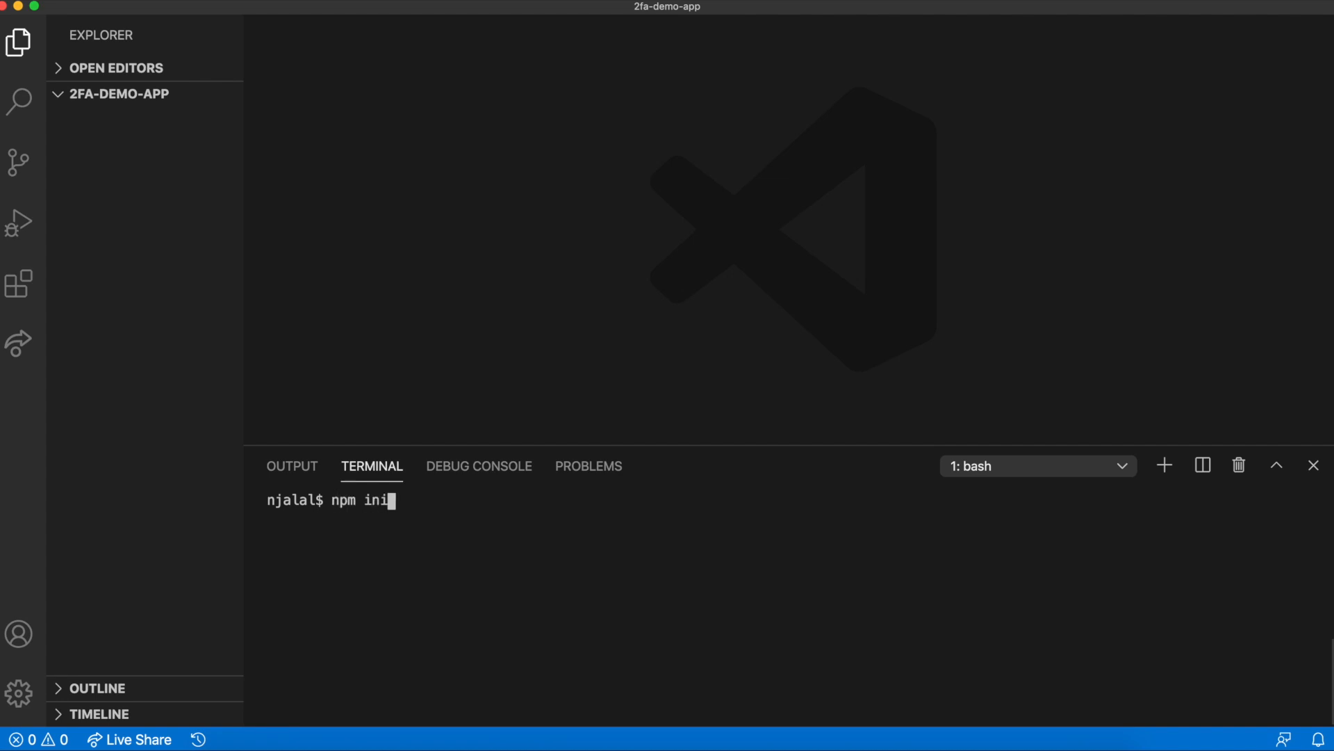
key("Return")
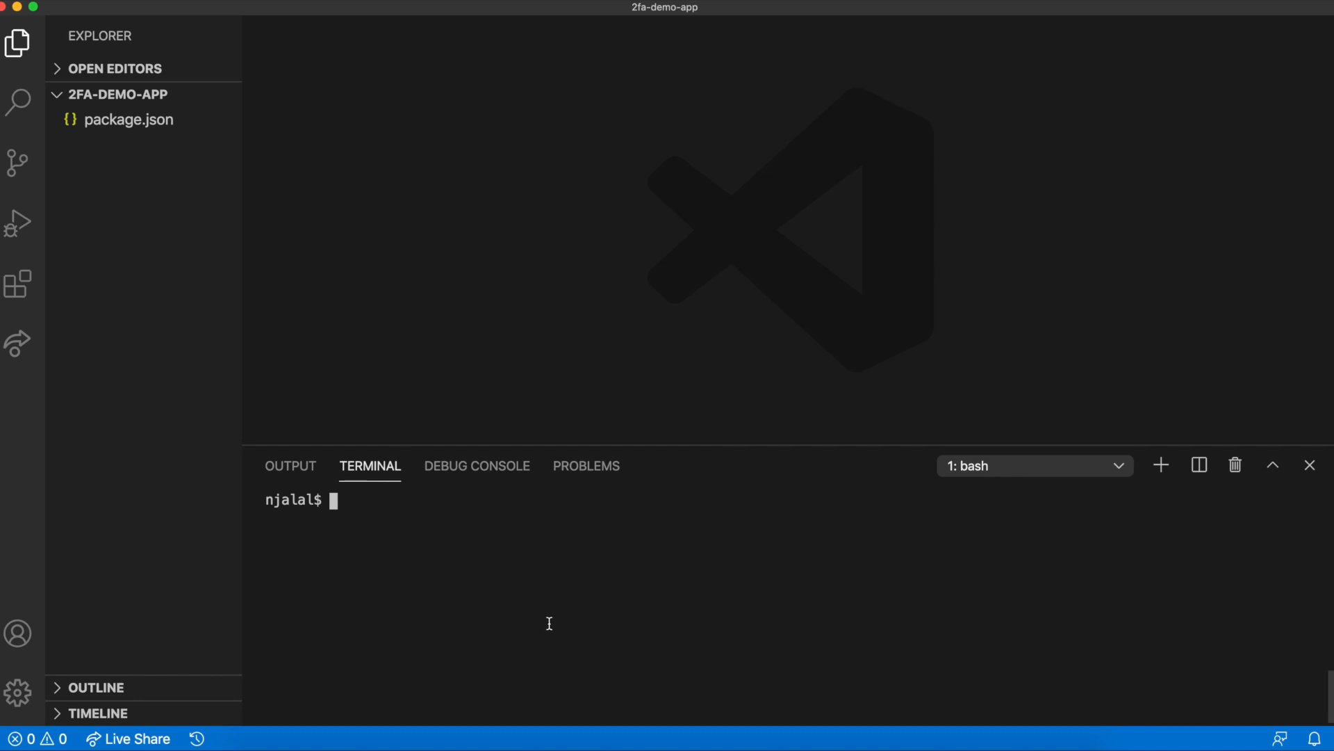
type("npm")
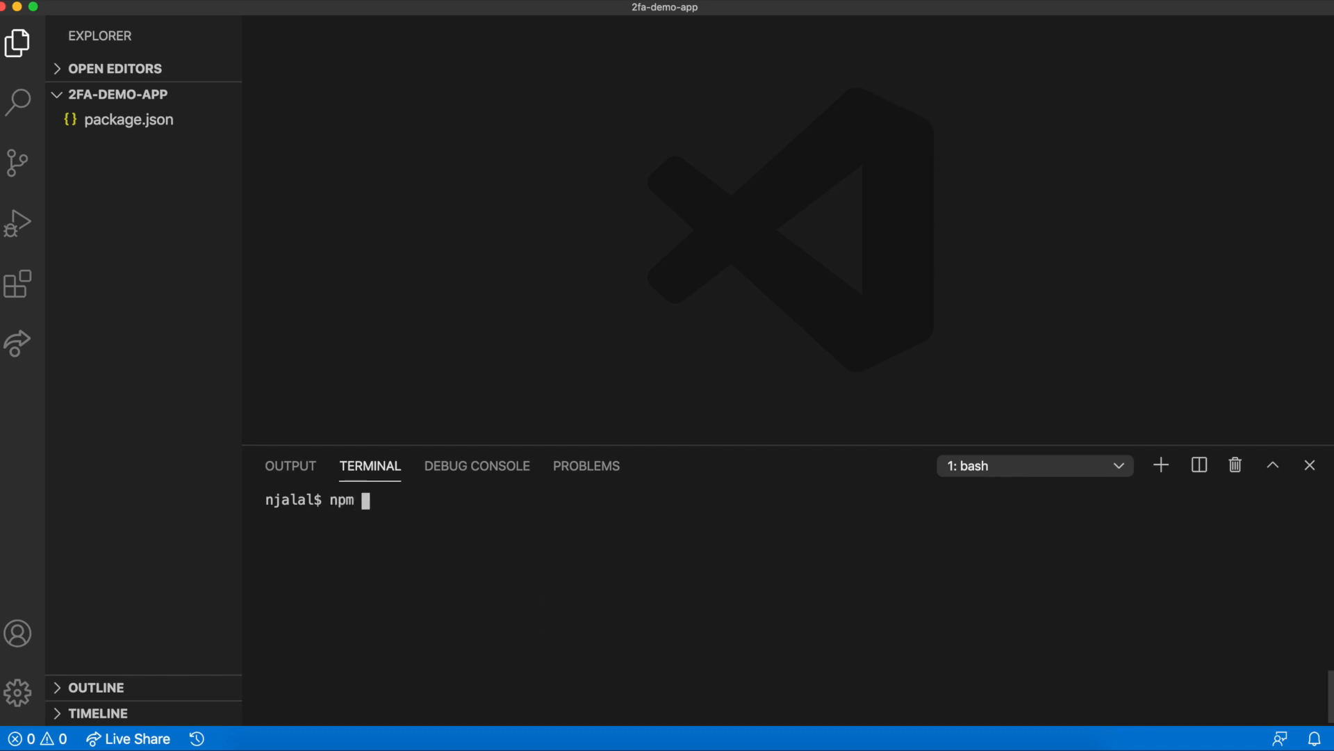
type("install")
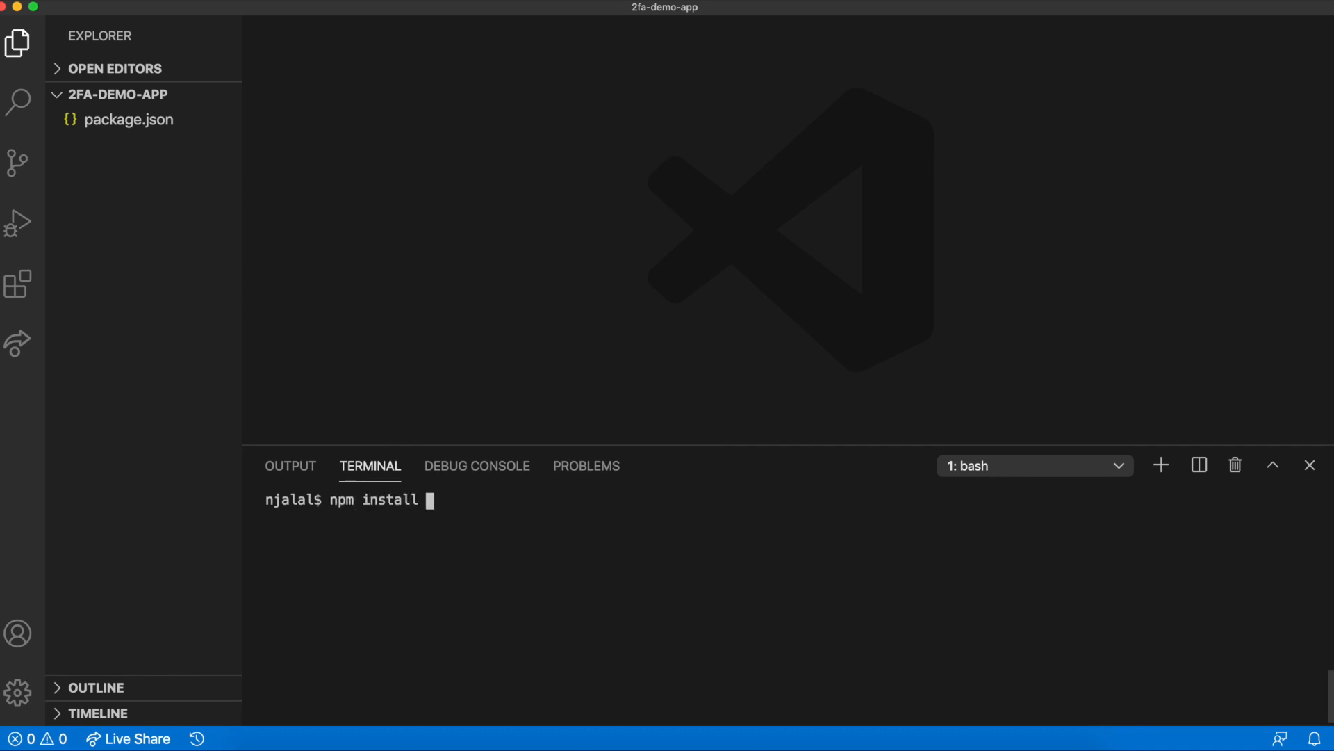
type("koa --s")
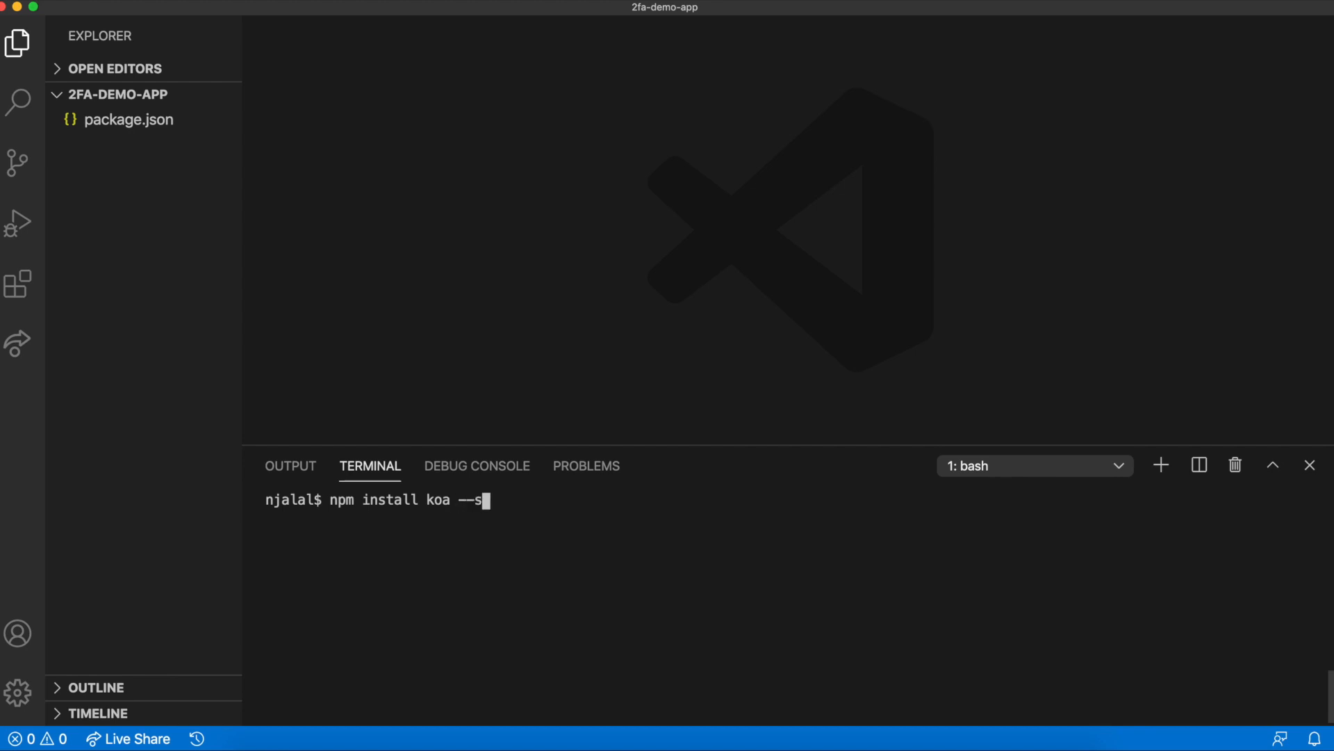
key("Return")
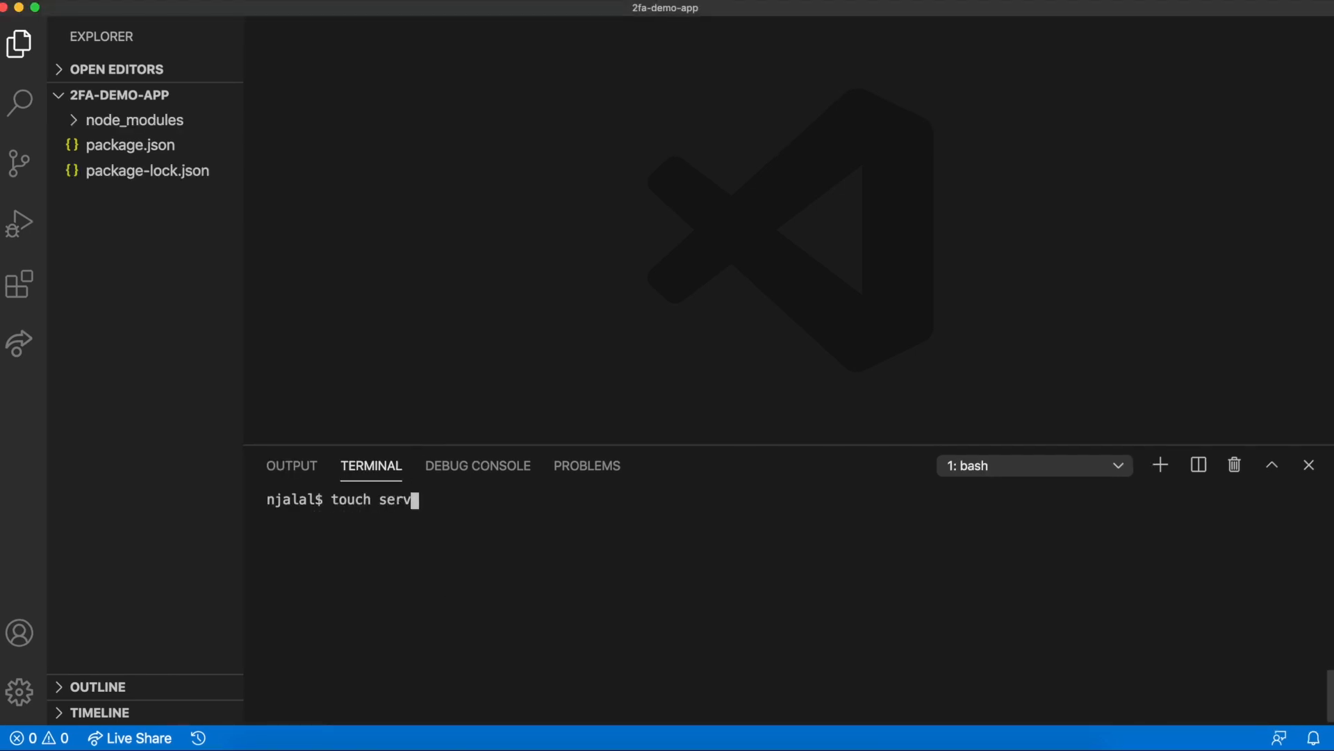
key("Return")
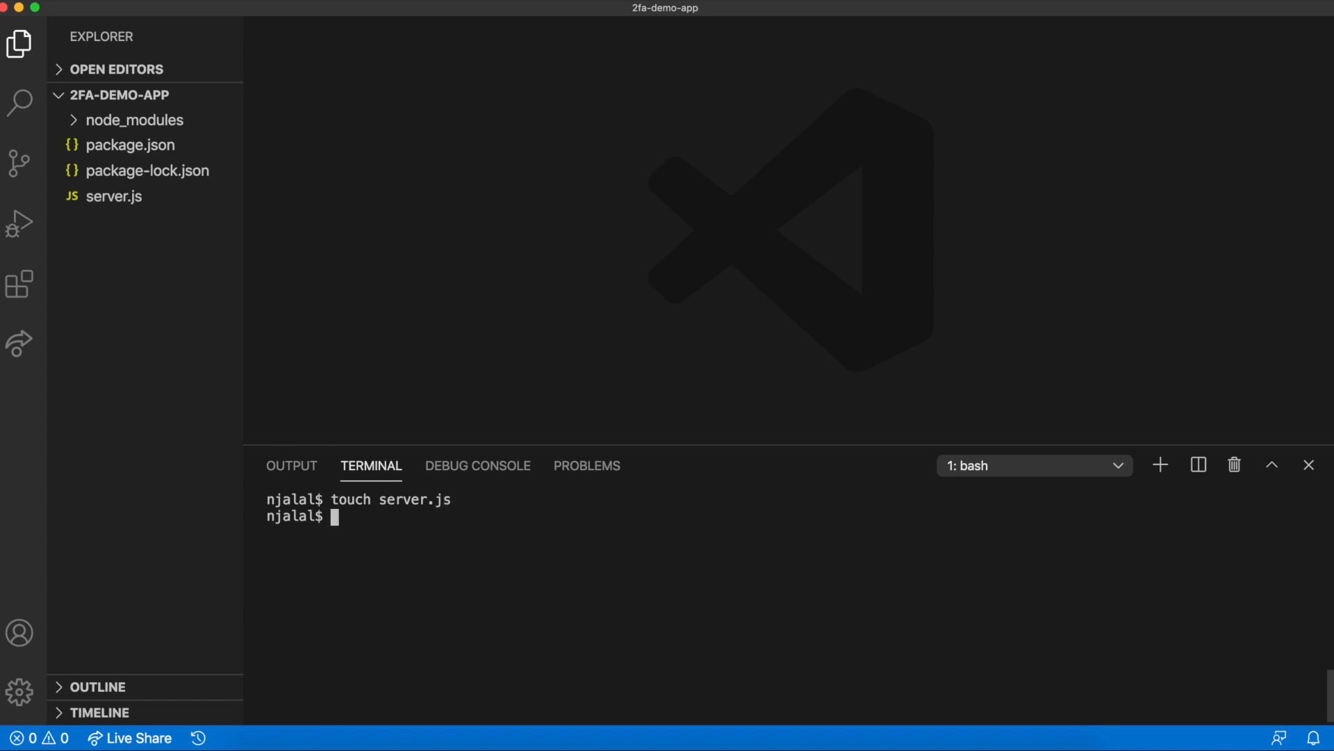
- Fill server.js with the Koa Hello Unicorn starter code and install dotenv in a new terminal
left_click(114, 196)
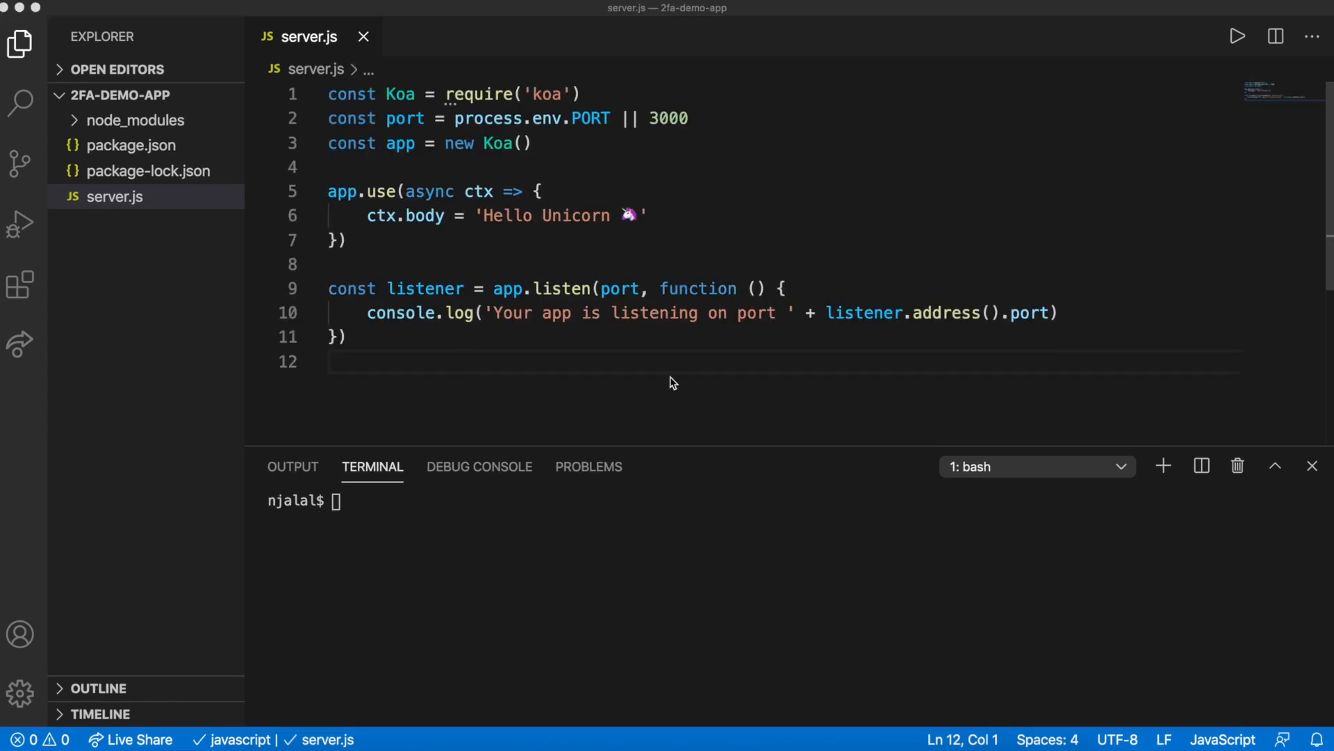
left_click(395, 572)
type("npm install")
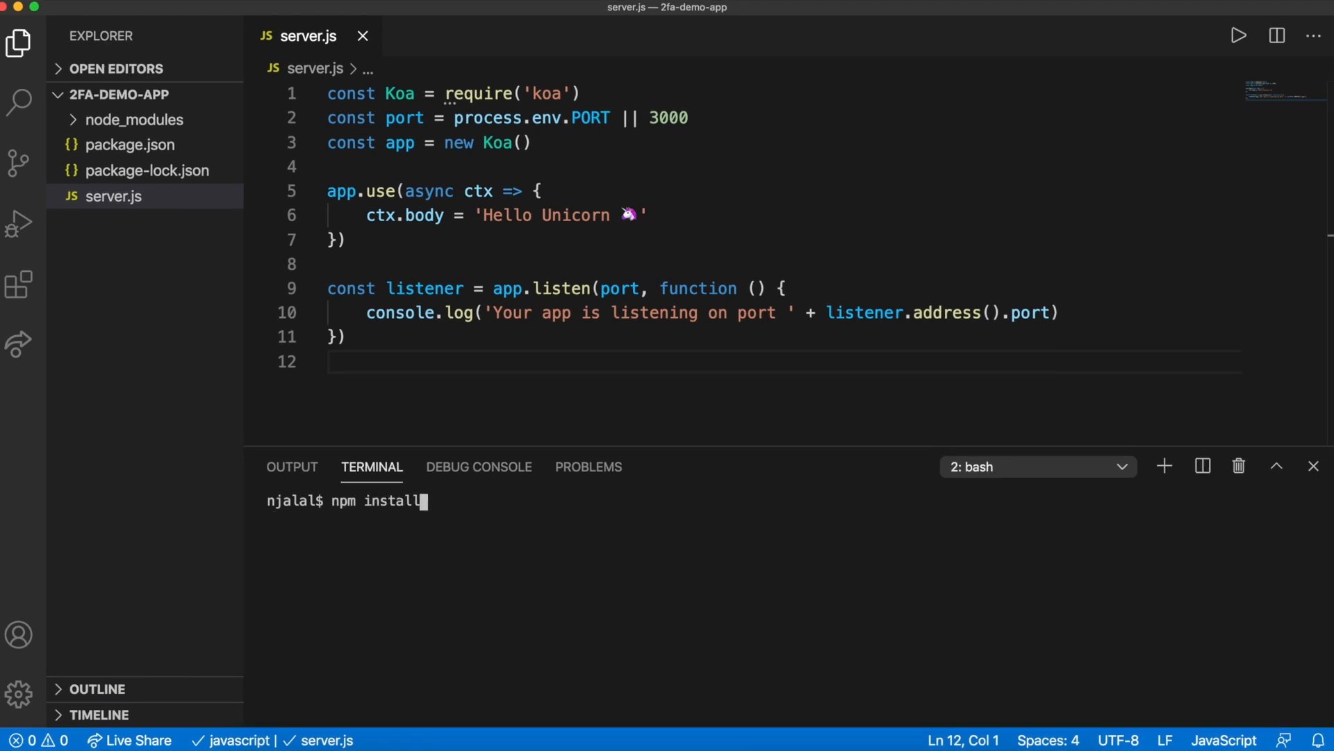
type("dotenv --save")
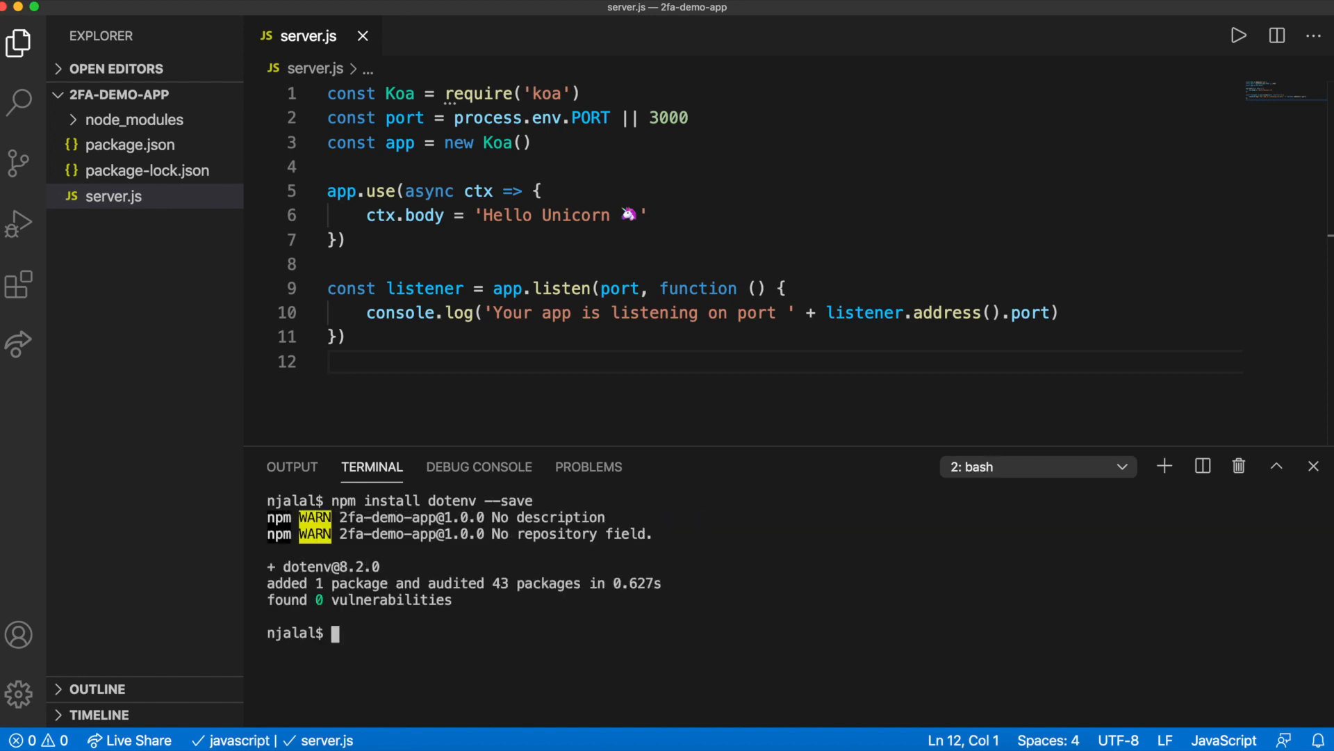
type("touc")
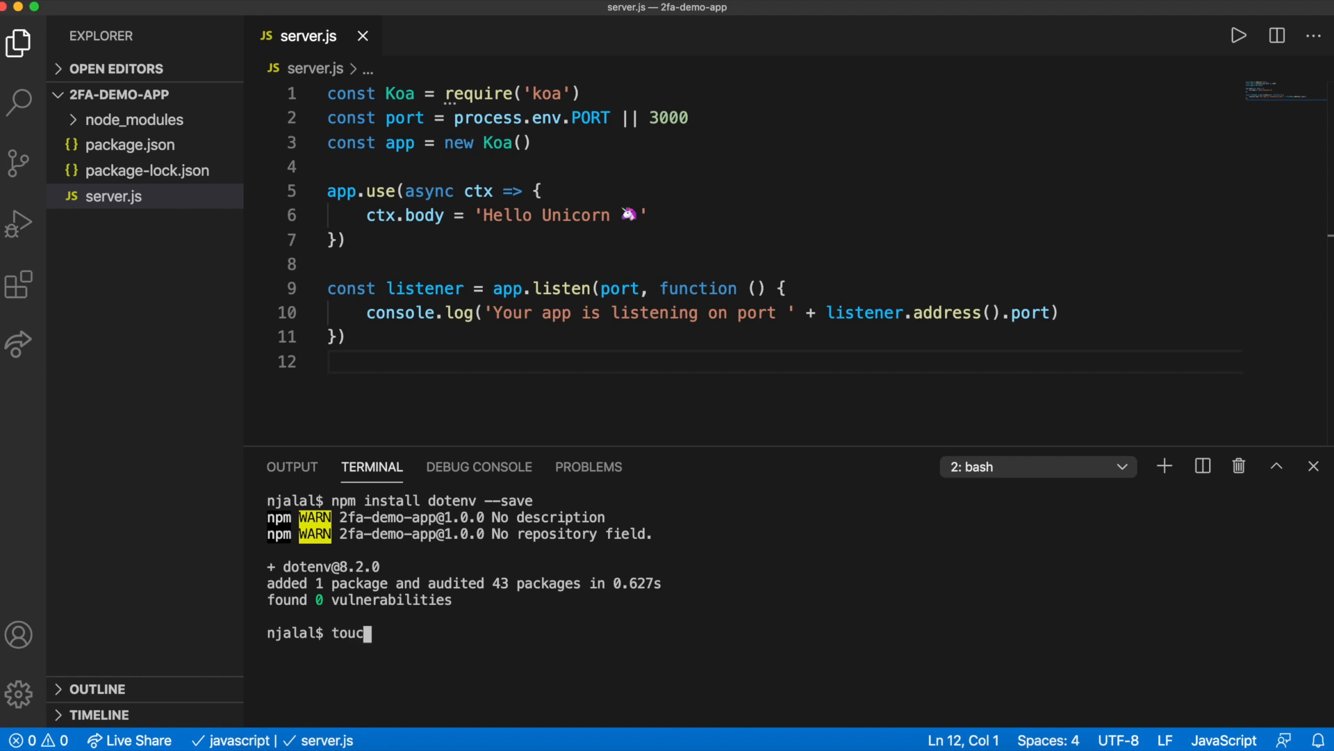
- Create .env and add NEXMO_API_KEY='' and NEXMO_API_SECRET='' entries
key("Return")
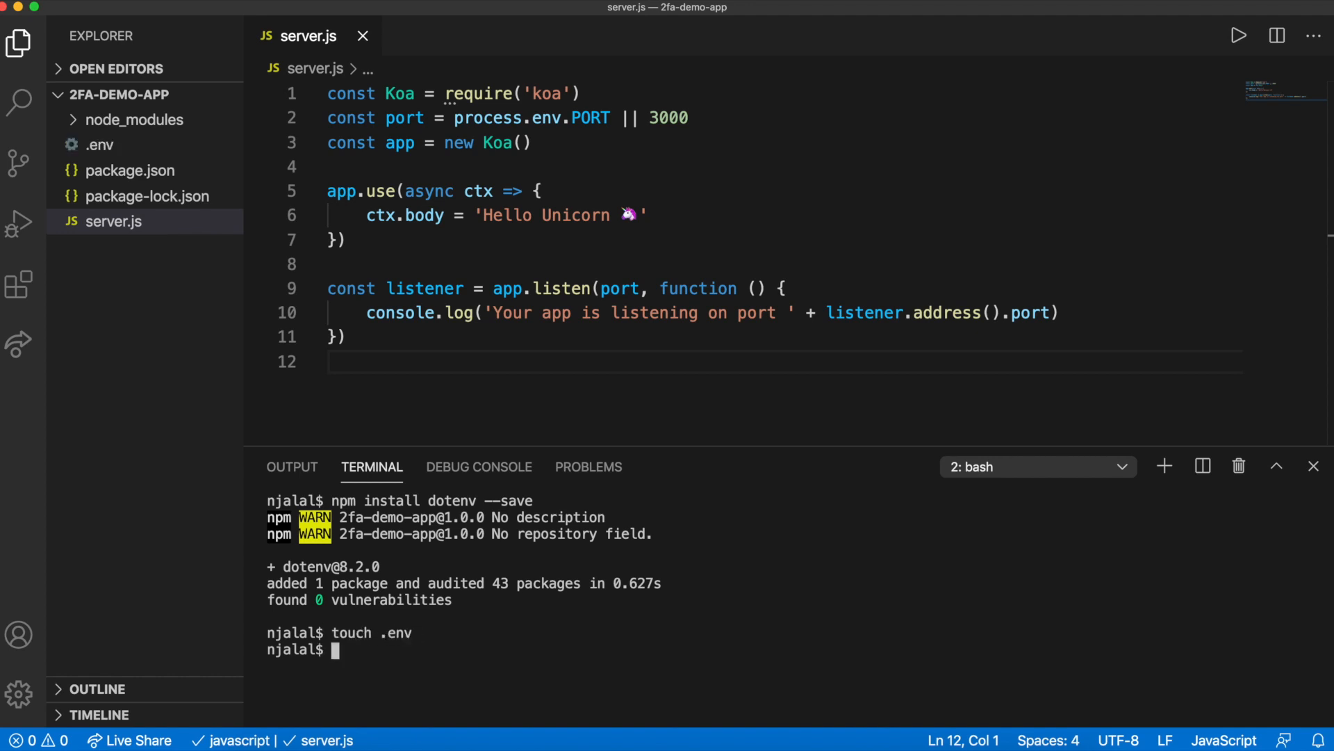
left_click(99, 145)
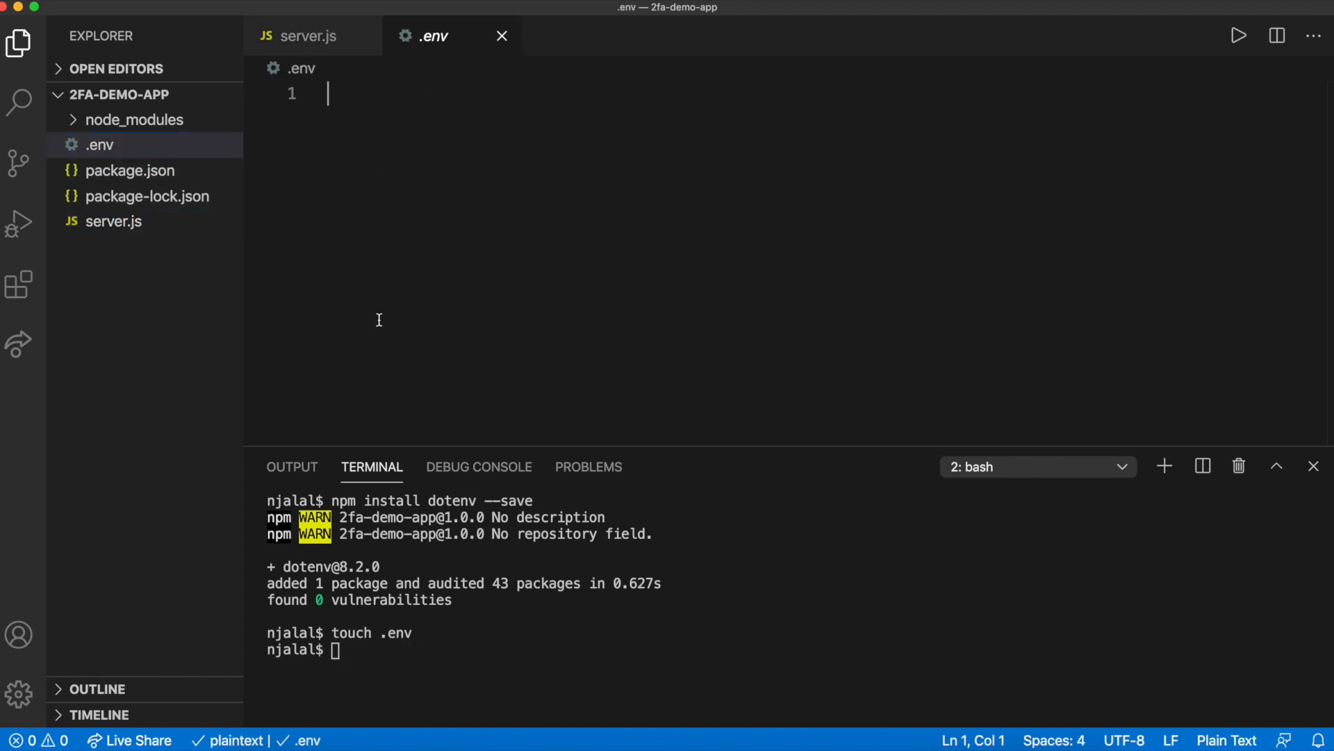
type("NEXMO")
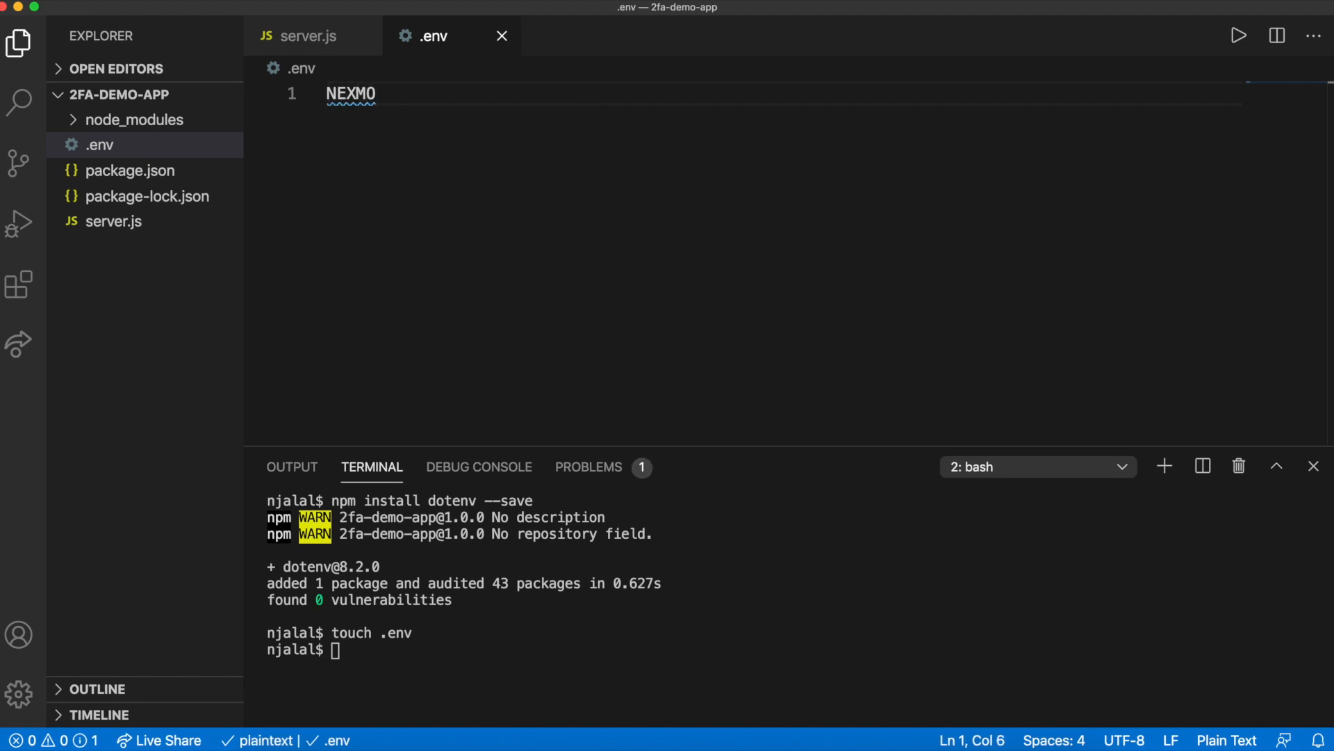
type("_A")
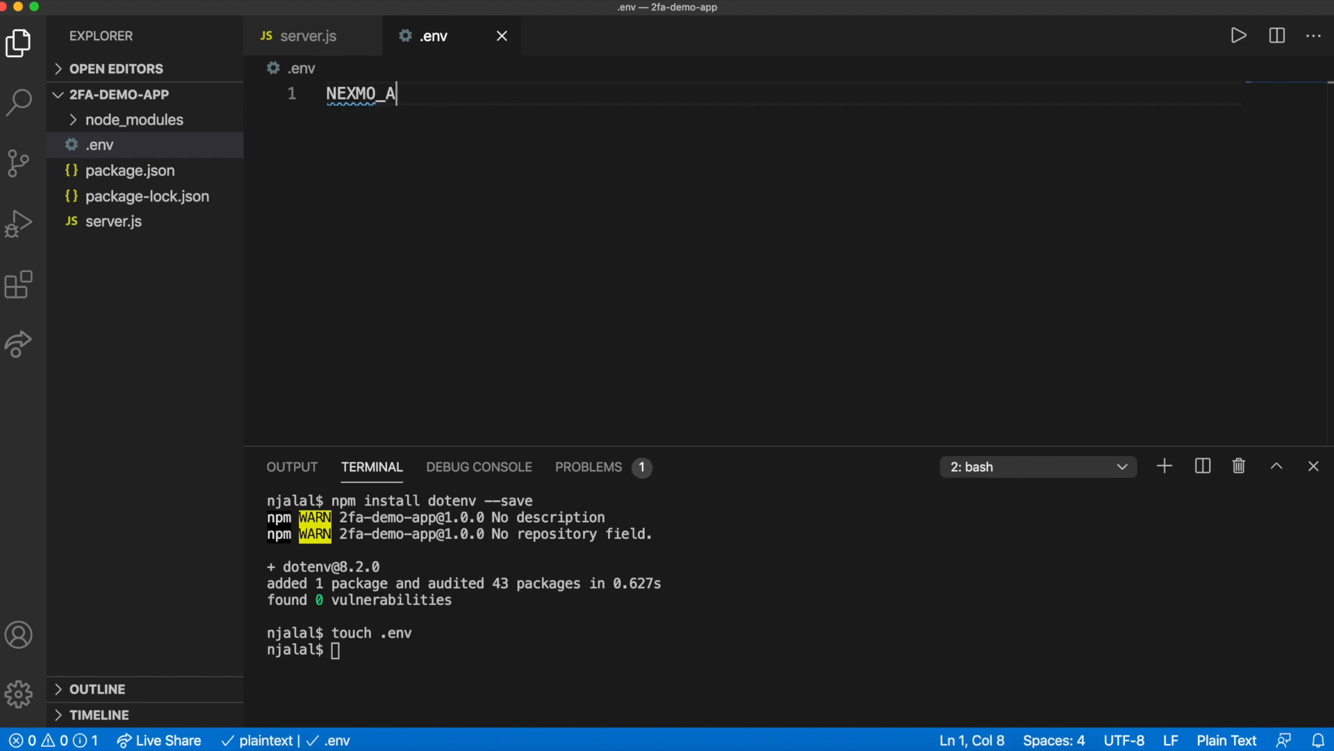
type("PI_KEY='")
type("NEXMO_API_S")
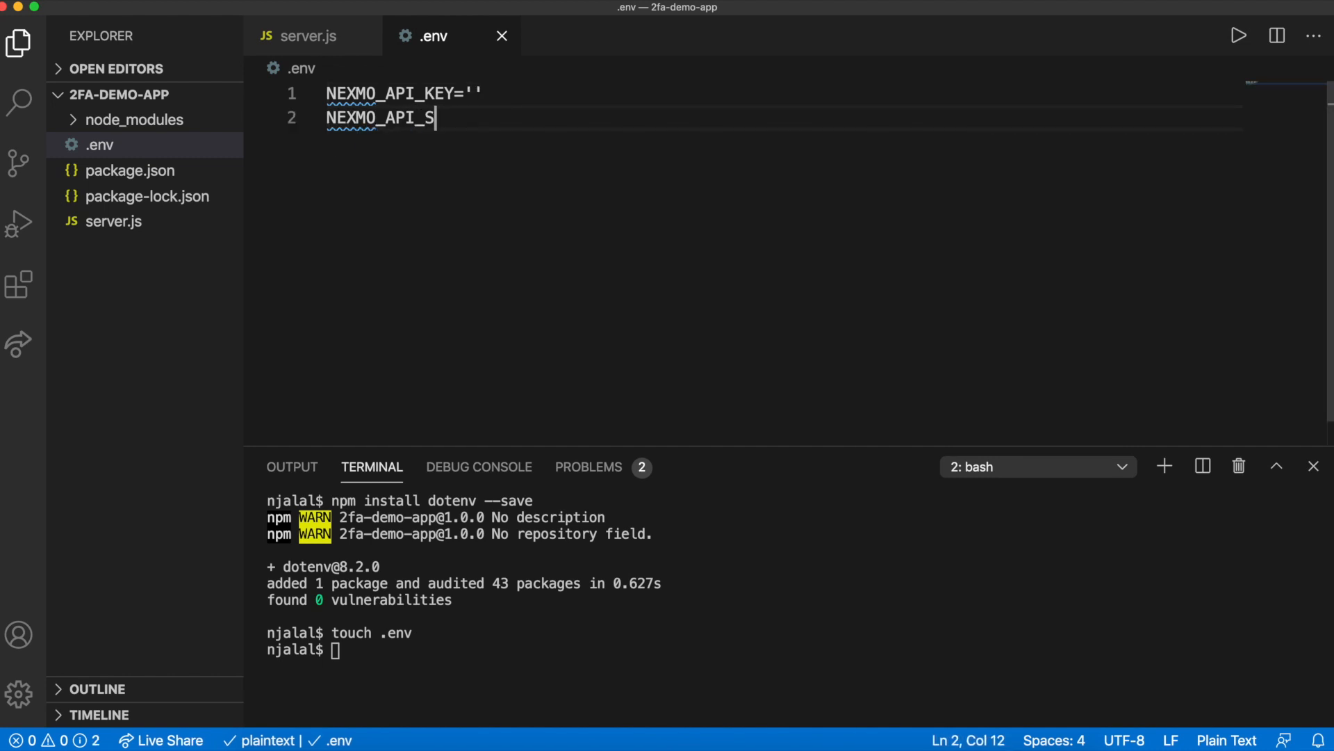
type("ECRET=")
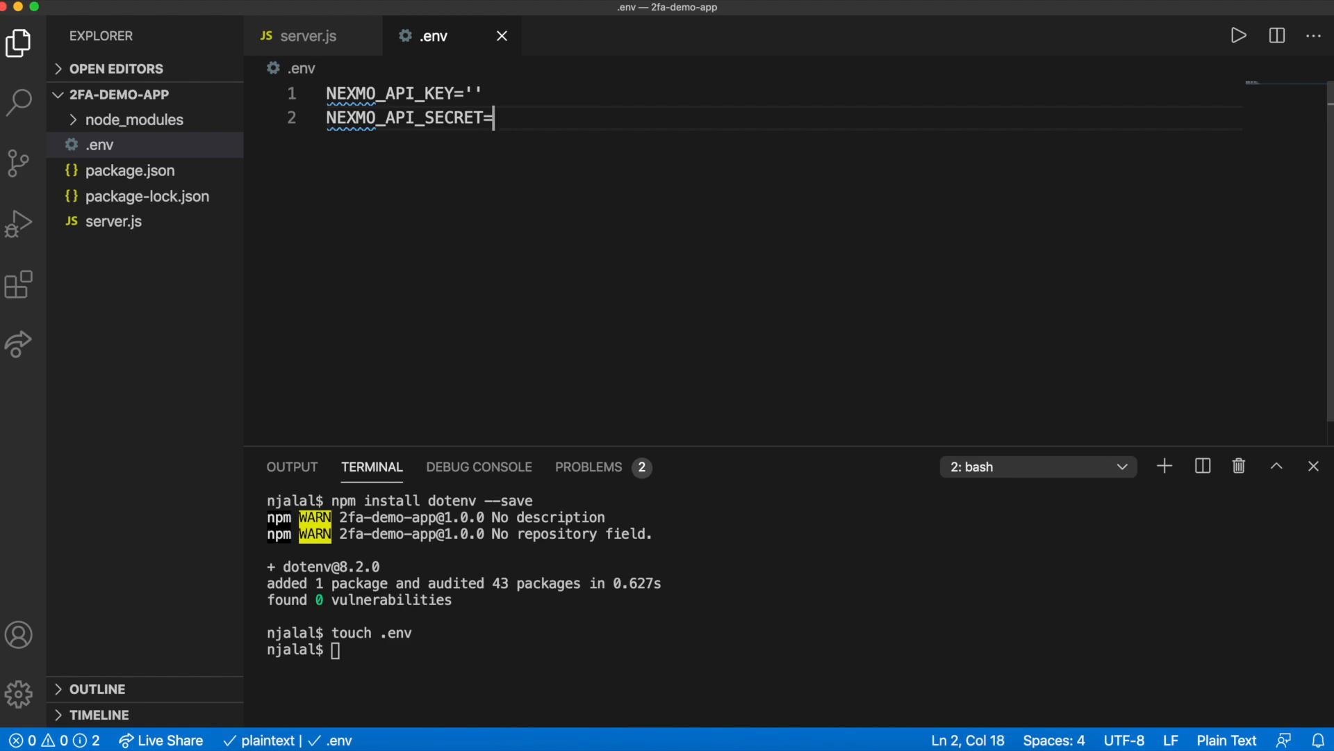
type("''")
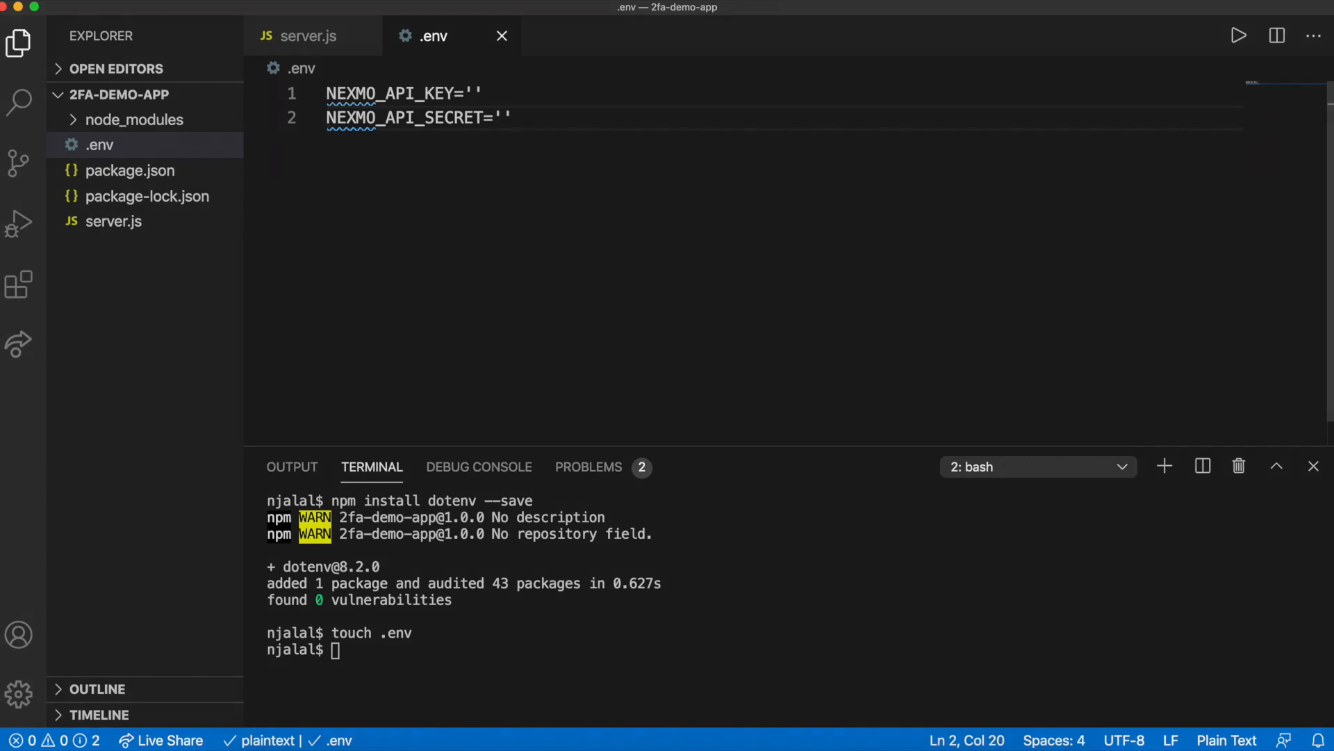
- Add require('dotenv').config() at the top of server.js and expand the public folder
left_click(307, 35)
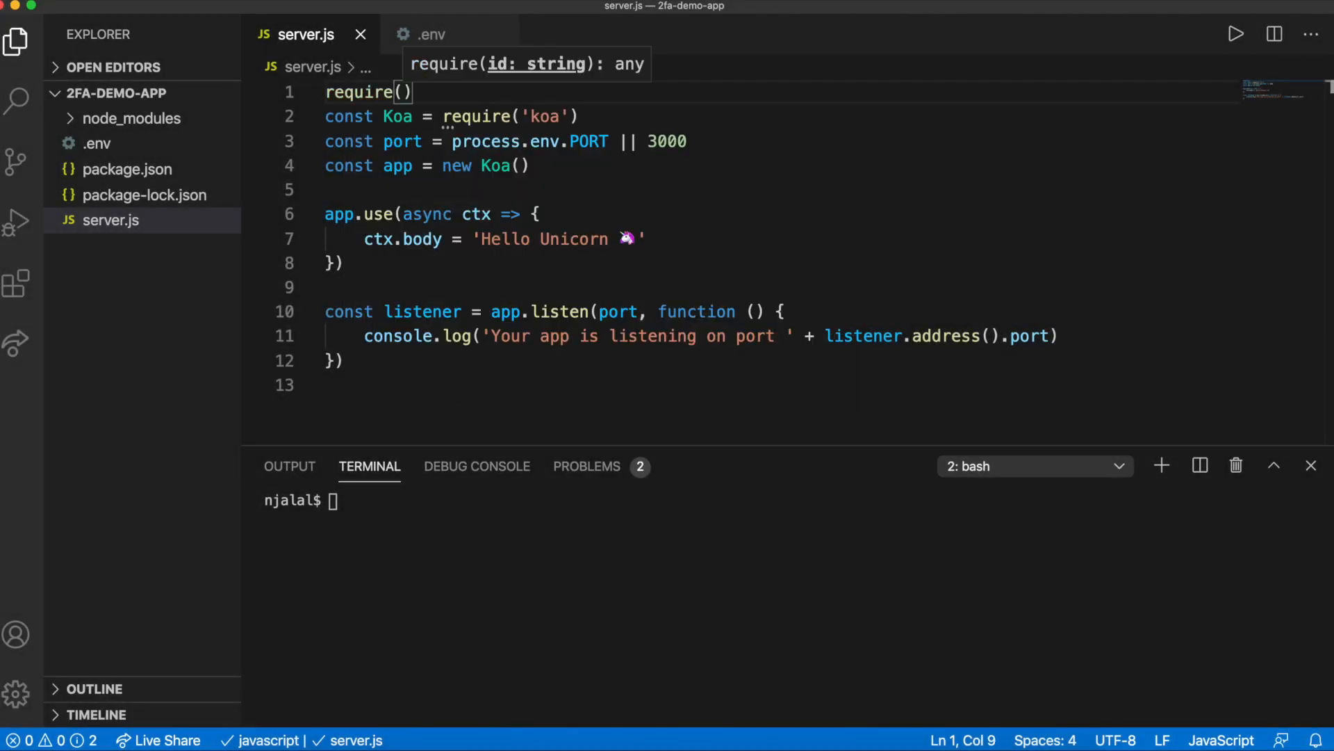
type("'dotenv'")
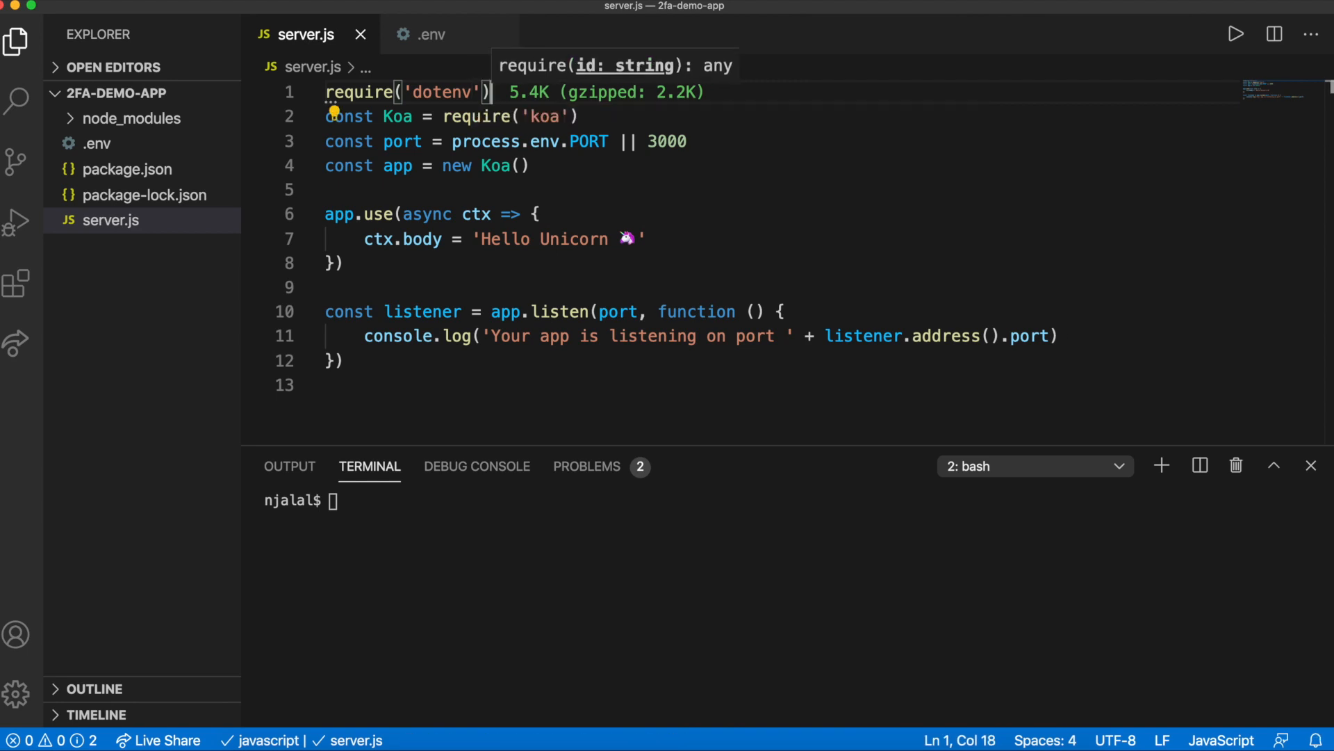
type(".config()")
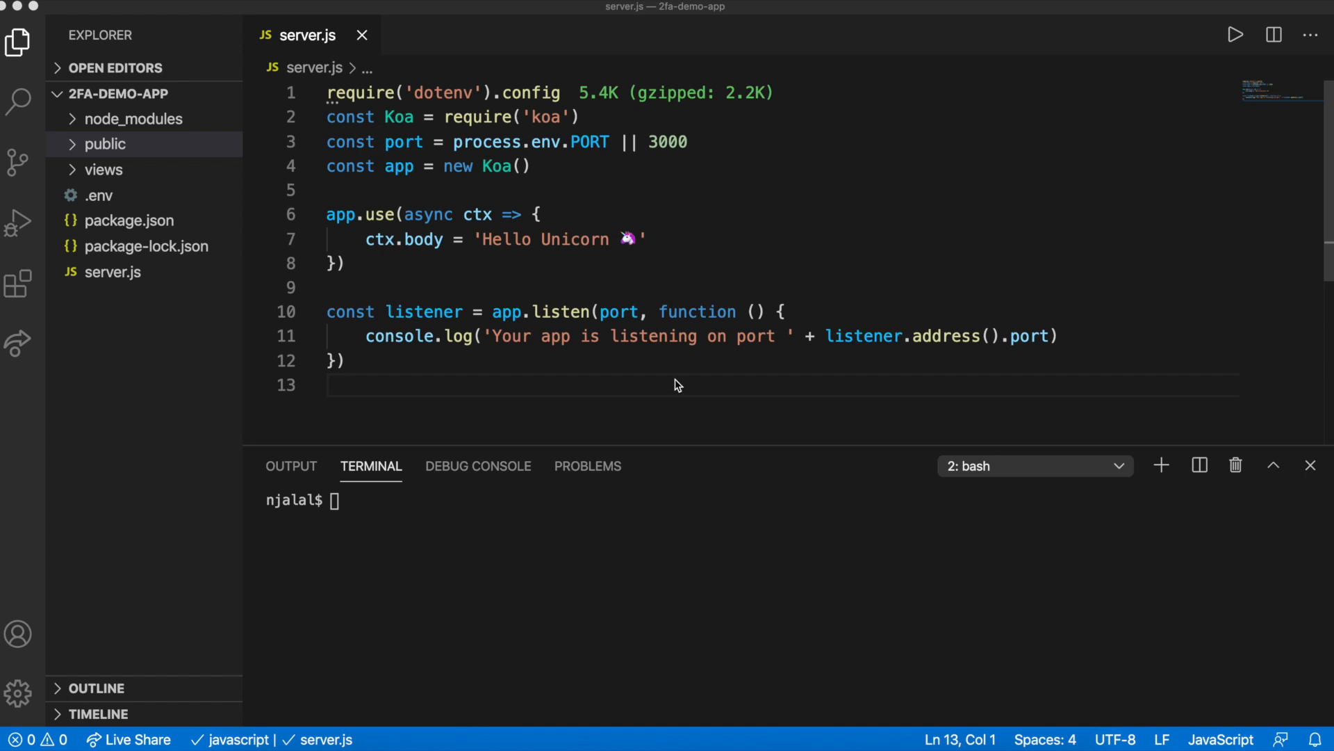
left_click(105, 144)
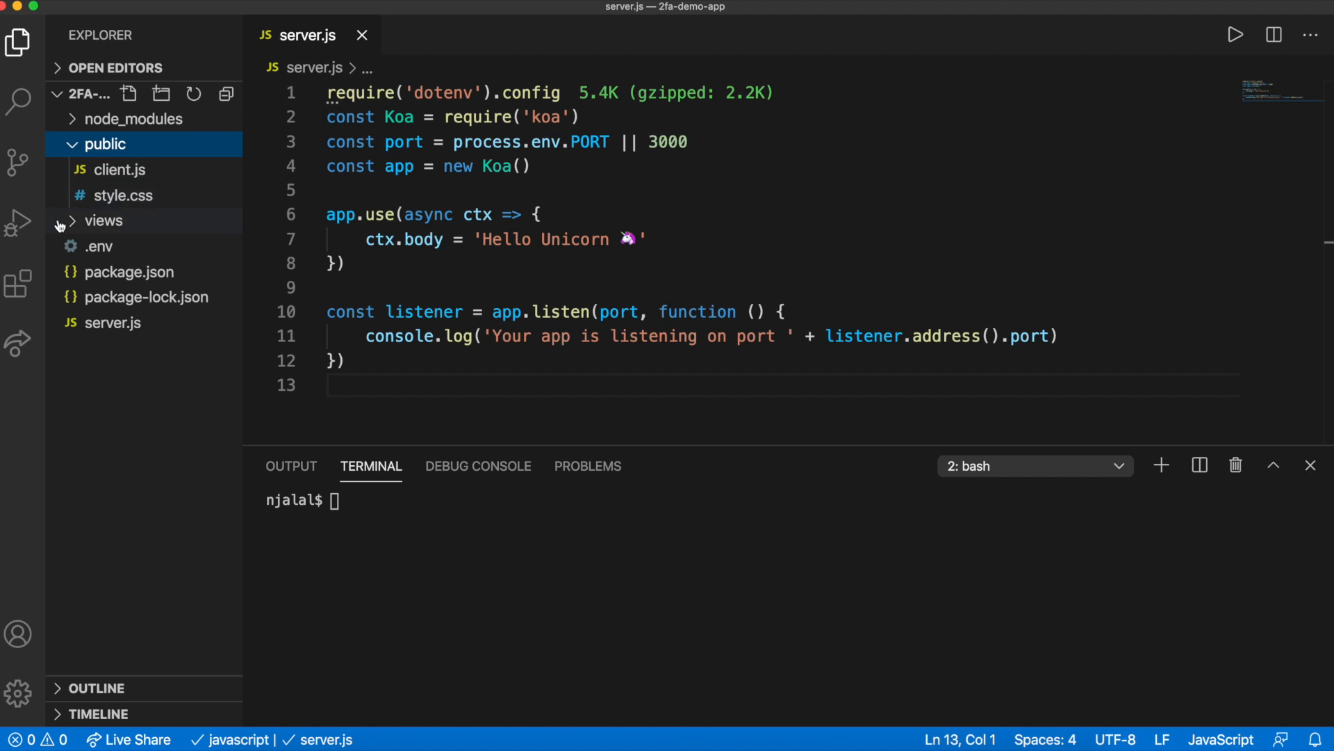
- Expand the views folder to reveal index.html
left_click(103, 220)
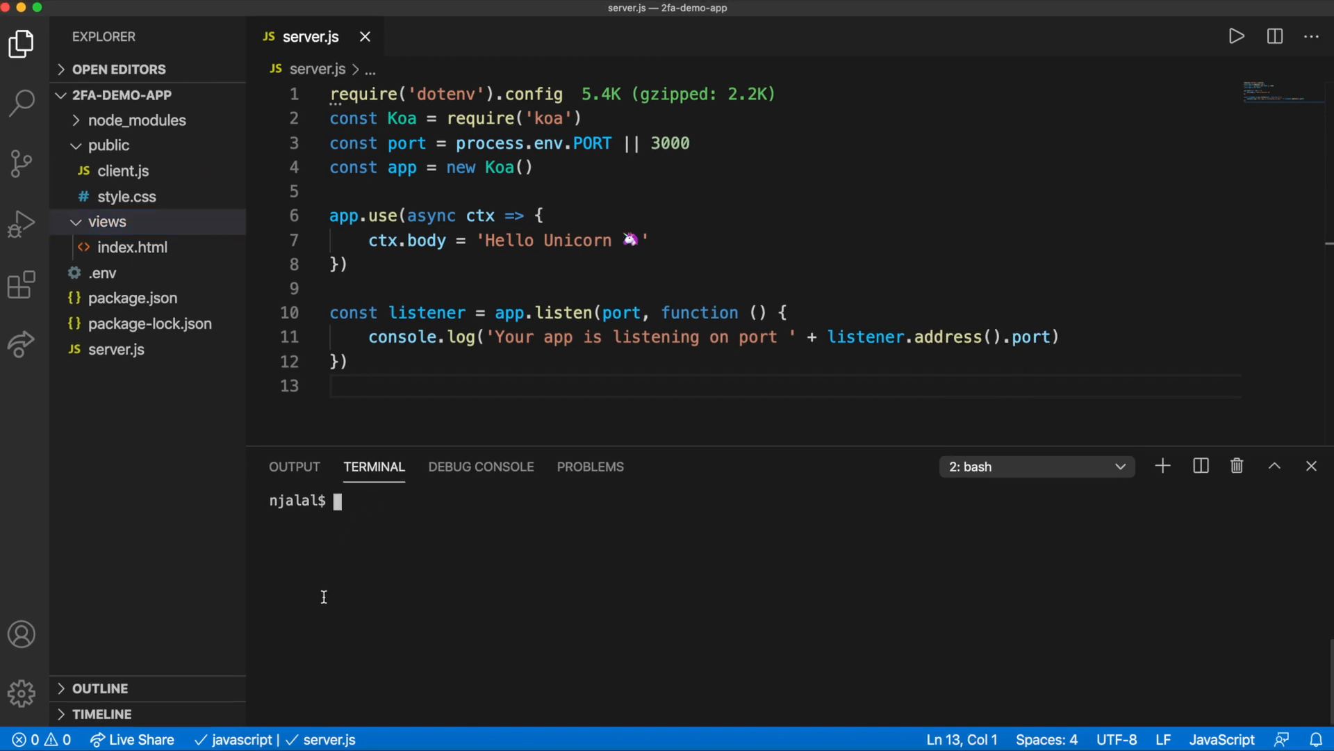
mouse_move(277, 615)
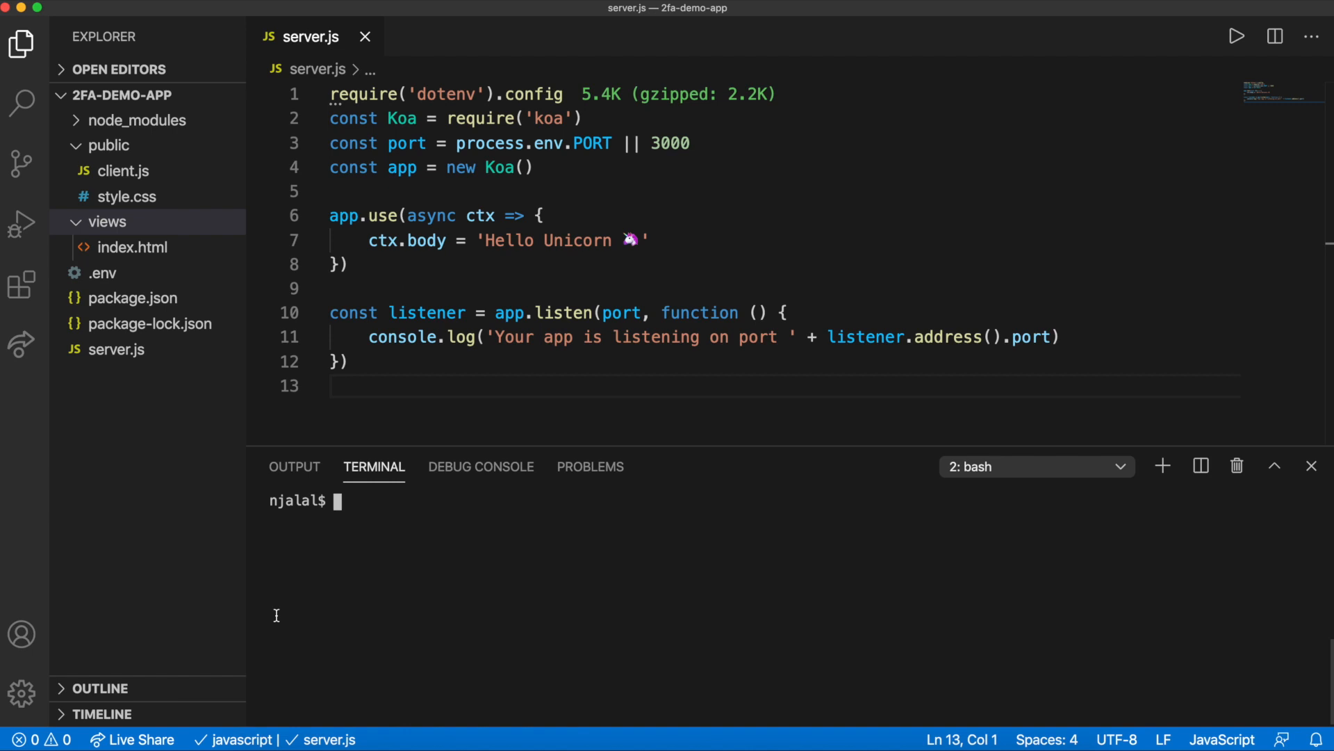
- Run npm install koa-static koa-bodyparser koa-router koa-views nunjucks nexmo --save
type("n")
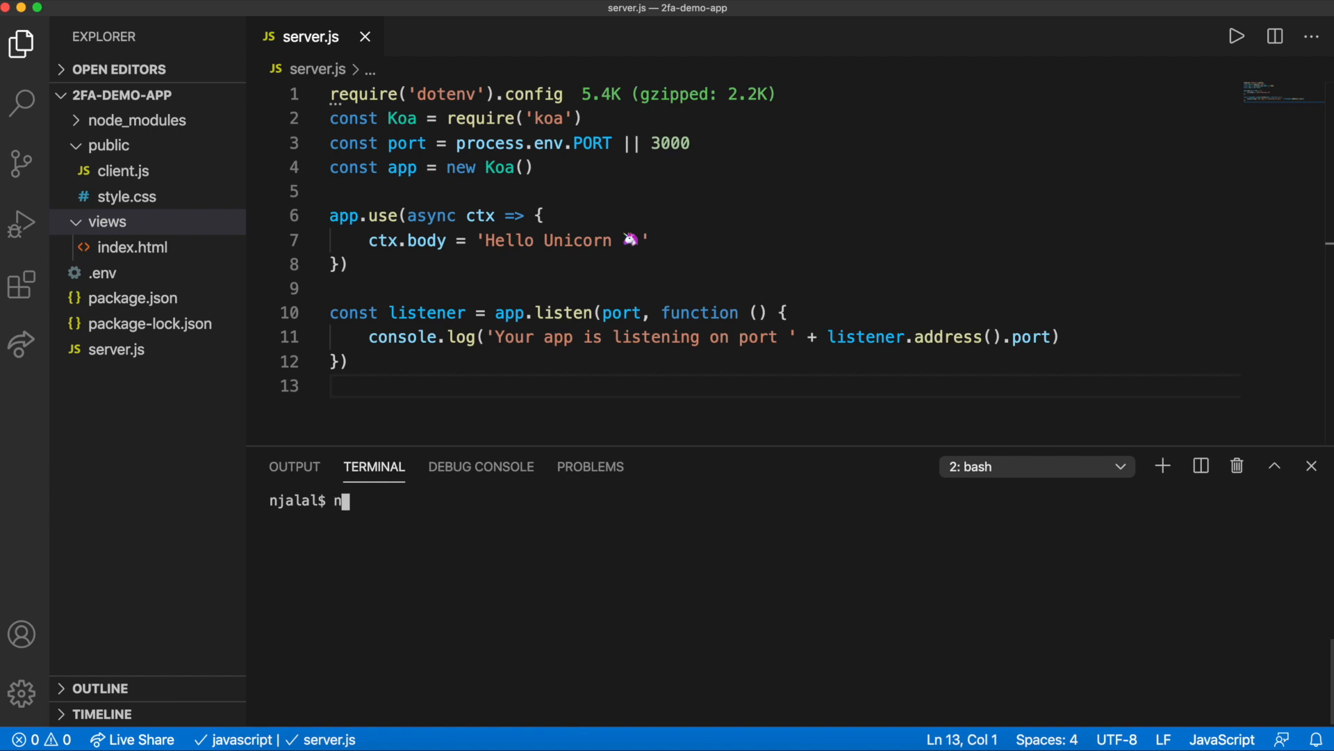
type("pm install")
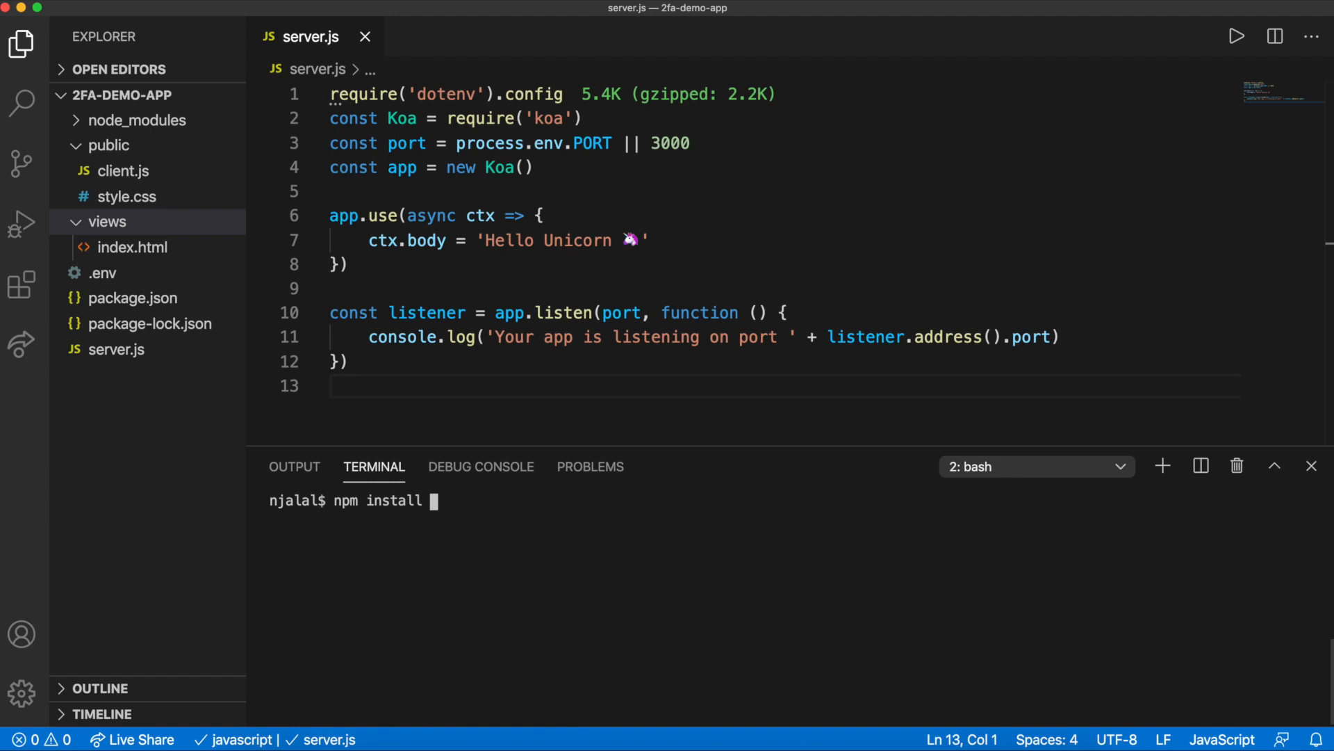
type("koa-static")
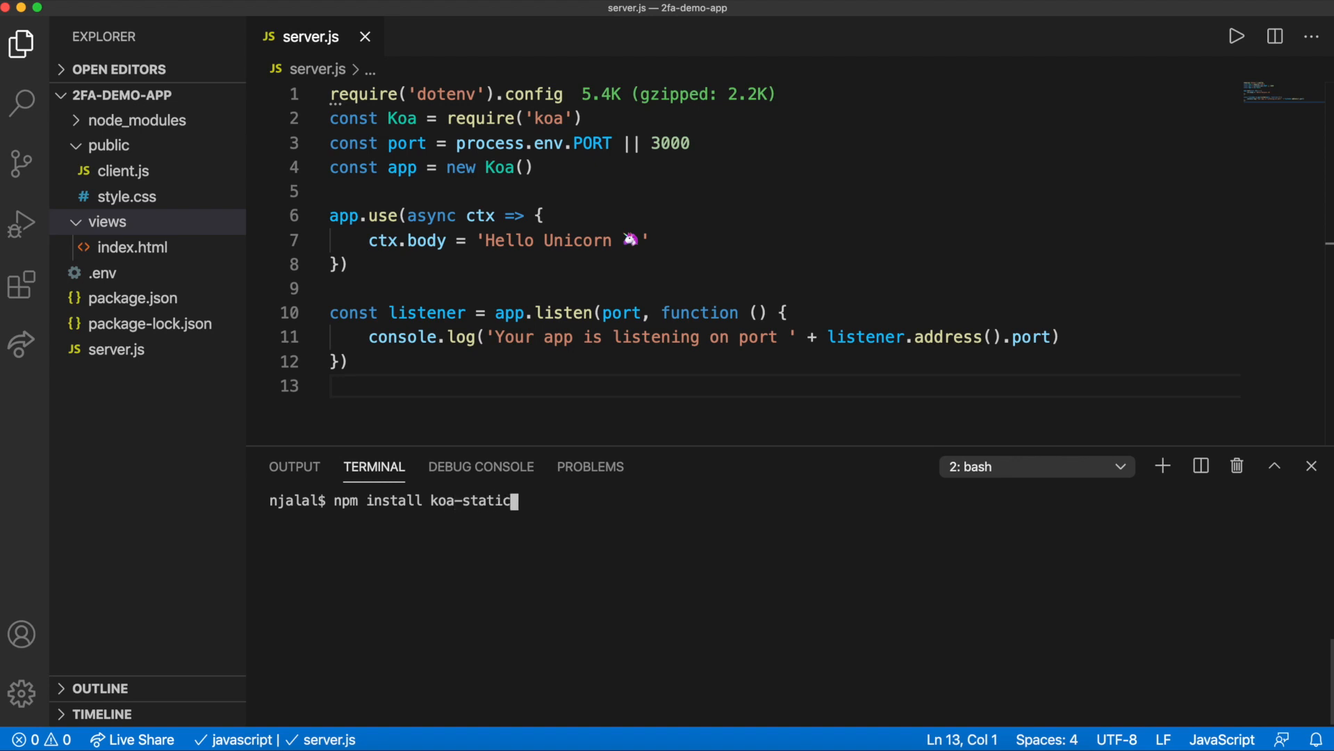
type("k")
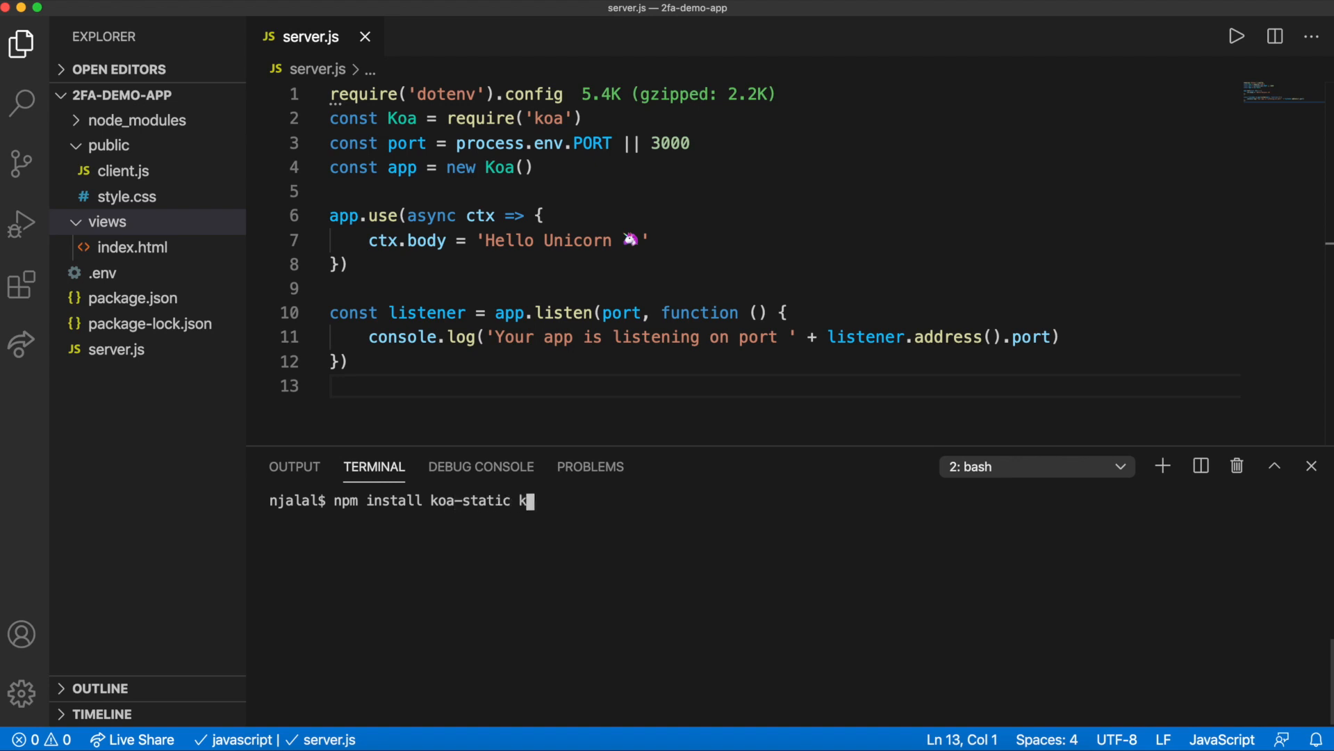
type("oa-body")
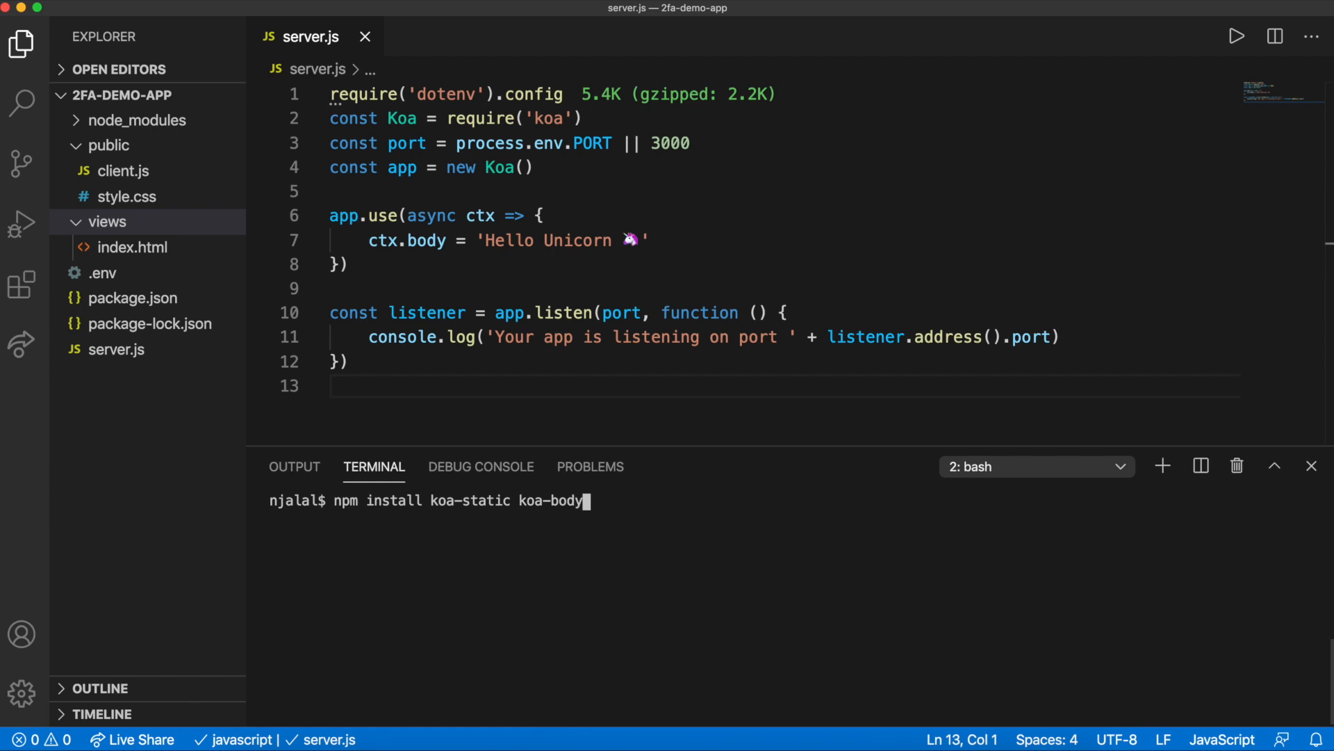
type("parser")
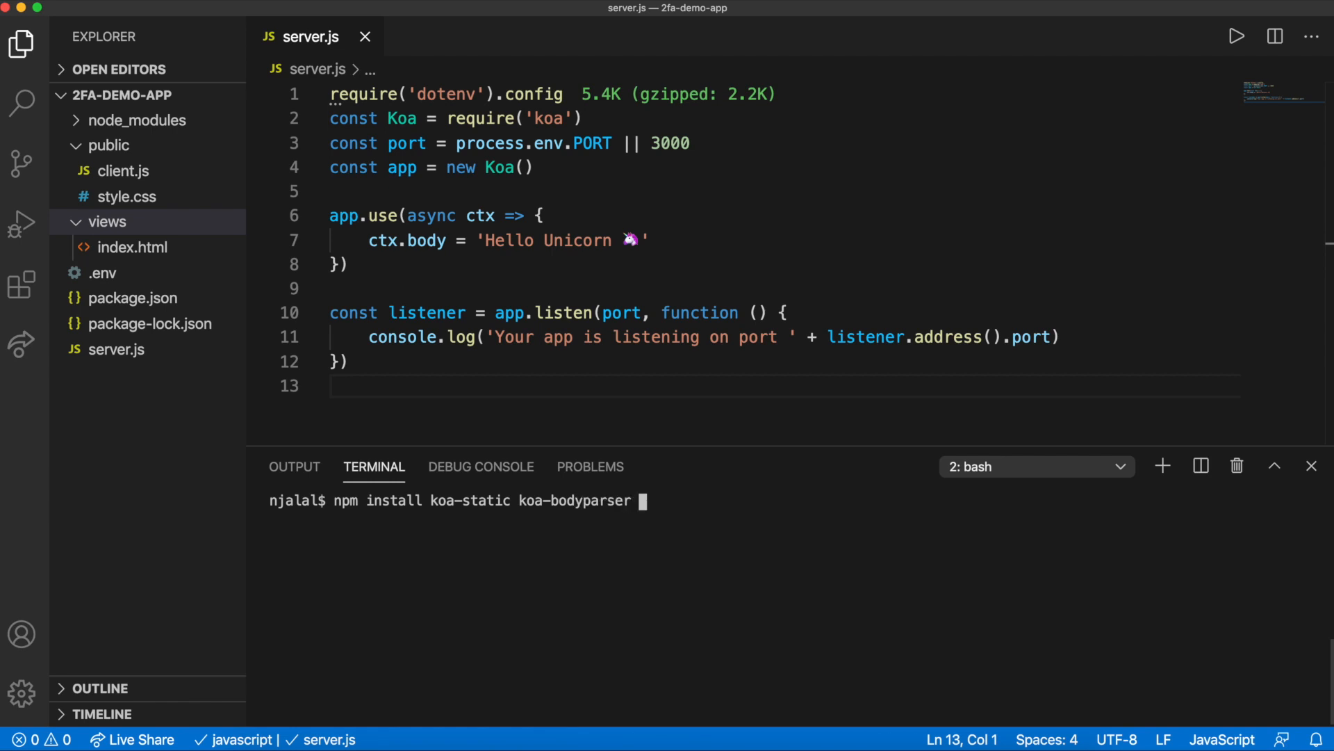
type("koa-r")
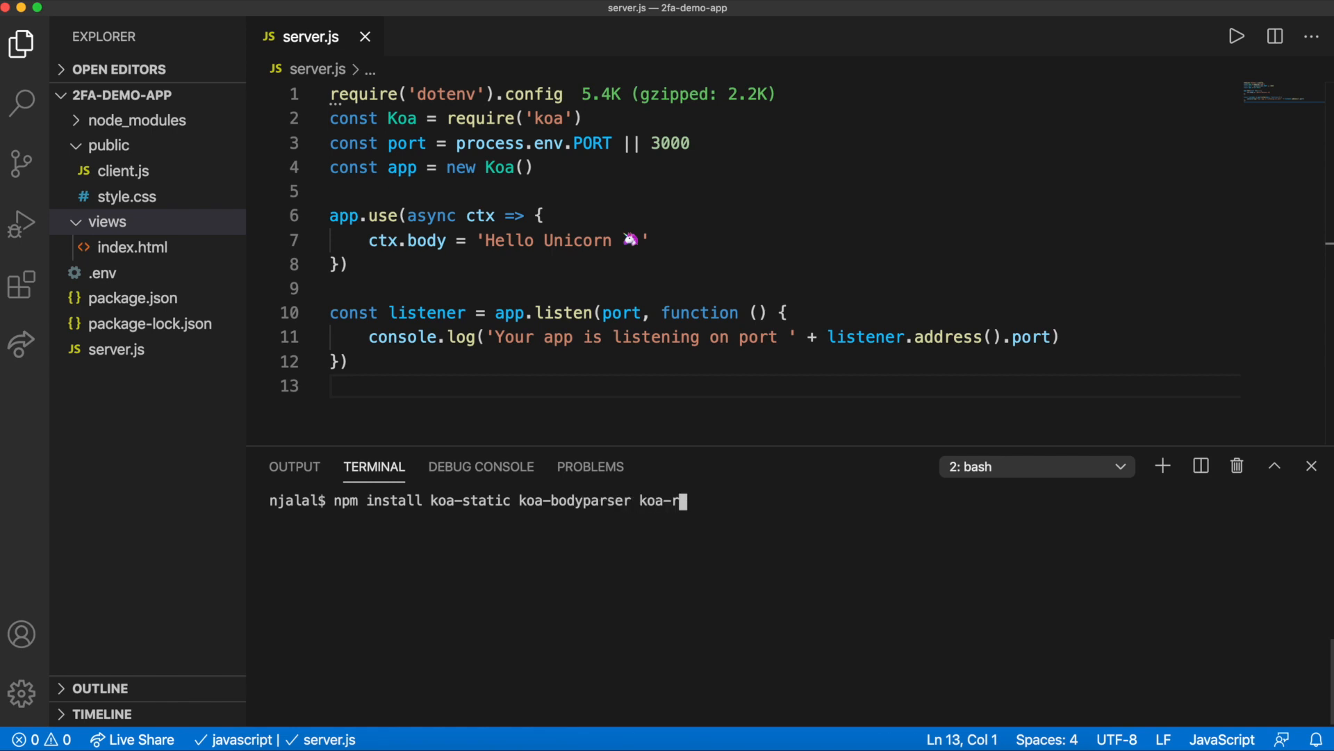
type("outer")
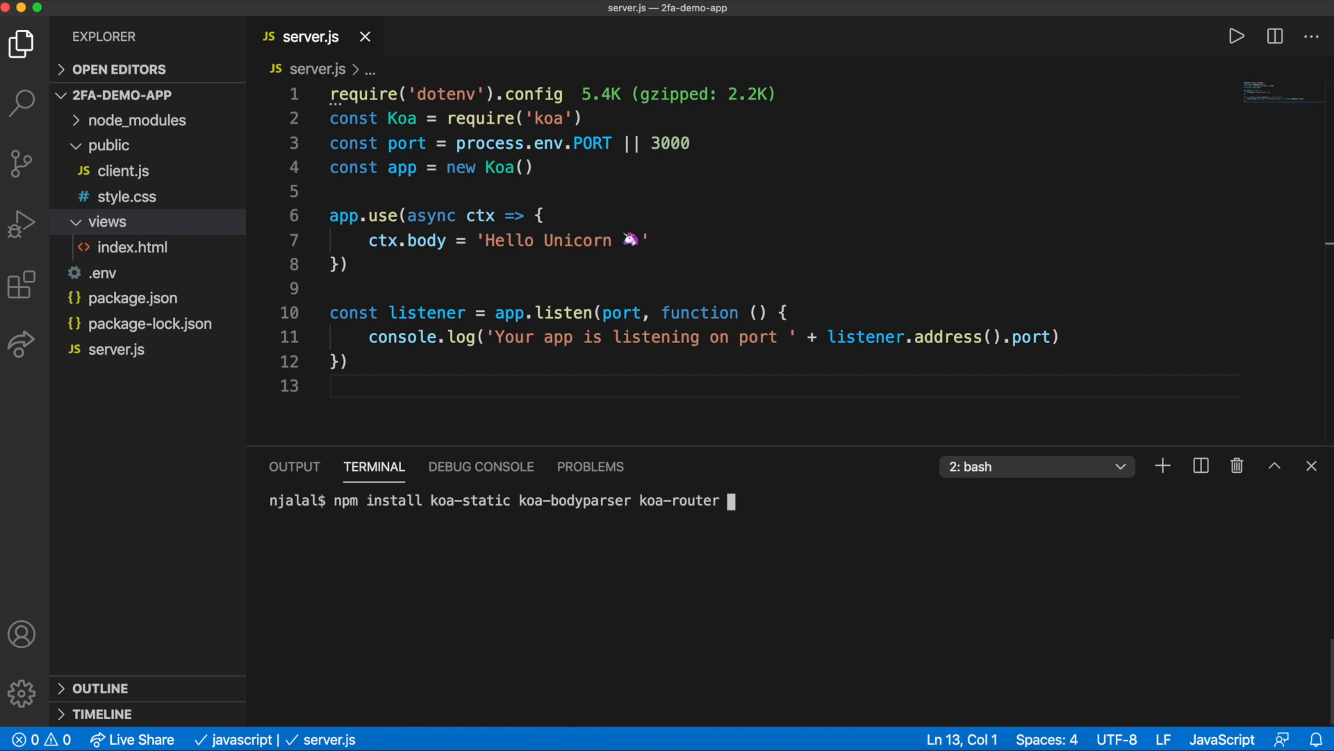
type("koa-views")
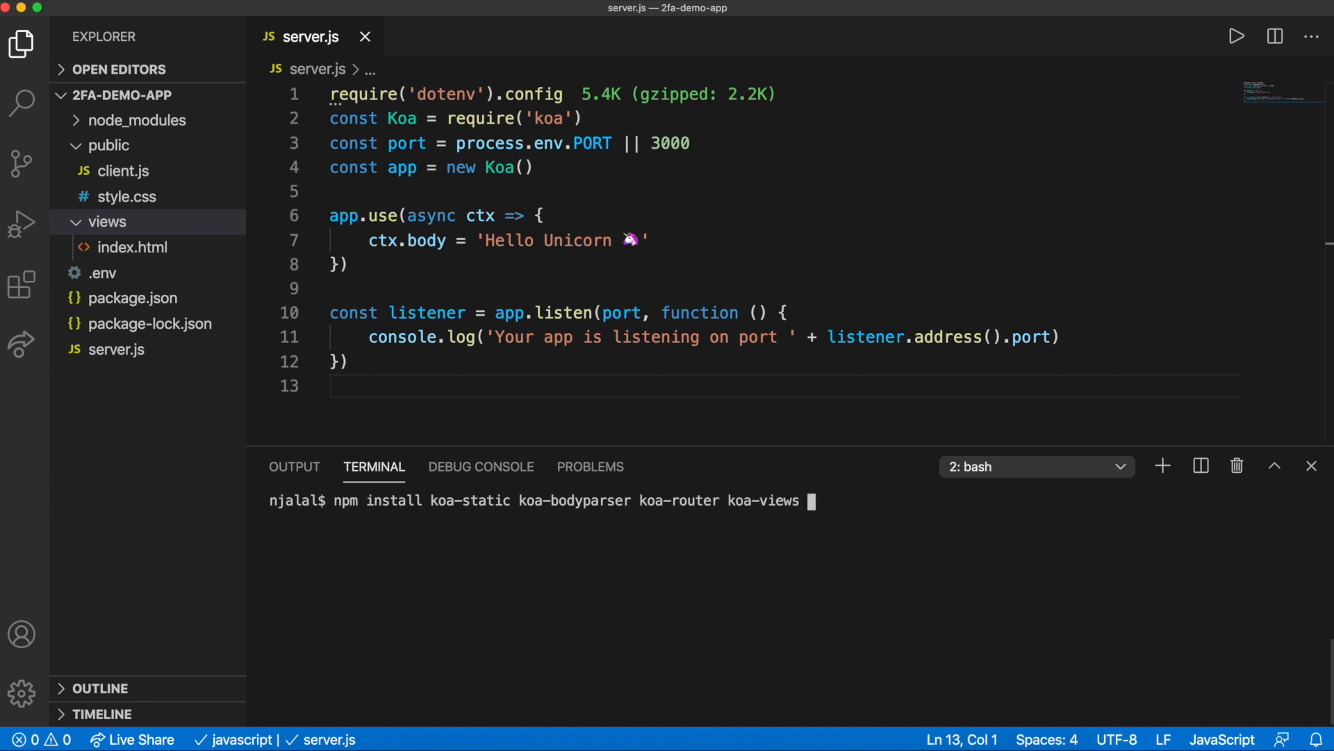
type("nunju")
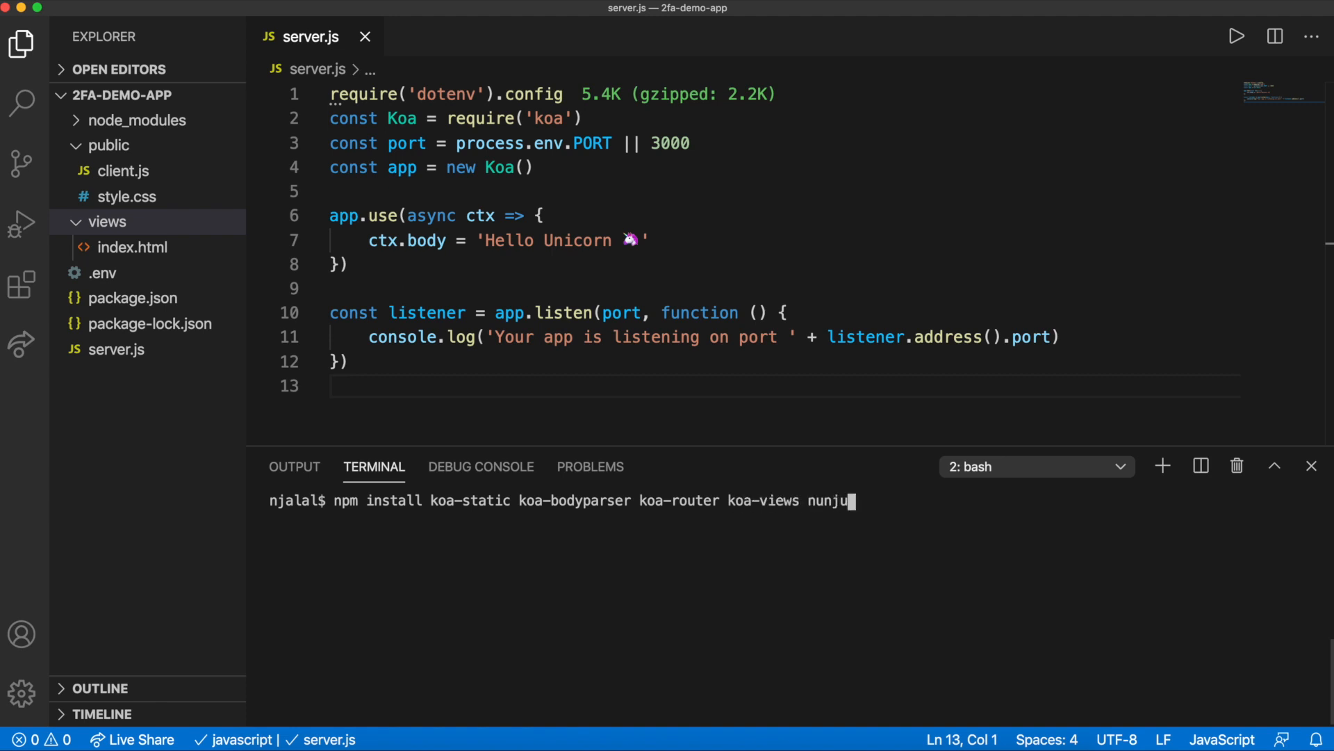
type("cks")
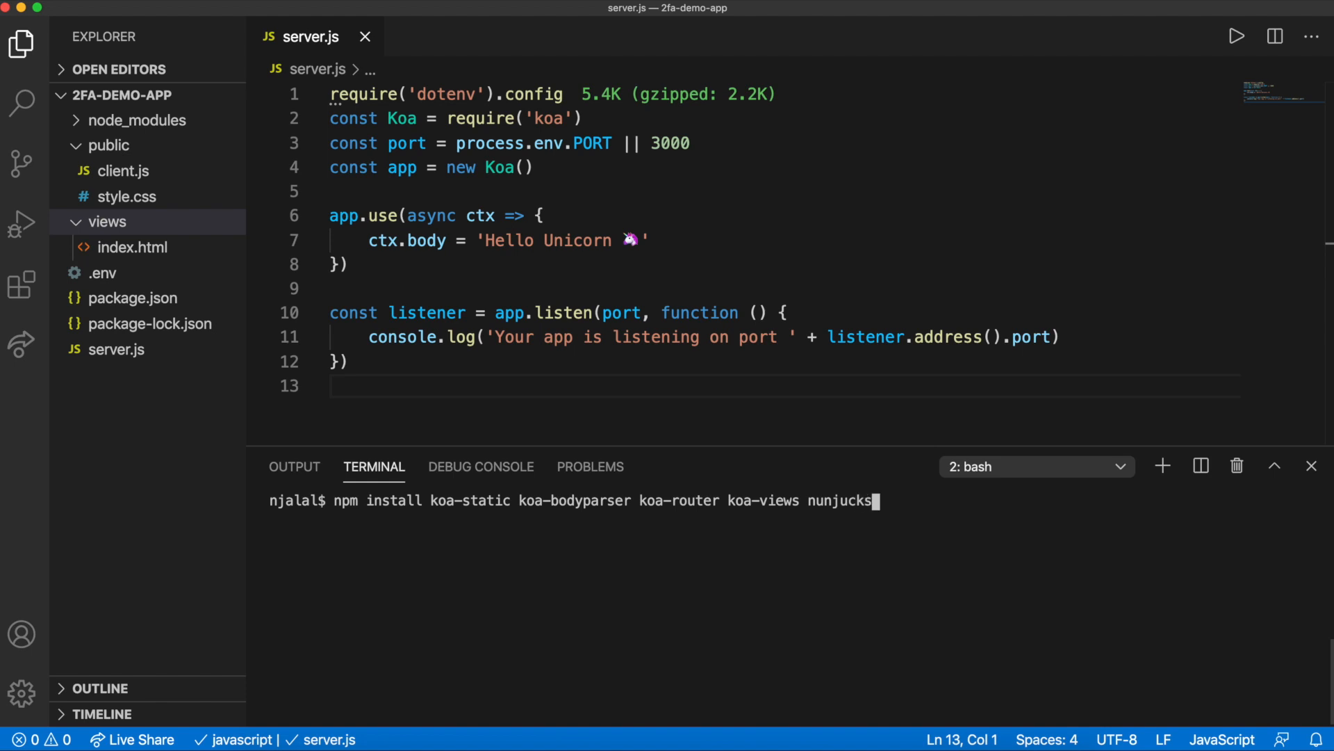
type("nexmo --save")
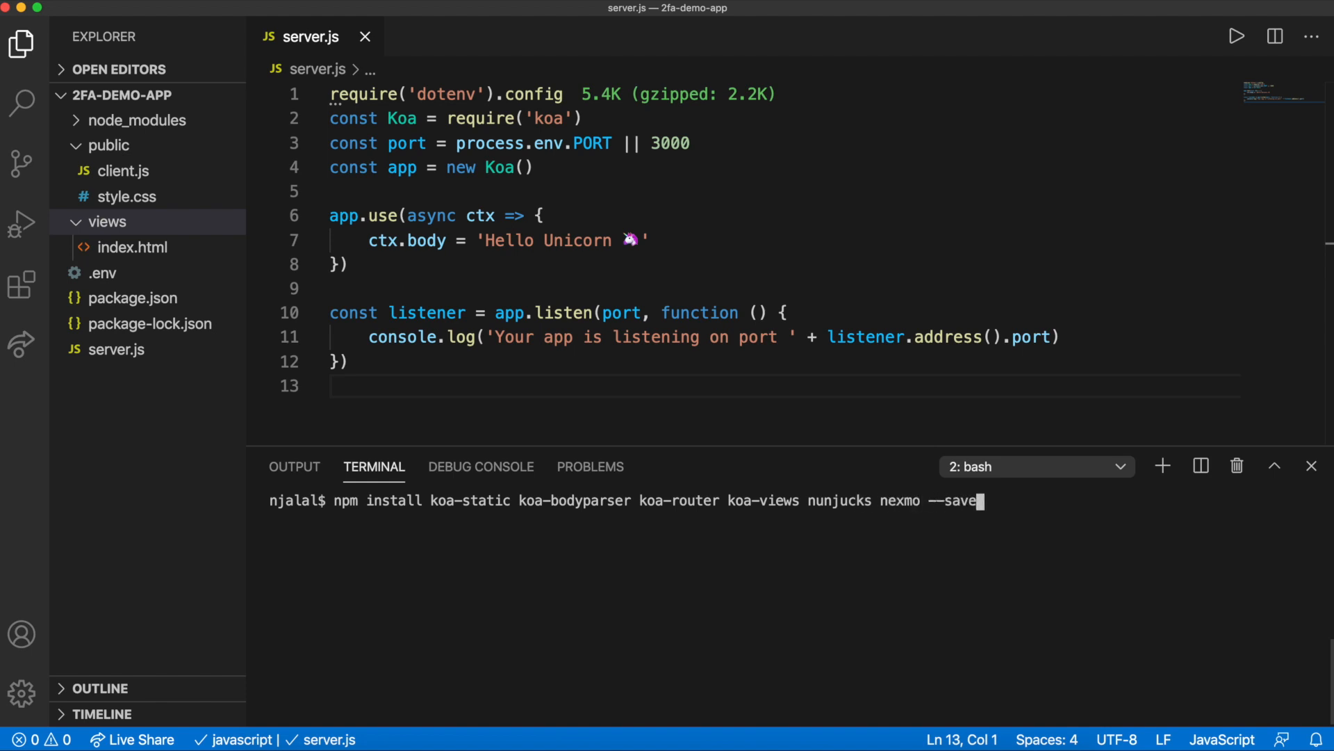
key("Return")
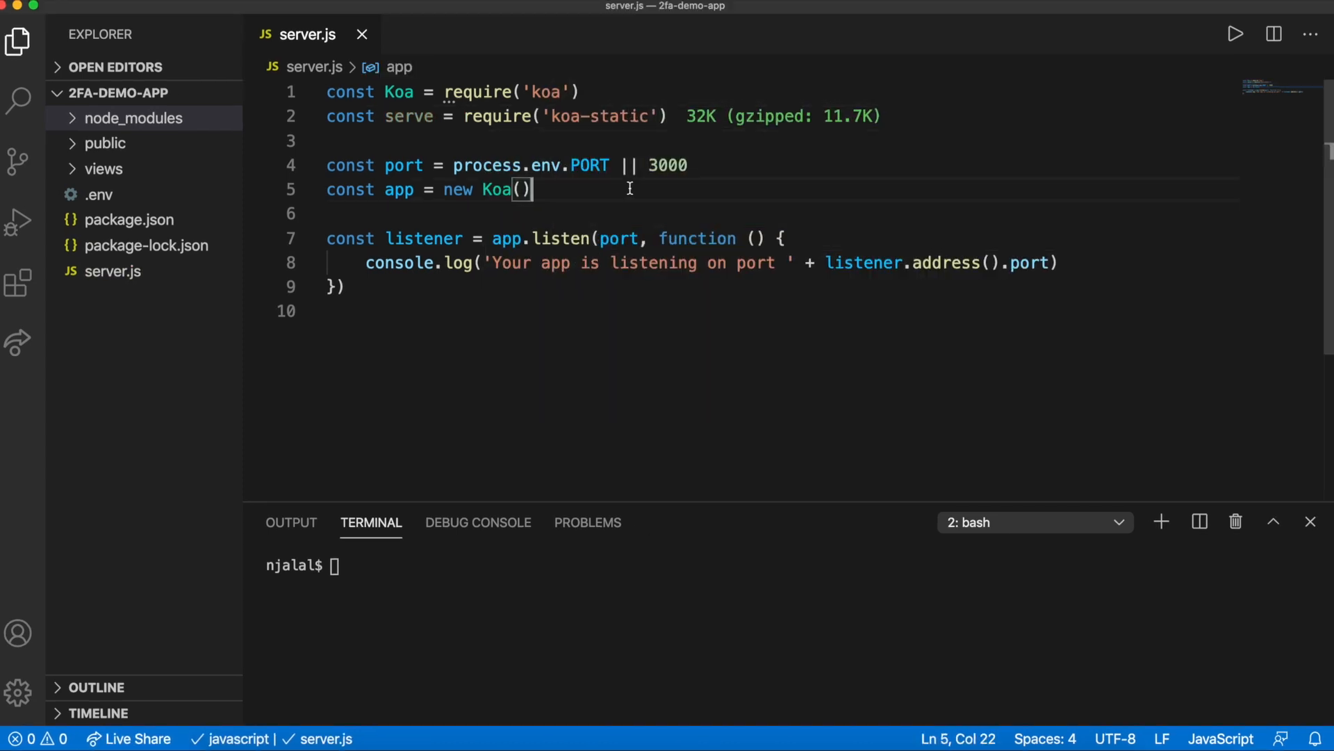
- Add app.use(serve('./public')) to server.js to serve static files
type("app.use(serve")
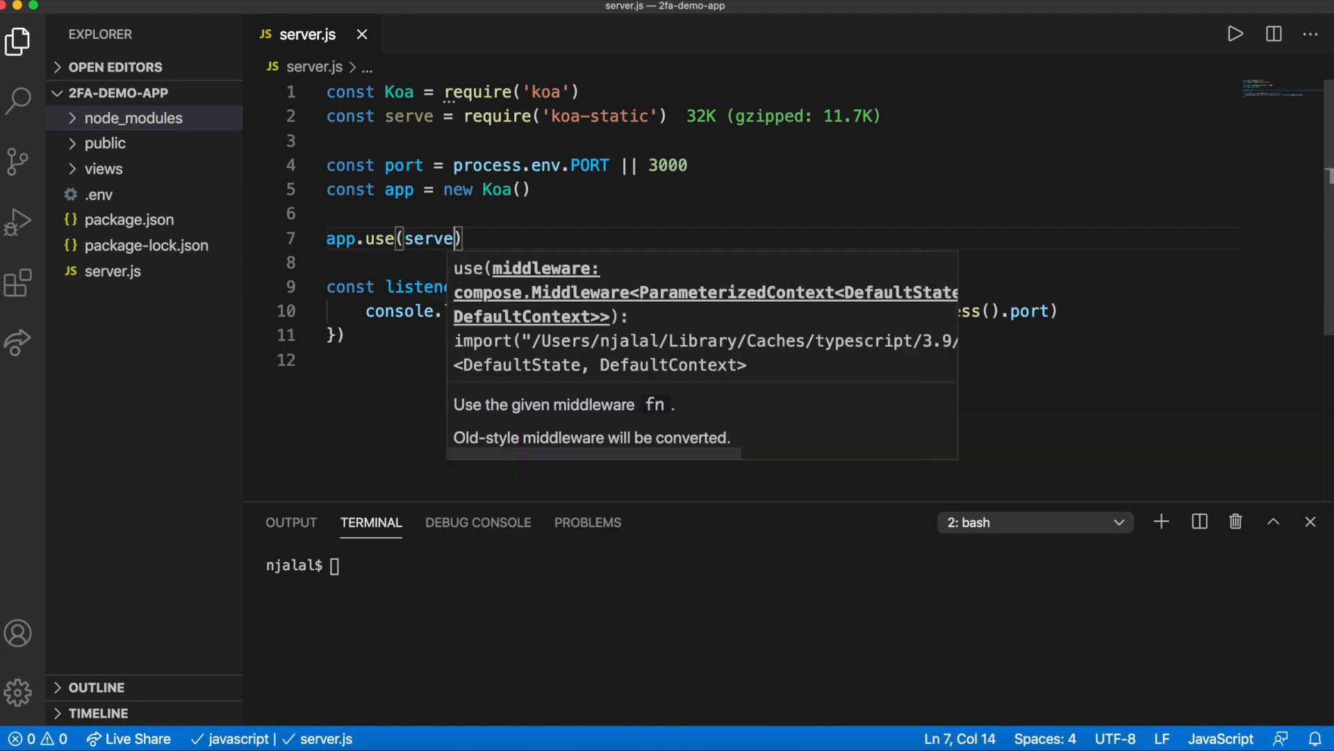
type("('.'")
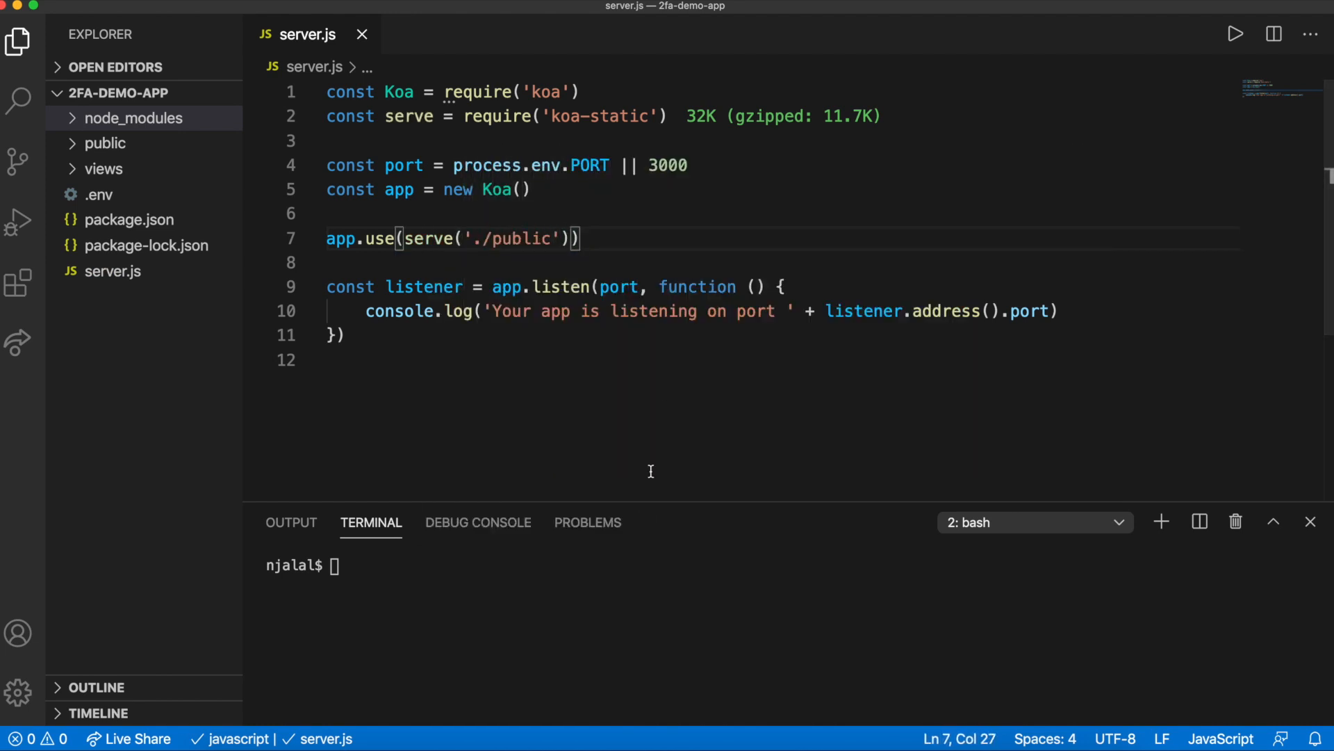
type("const")
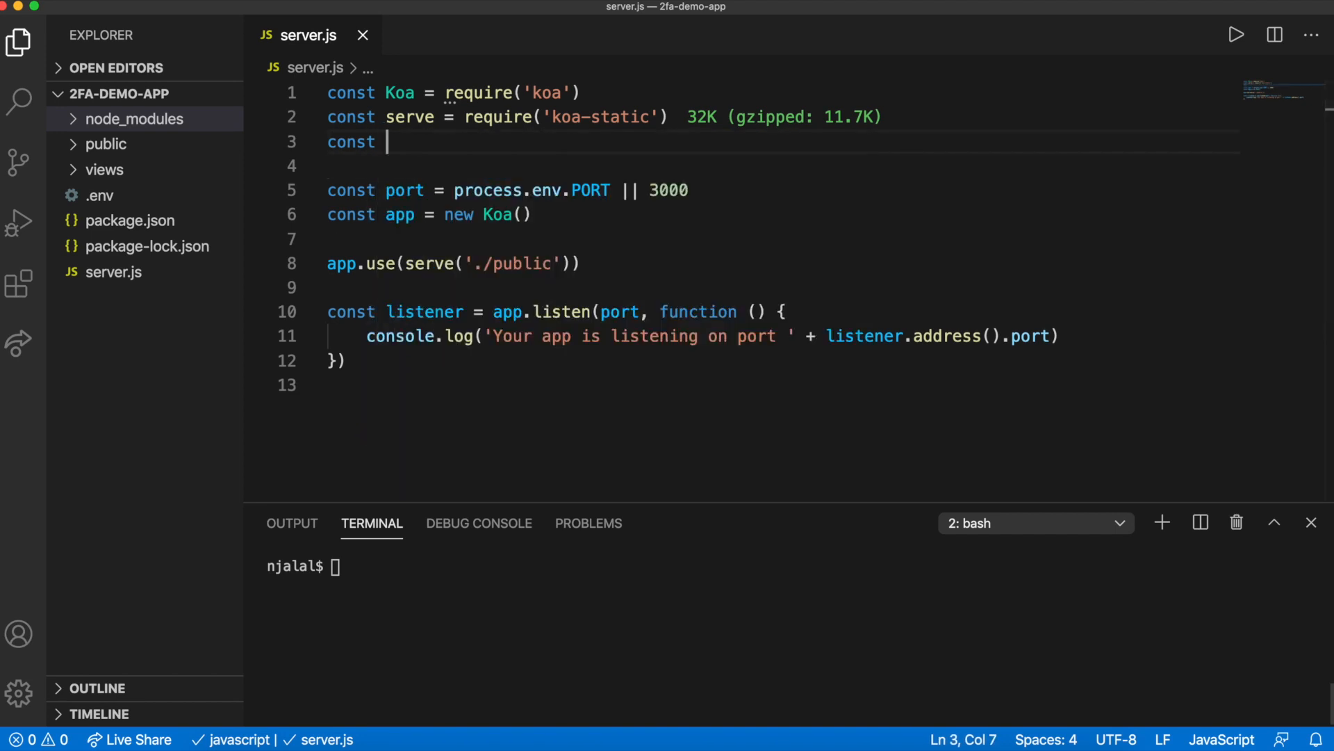
- Require koa-views and add views middleware for './views' with a nunjucks map
type("views = require()")
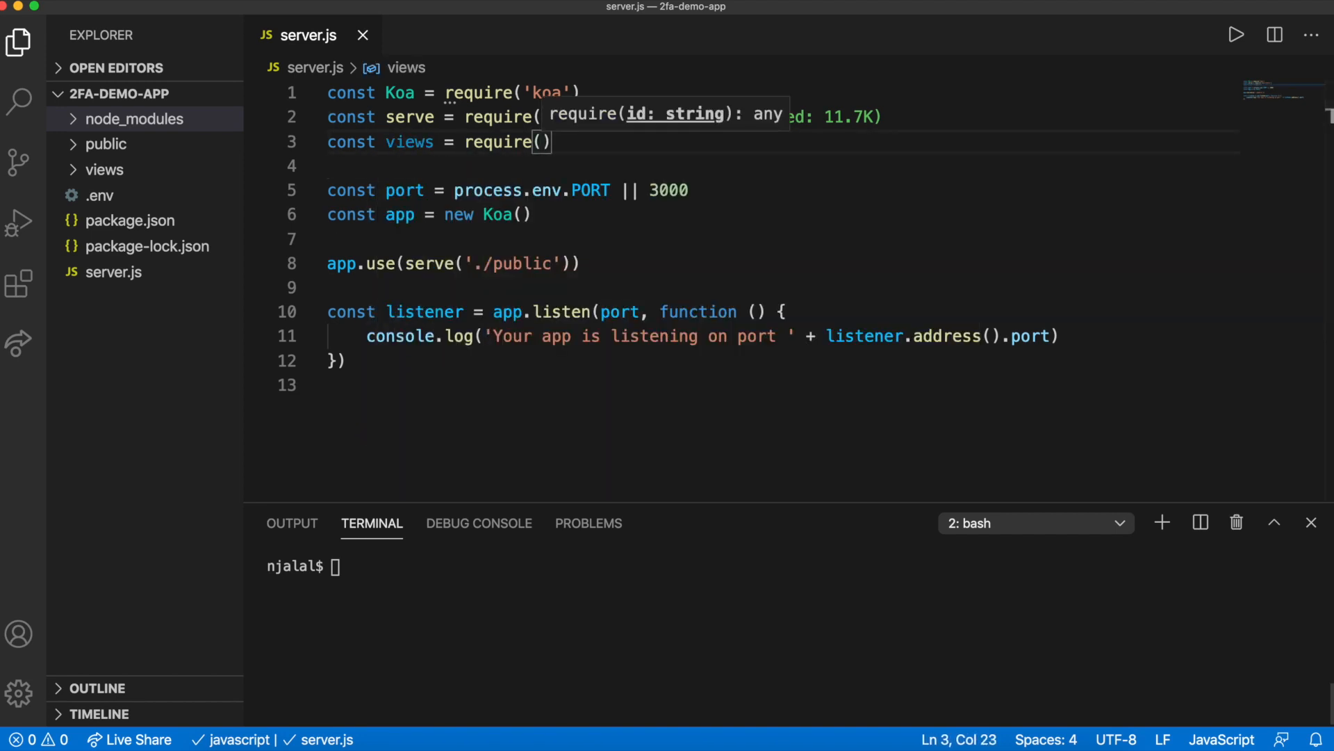
type("'koa-views'")
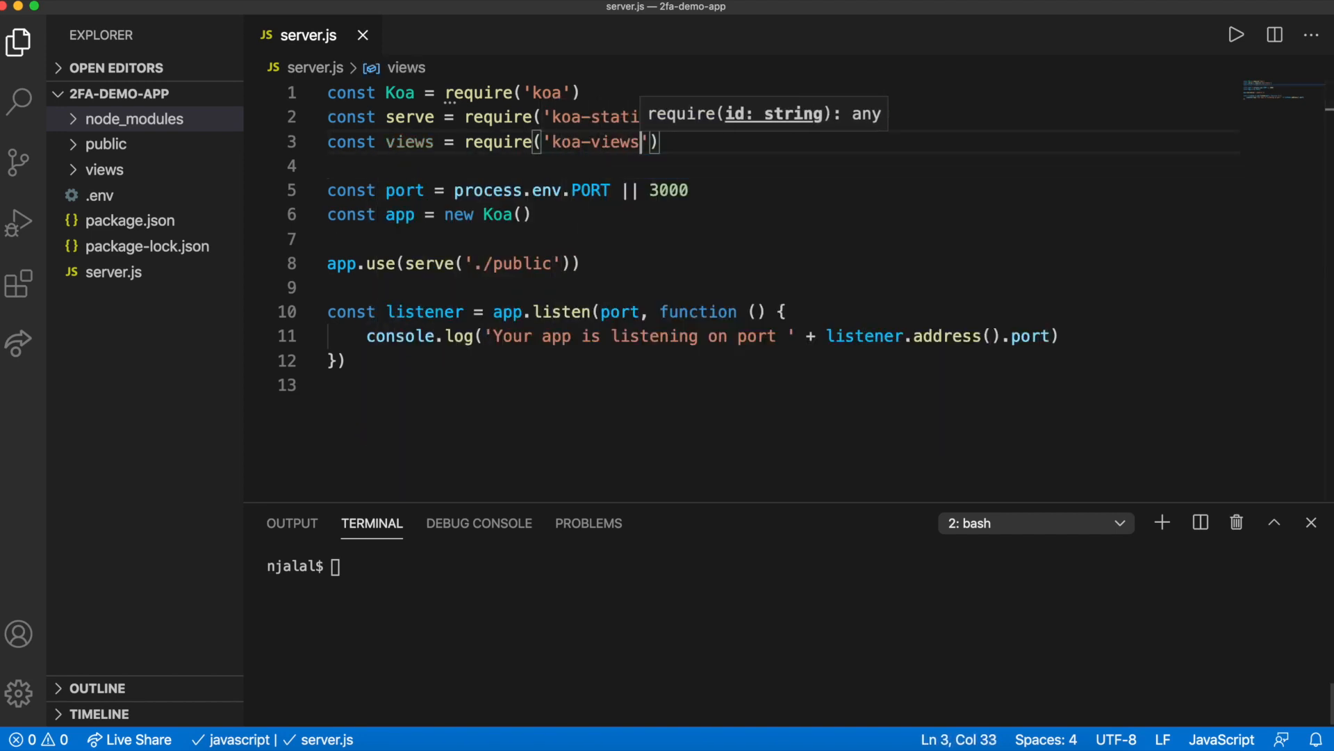
type("app.use(views(")
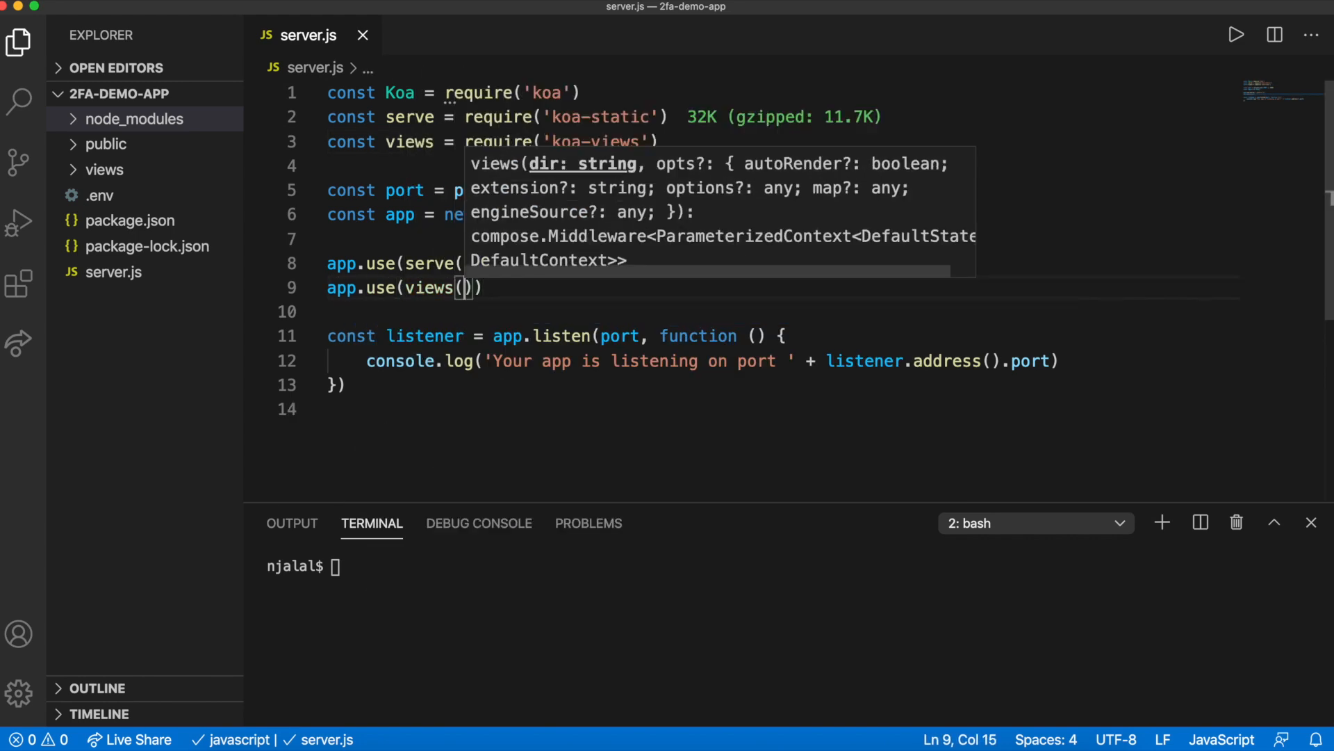
type("'./views'")
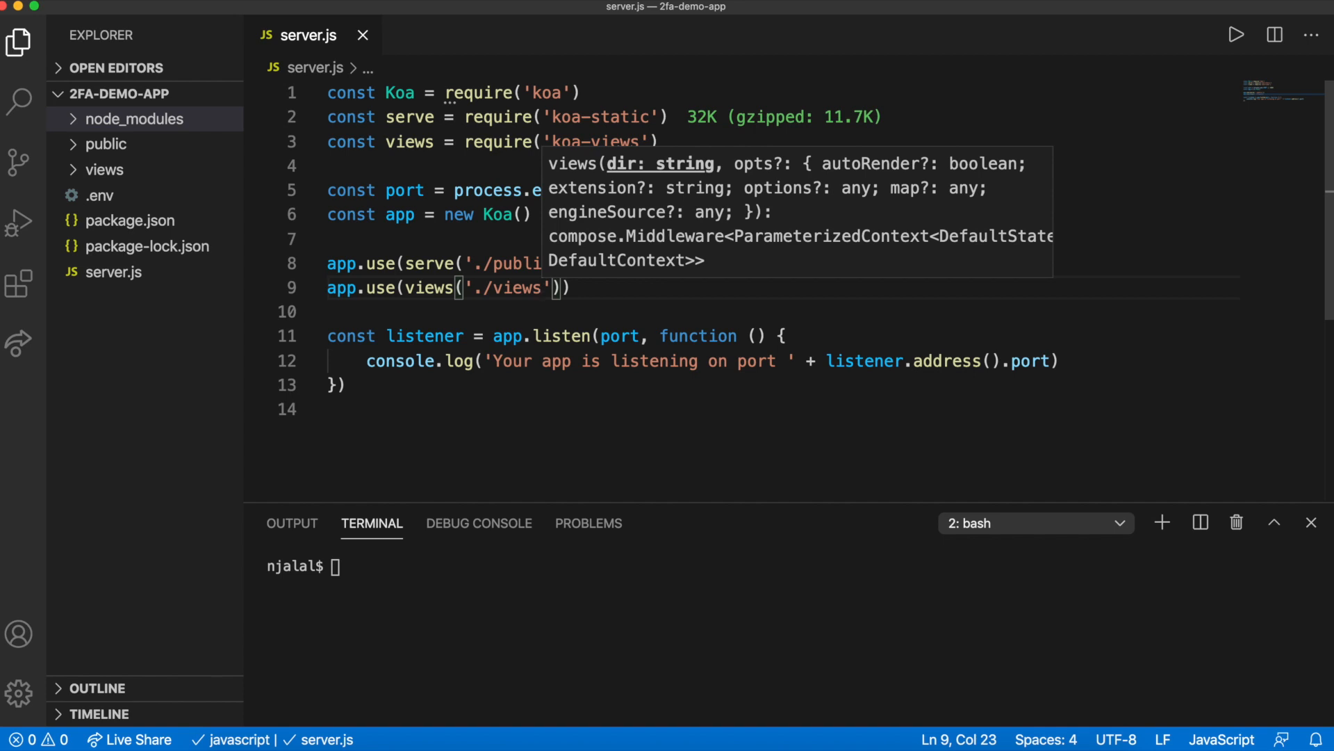
type(", { map: { html: 'nunjucks' }")
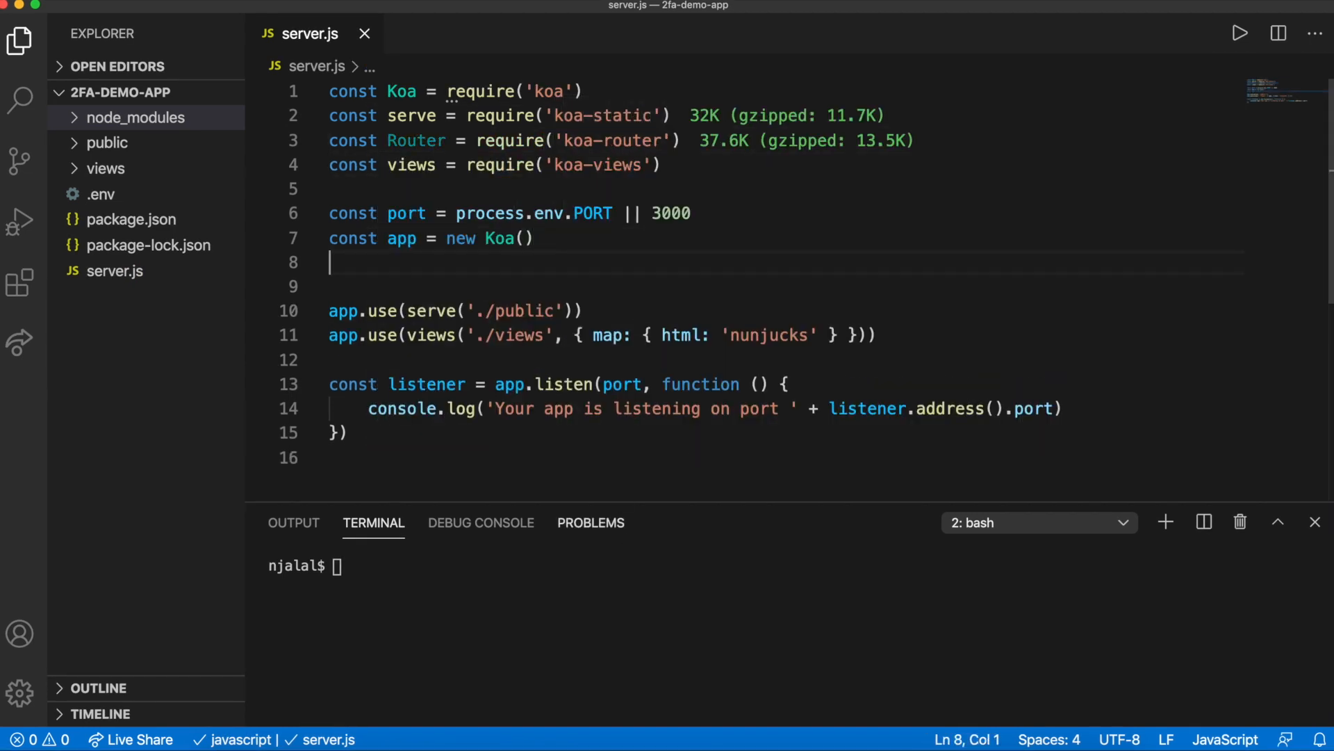
- Create a router whose GET '/' renders ./index, and register its routes and allowedMethods
type("const router = new Router(")
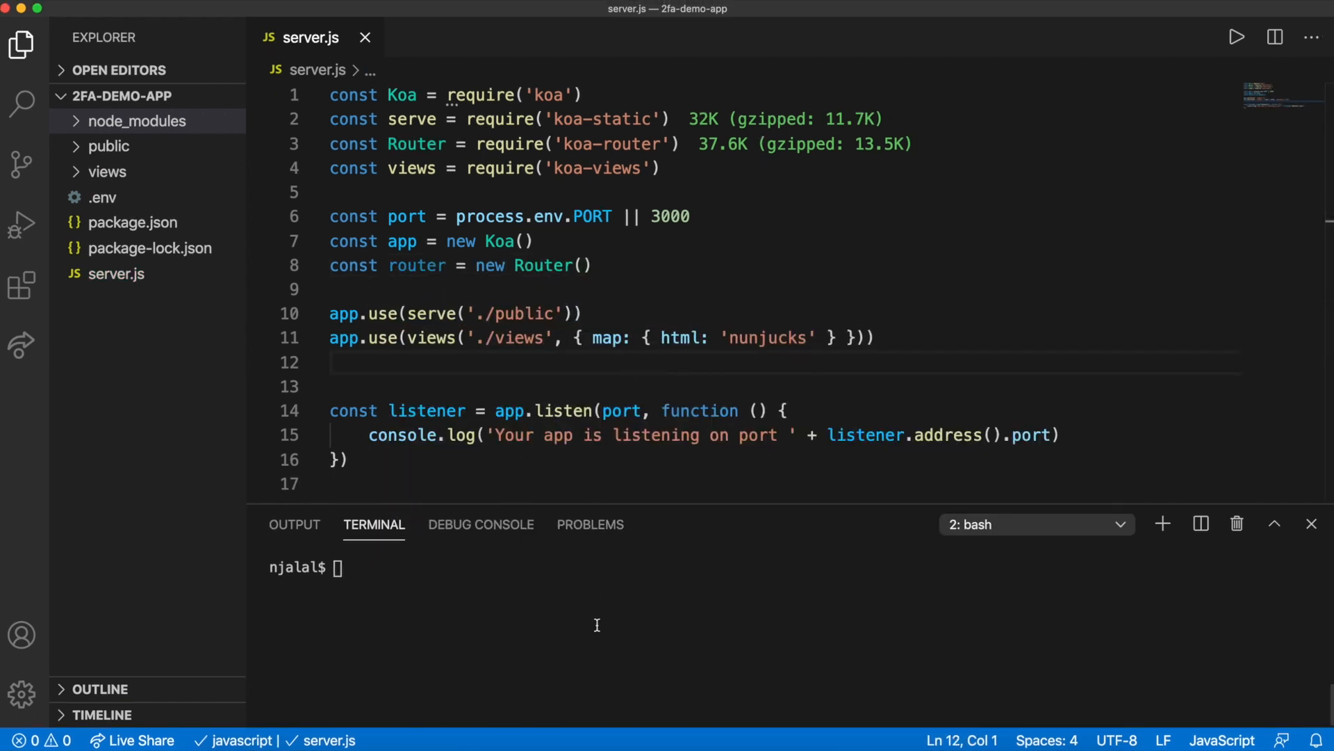
type("router.get()")
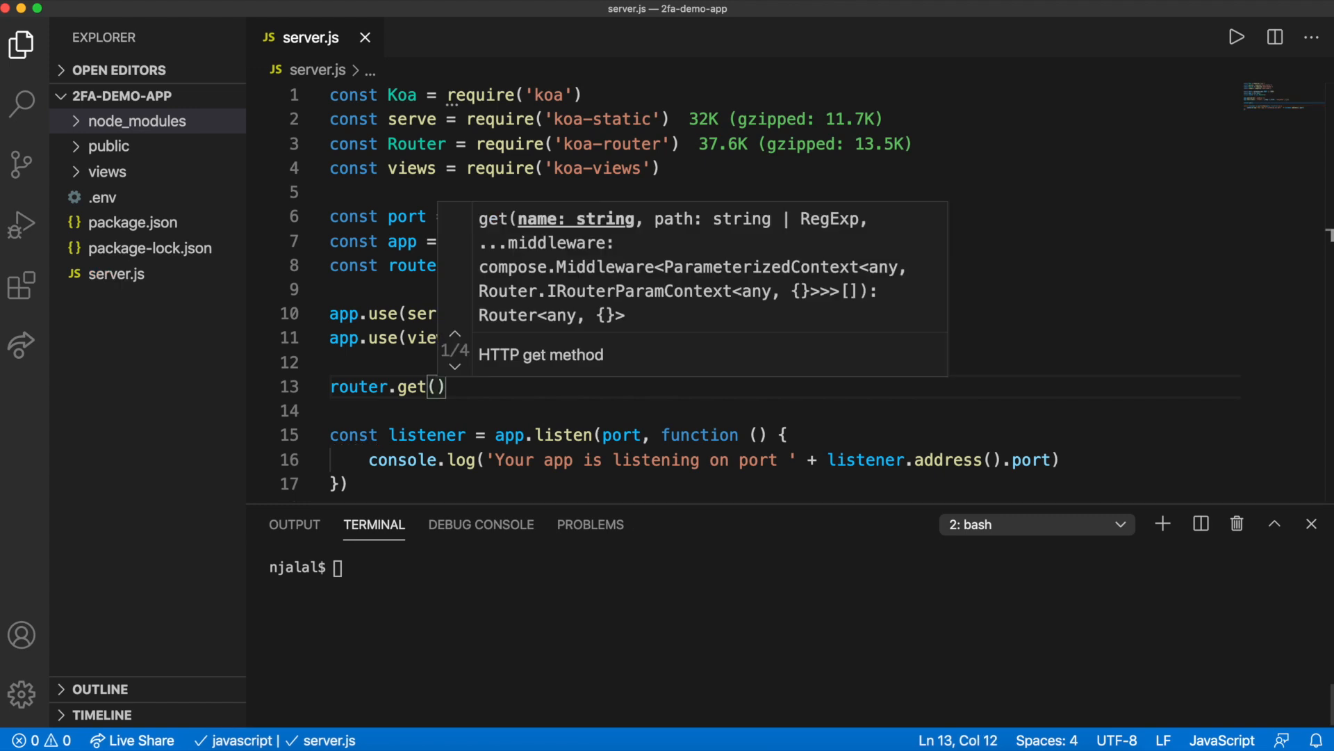
type("'/', (ctx, )")
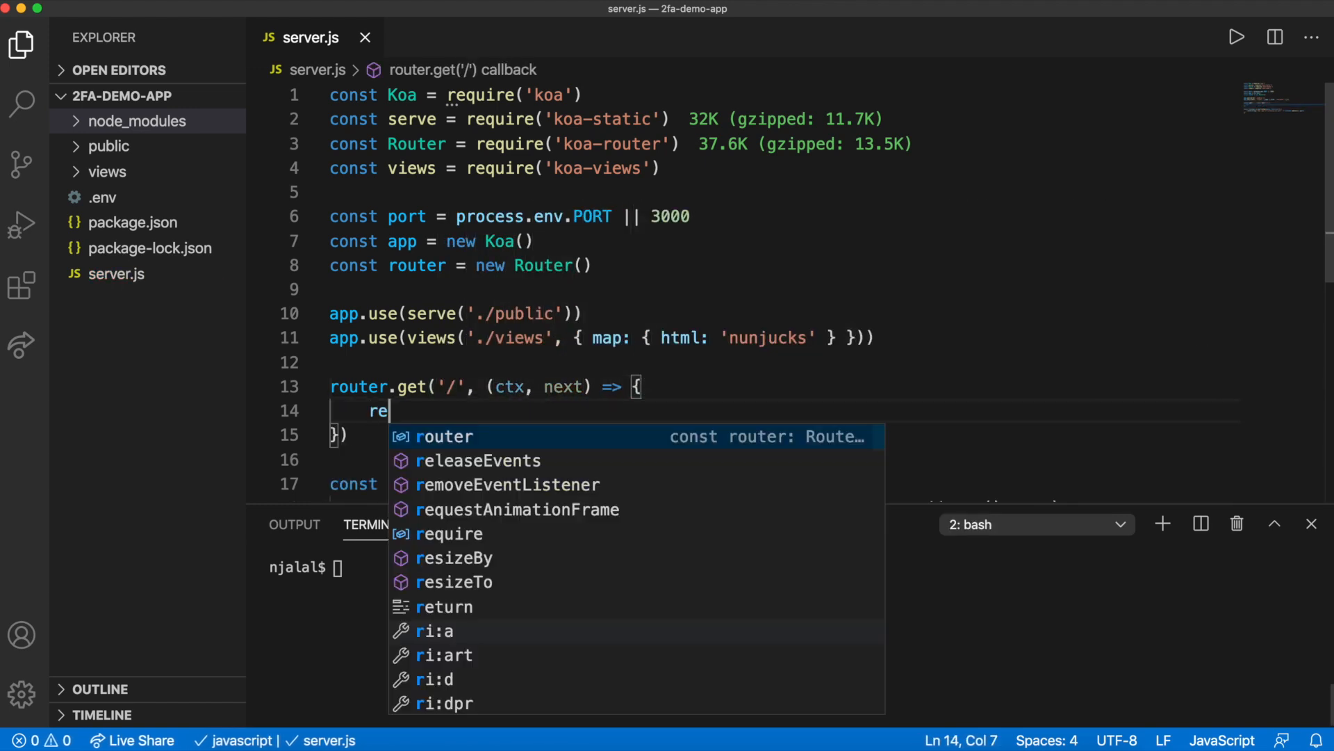
type("return ctx.render('')")
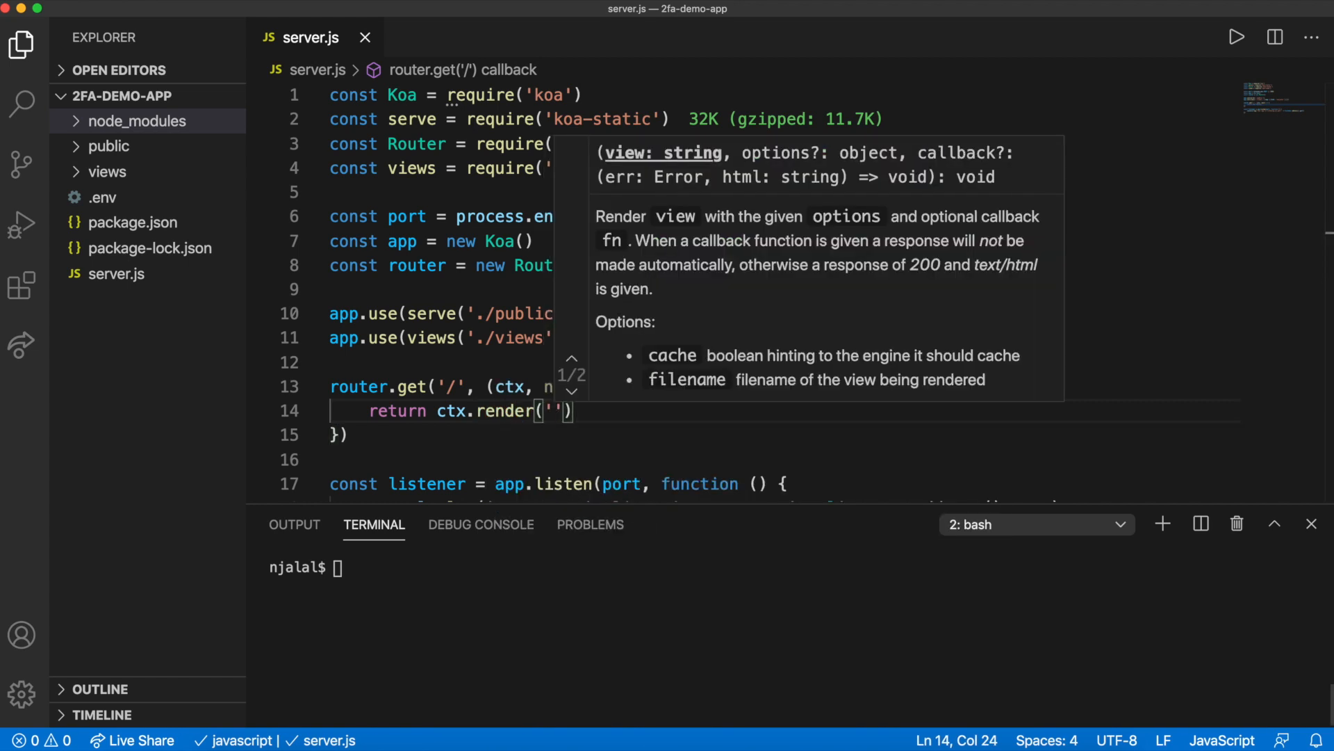
type("./index")
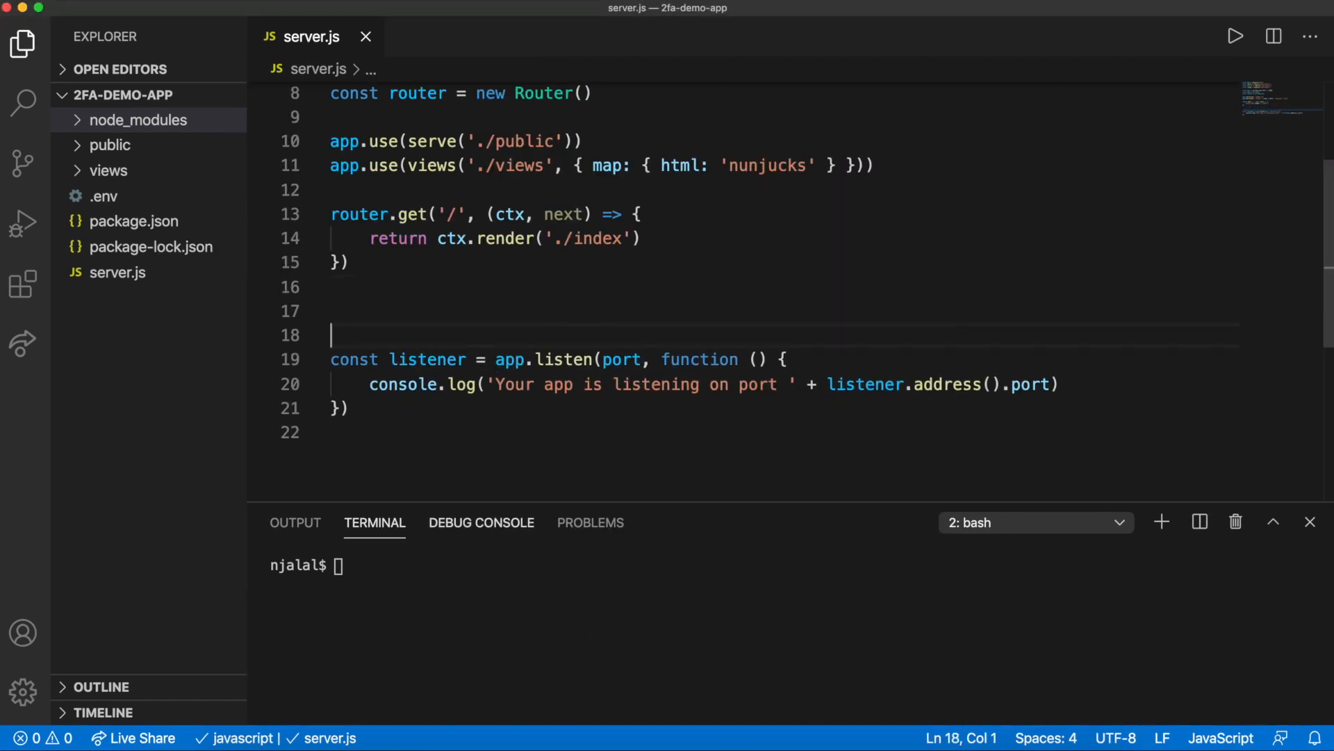
type("app.use(router.routes(")
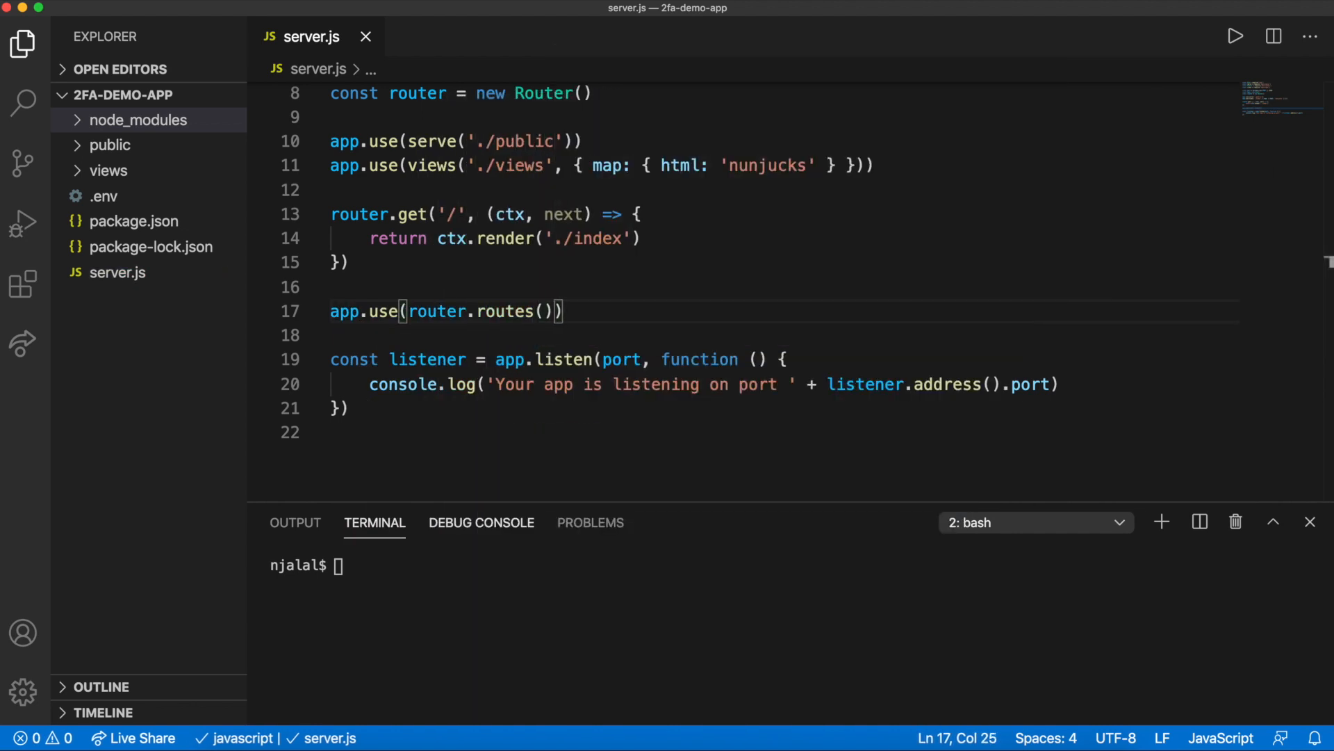
type(".use(router.allowedMethods())")
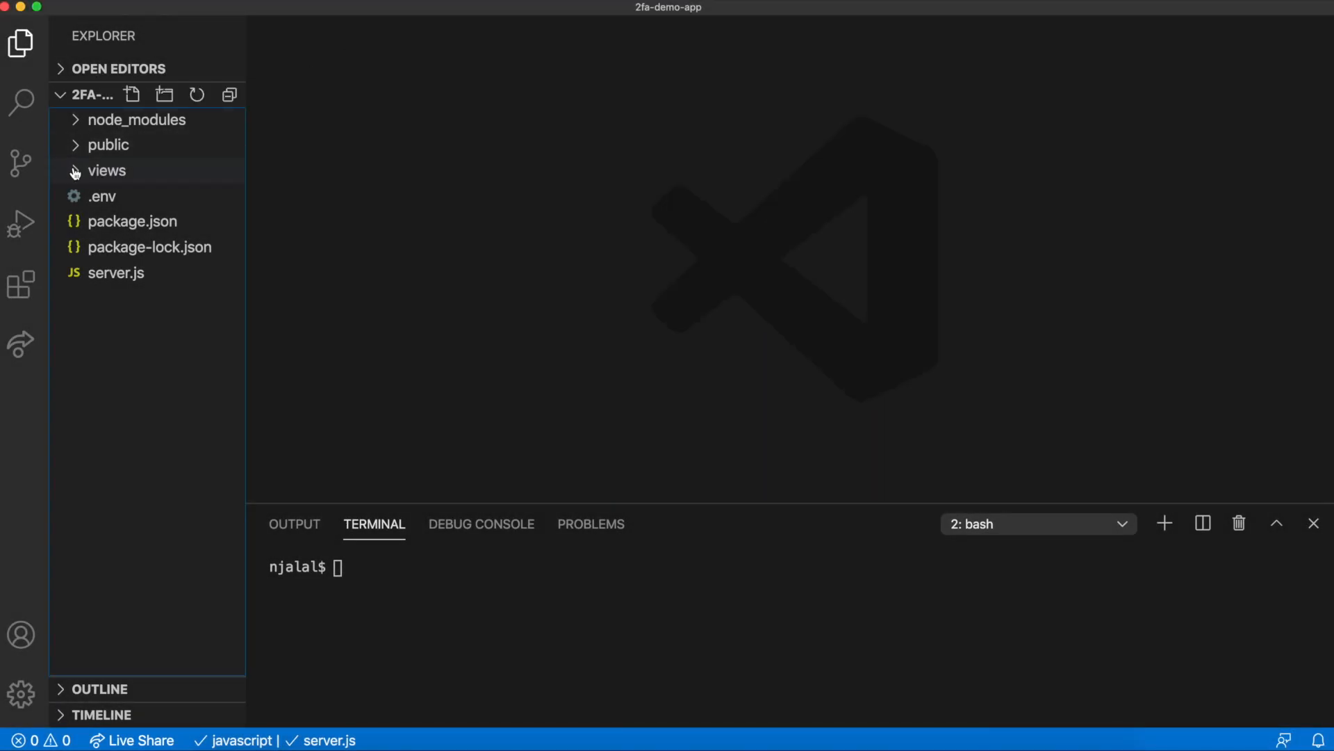
- Open index.html for the phone form posting to verify, then browse the other templates
left_click(107, 170)
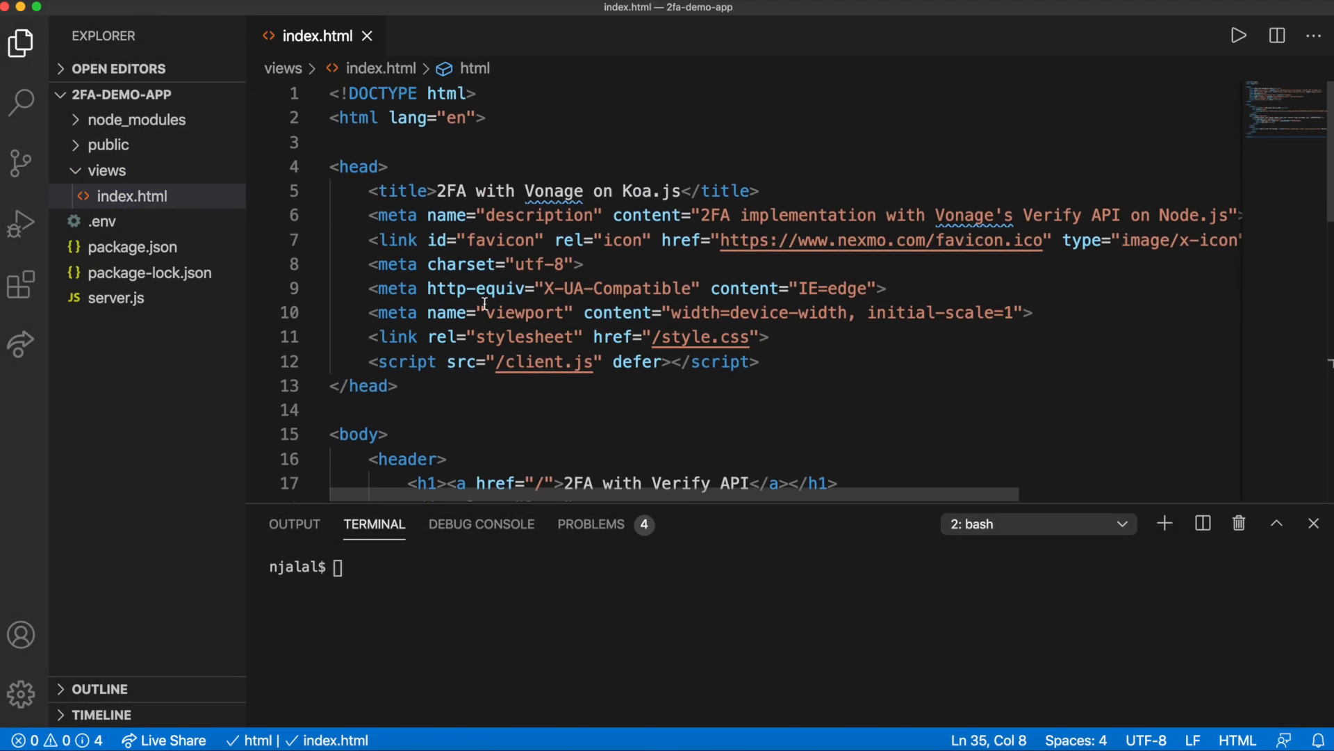
scroll("down", 3)
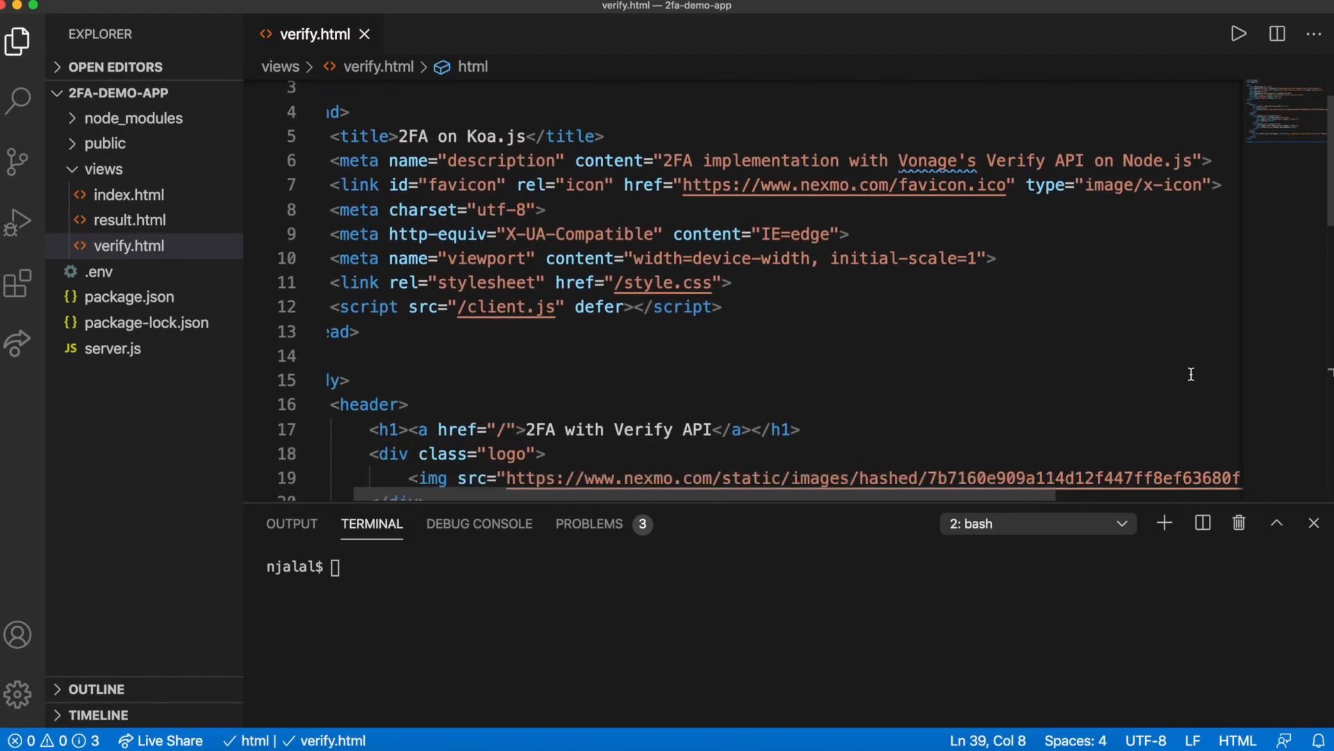
left_click(129, 219)
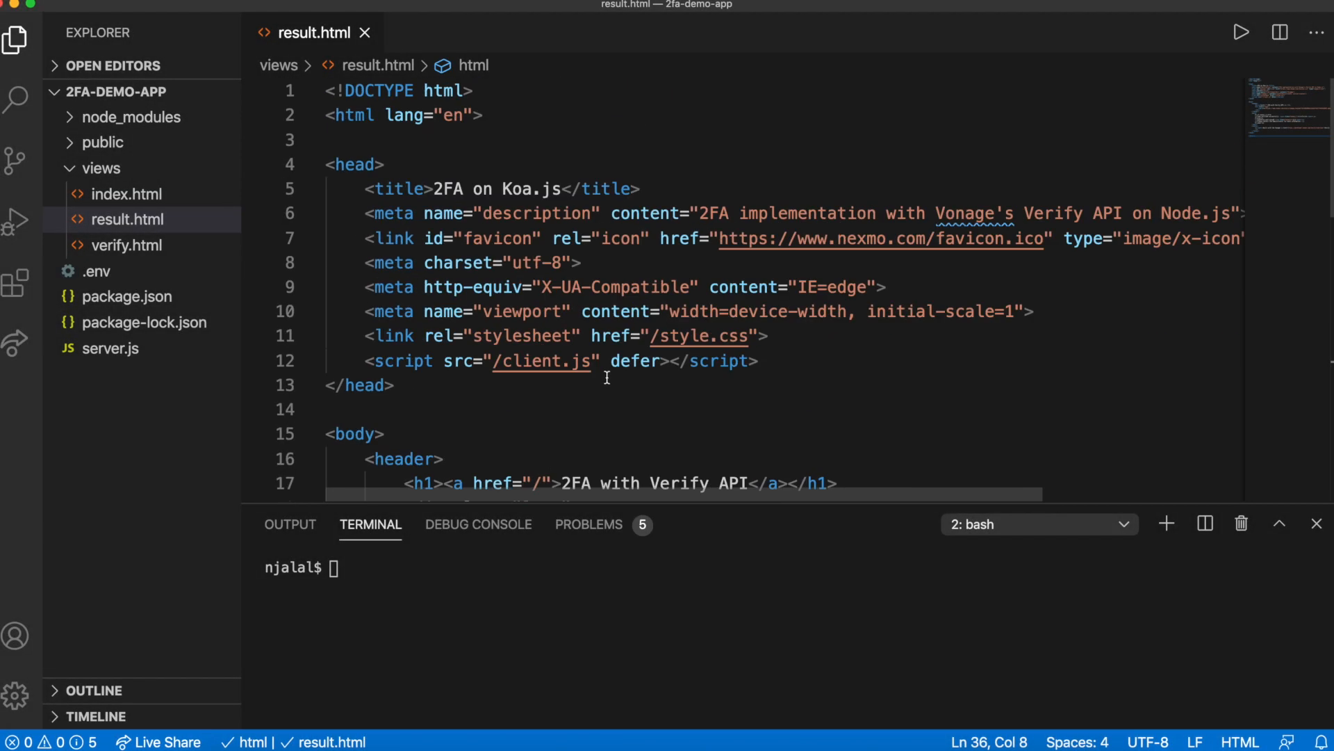
left_click(124, 196)
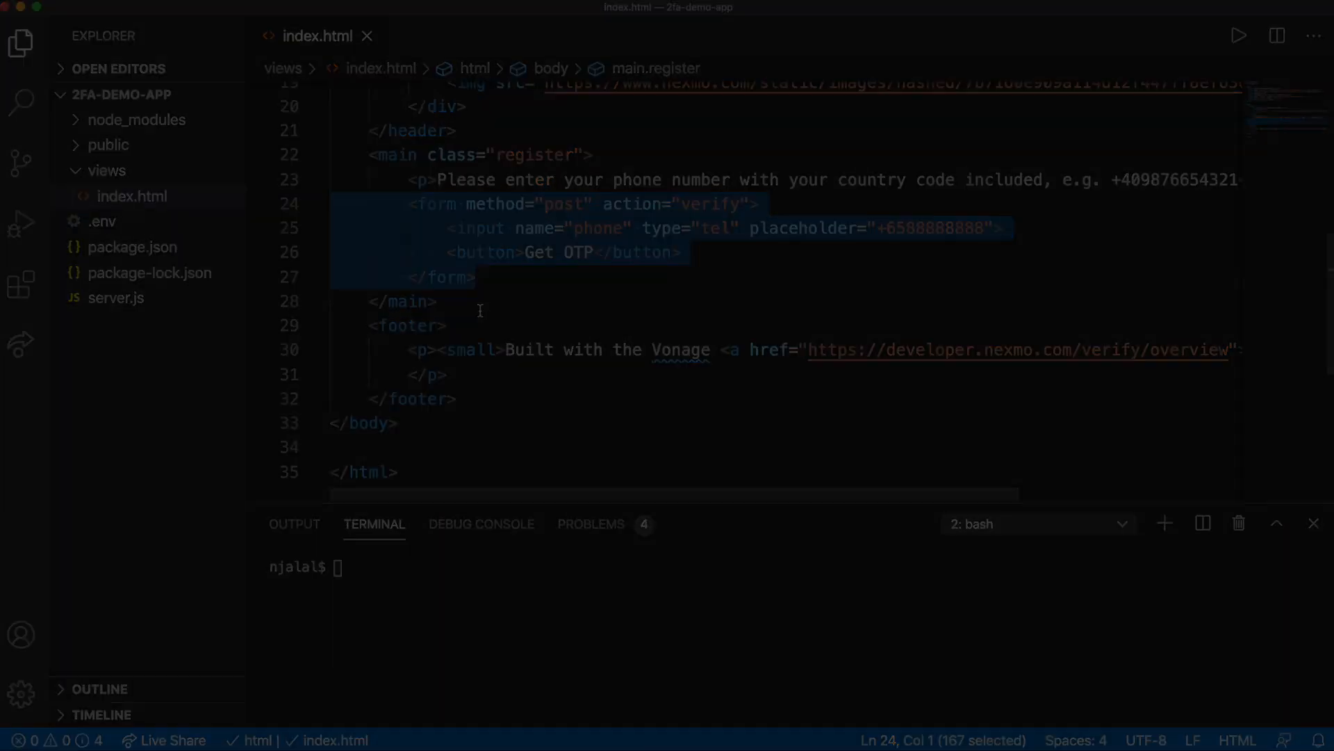
left_click(133, 246)
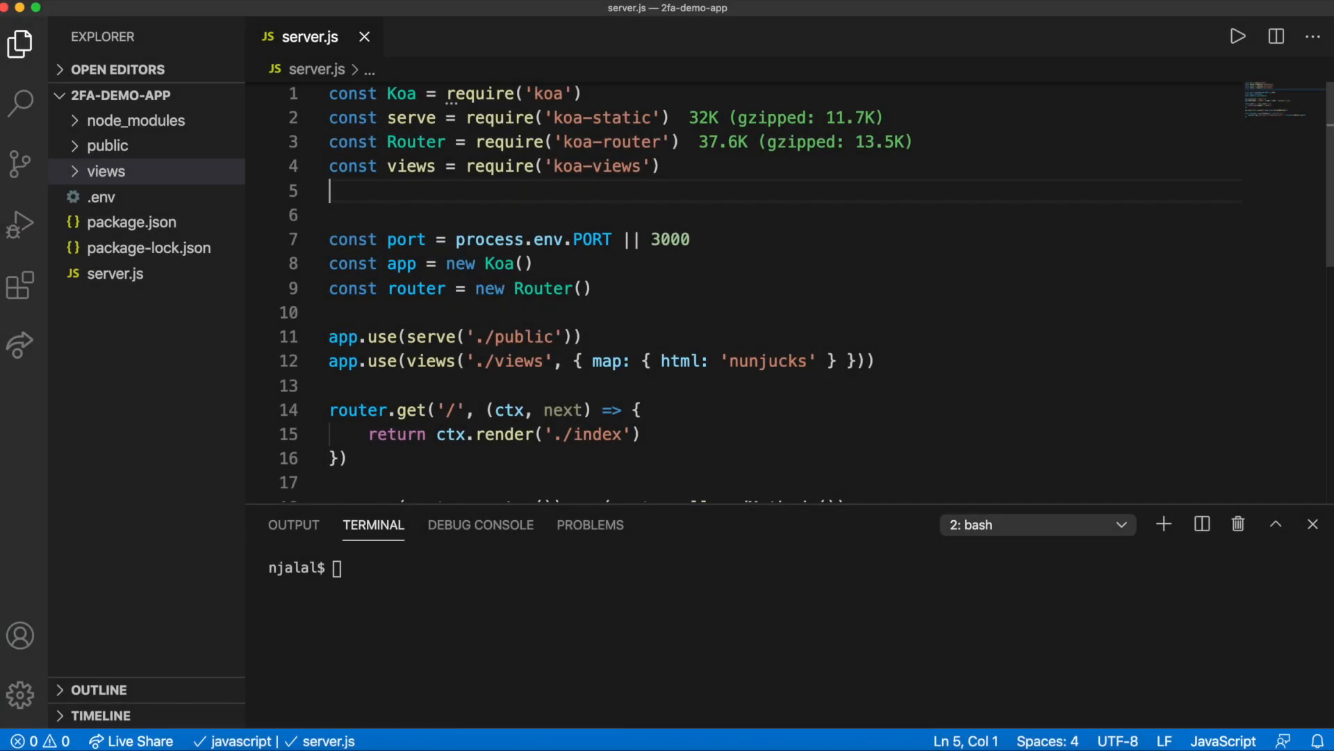
- Require koa-bodyparser, apply it with app.use, and add a POST /verify/ route
type("const bodyParser = require(")
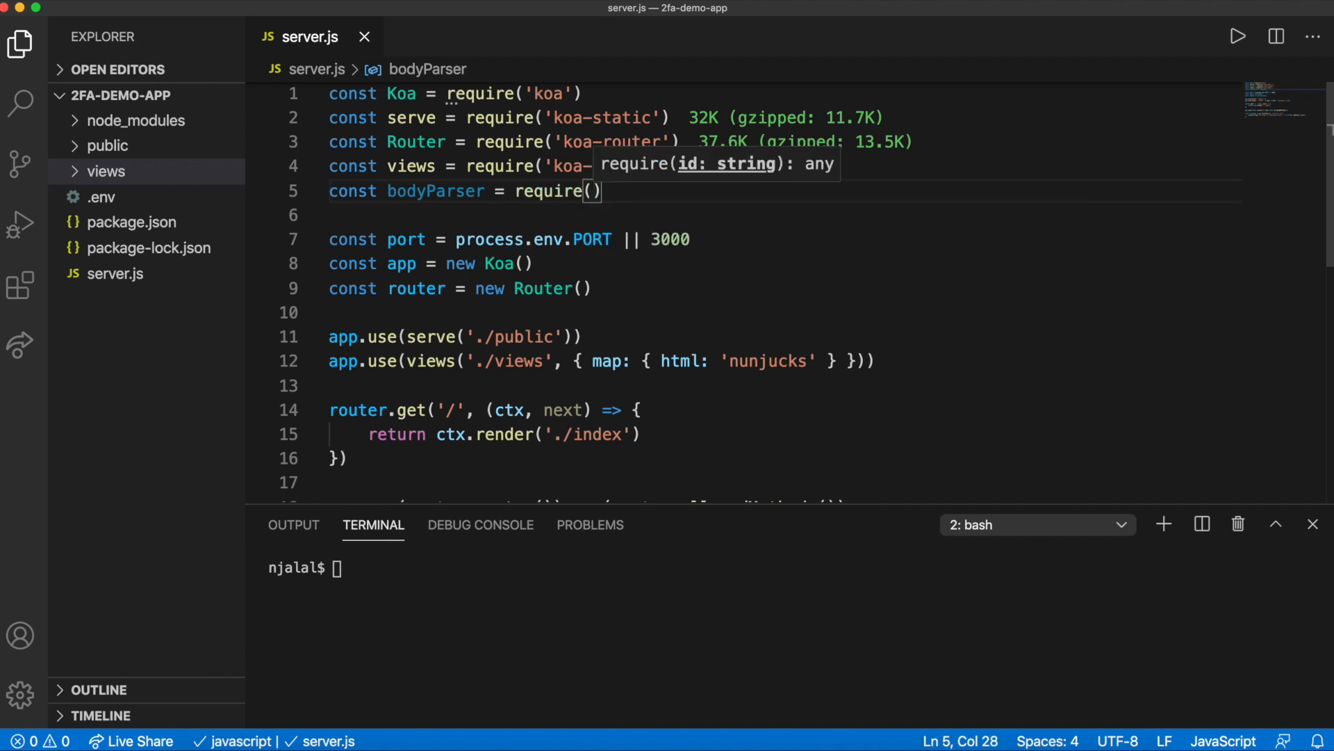
type("'koa-bodyparser'")
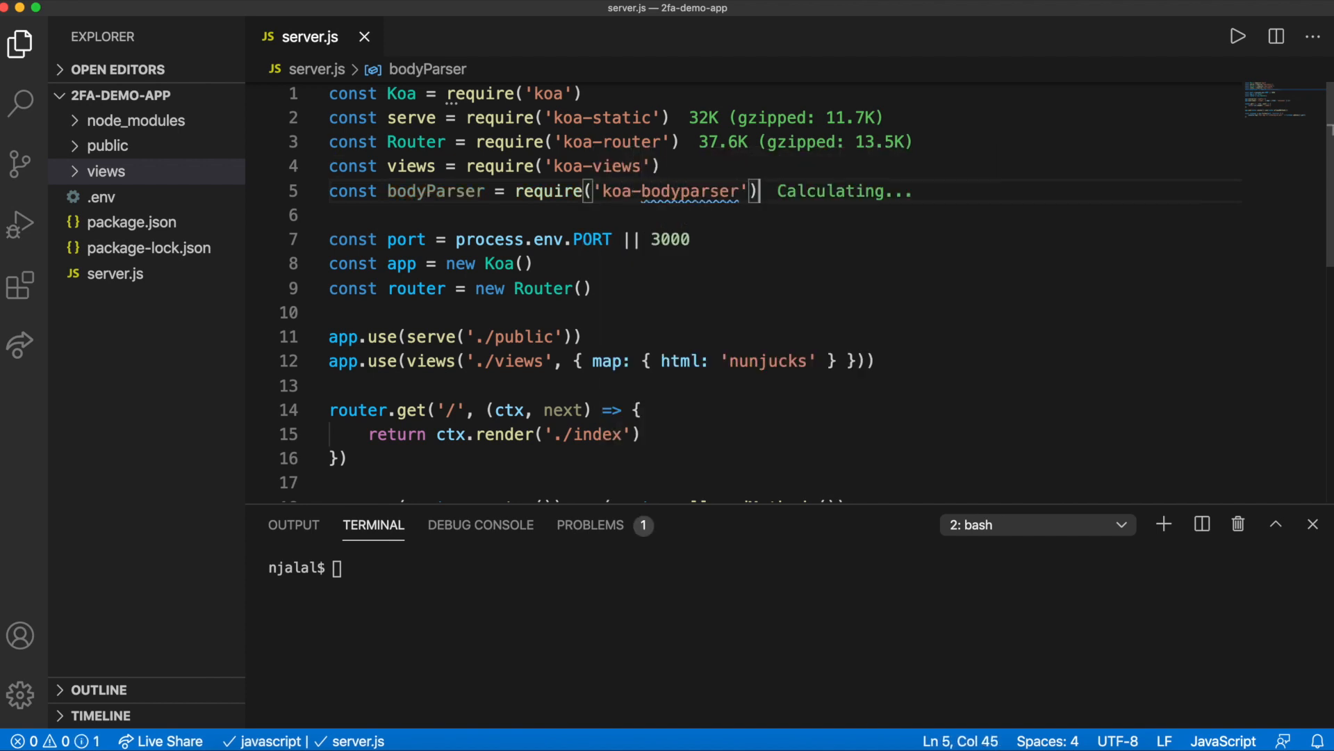
type("app.use(bodyParser(")
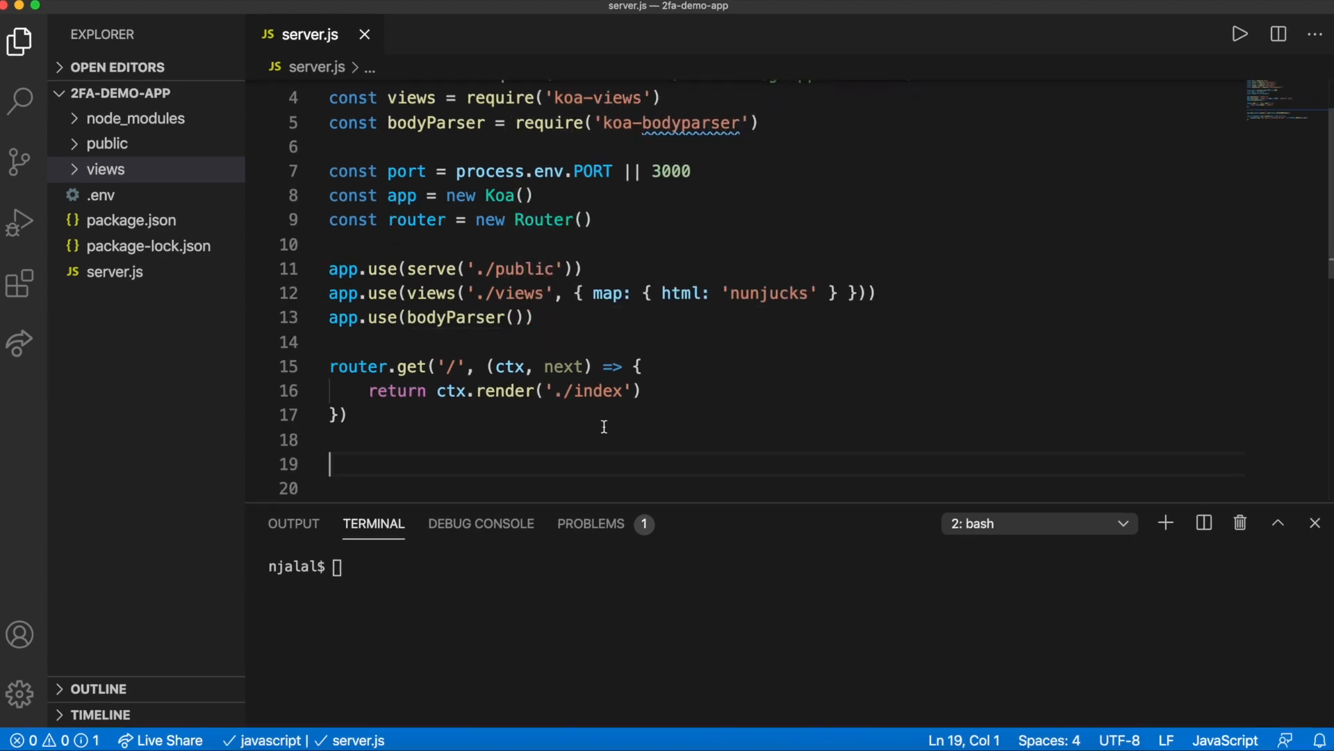
type("router.post('/verify/', async (ctx, next) => {")
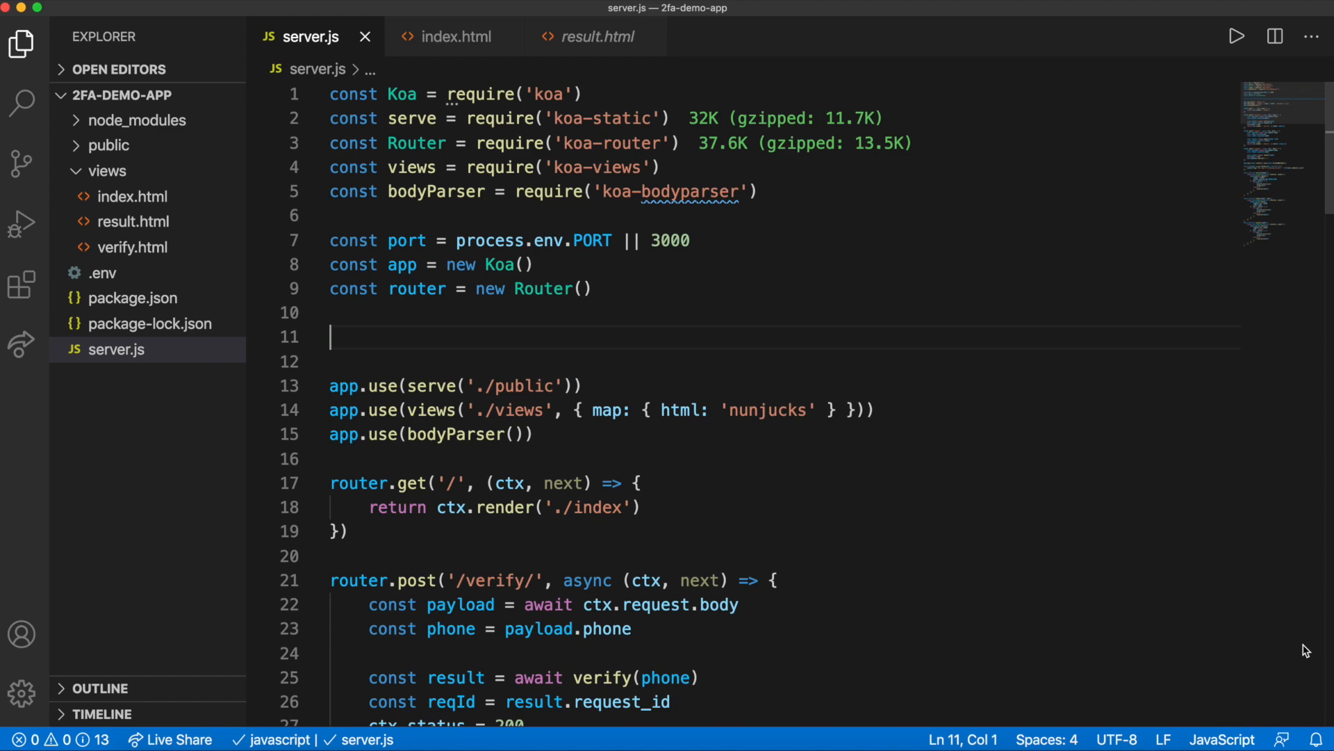
- Require nexmo and create a client with YOUR_API_KEY and API secret placeholders
type("const Nexmo")
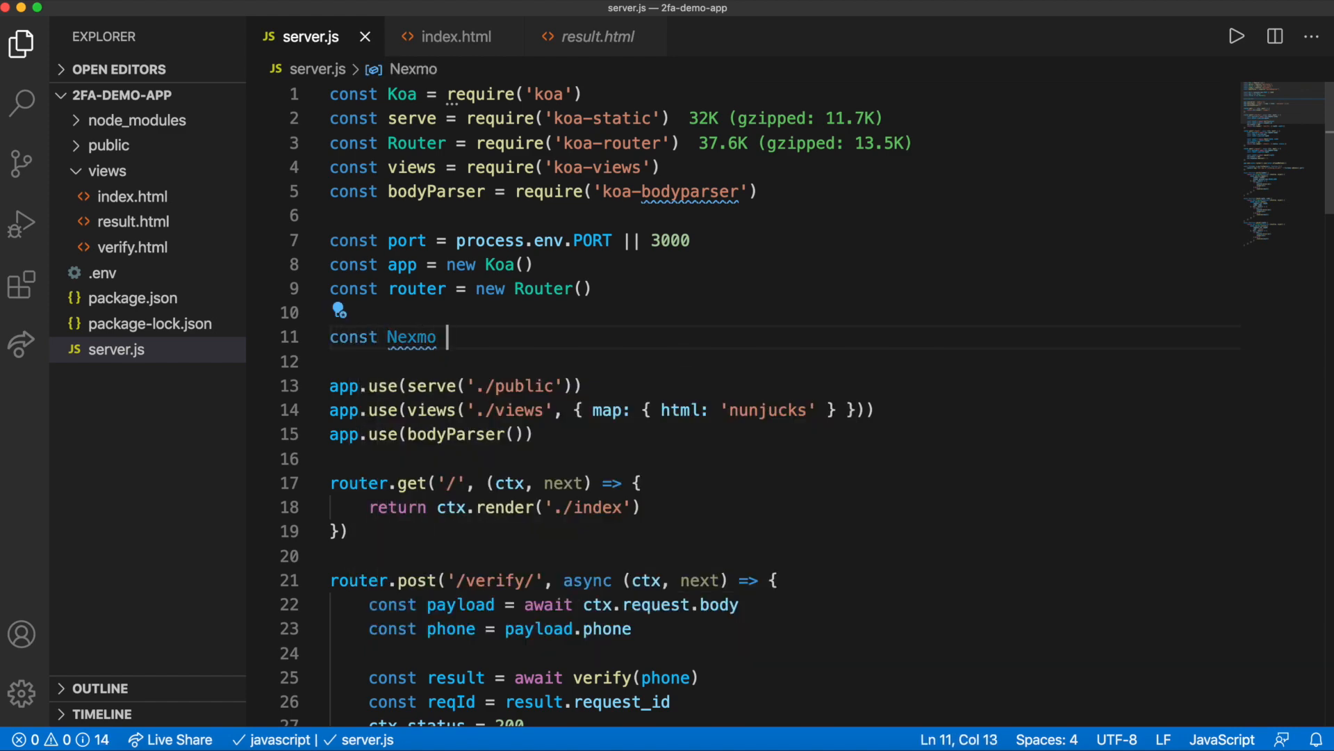
type("= require('nexmo');")
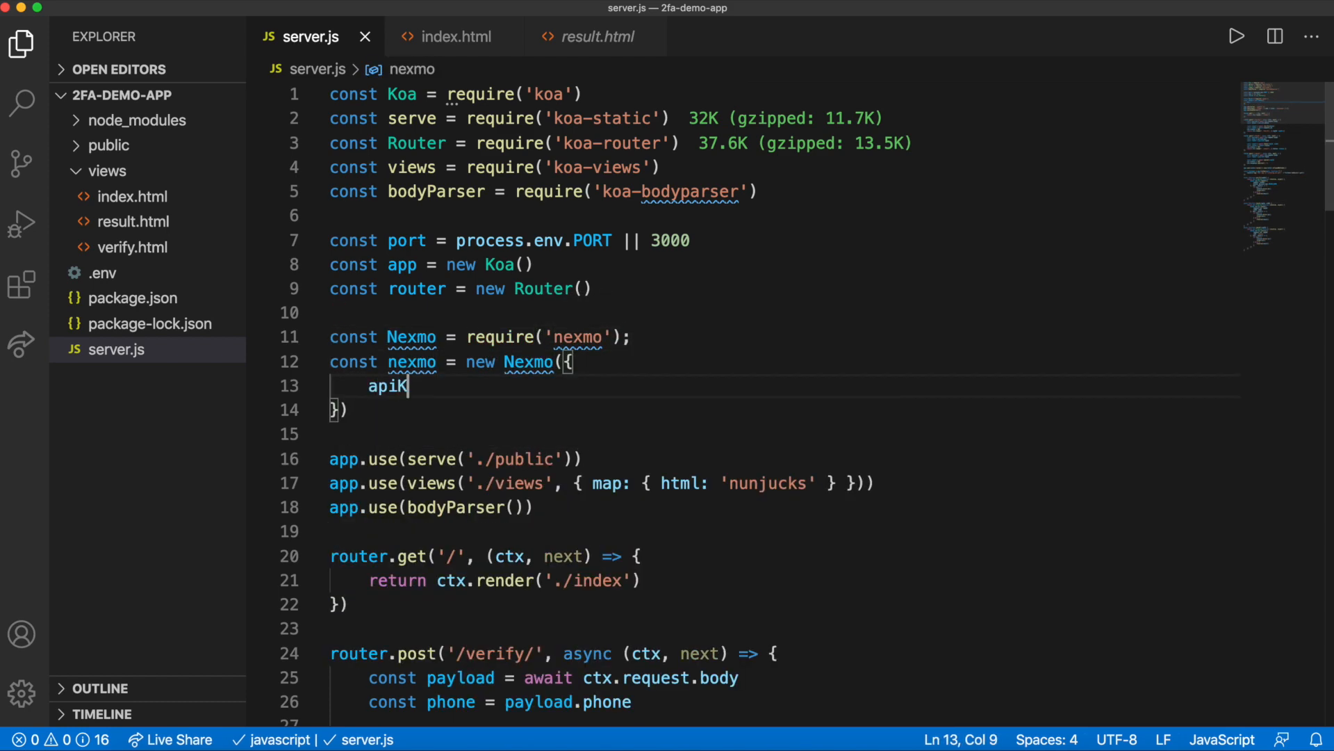
type("ey: YOUR_API_KEY,")
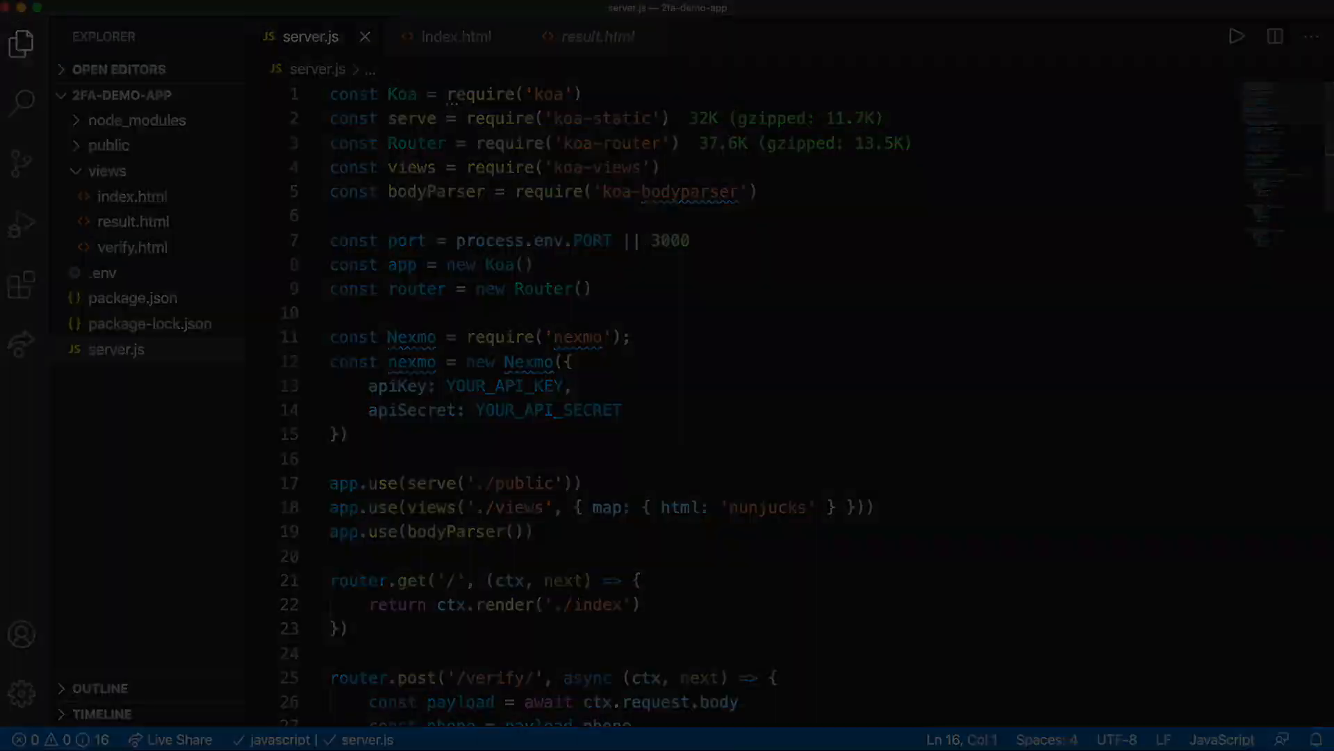
- Add async verify(number), check(reqId, code) and cancel(reqId) Promise wrappers around nexmo.verify at the bottom of server.js
scroll("down", 3)
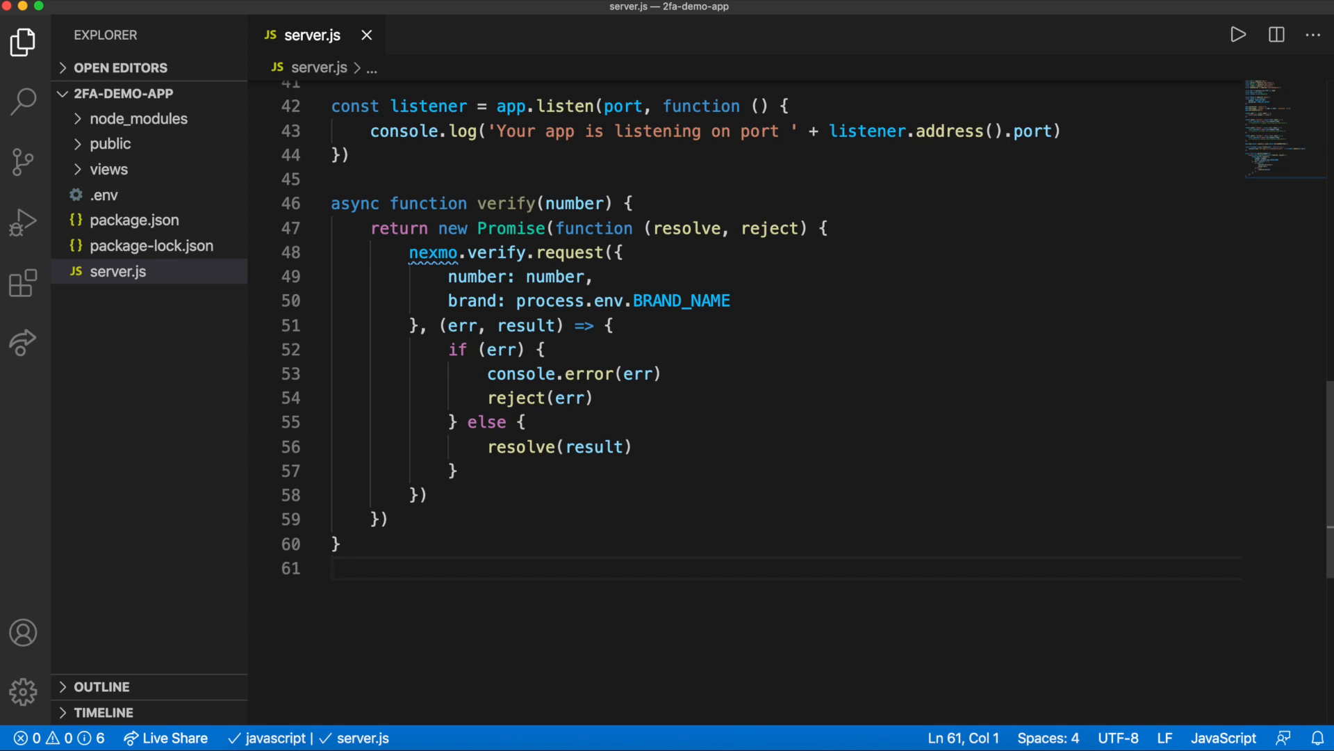
left_click(334, 568)
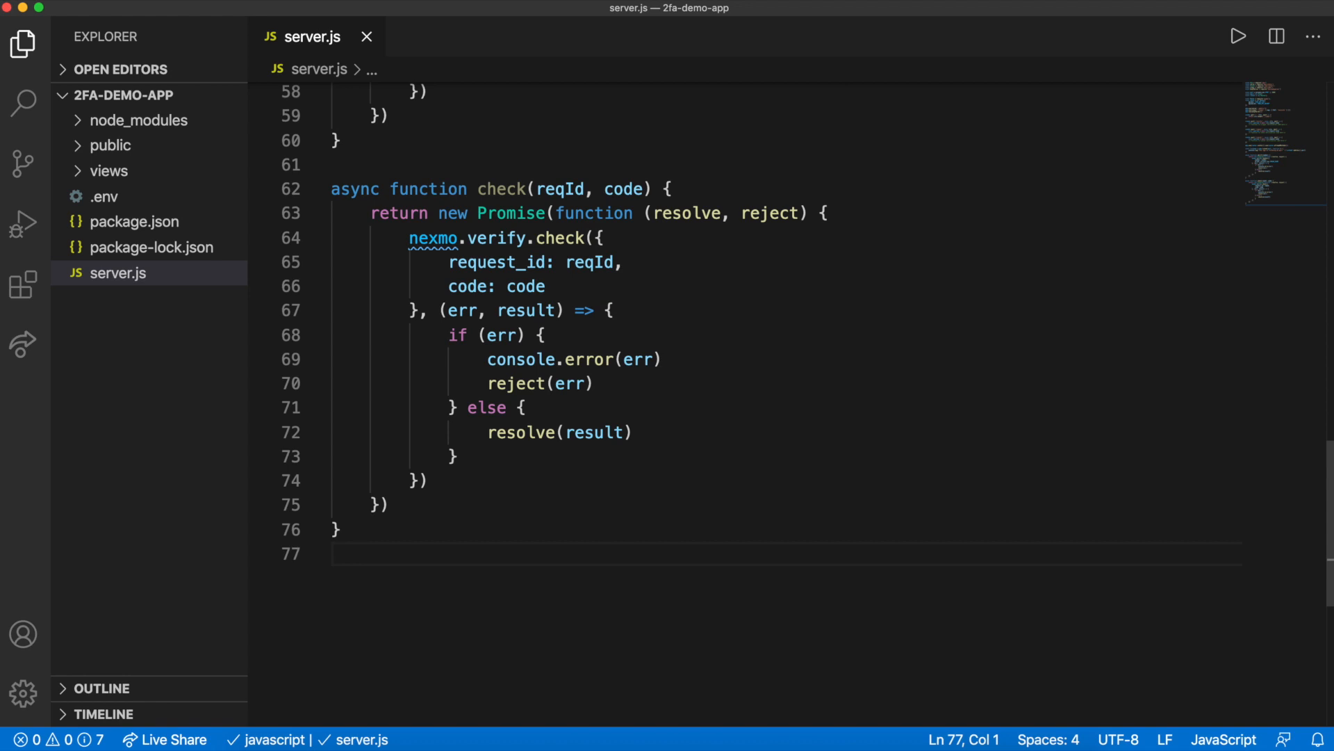
left_click(333, 554)
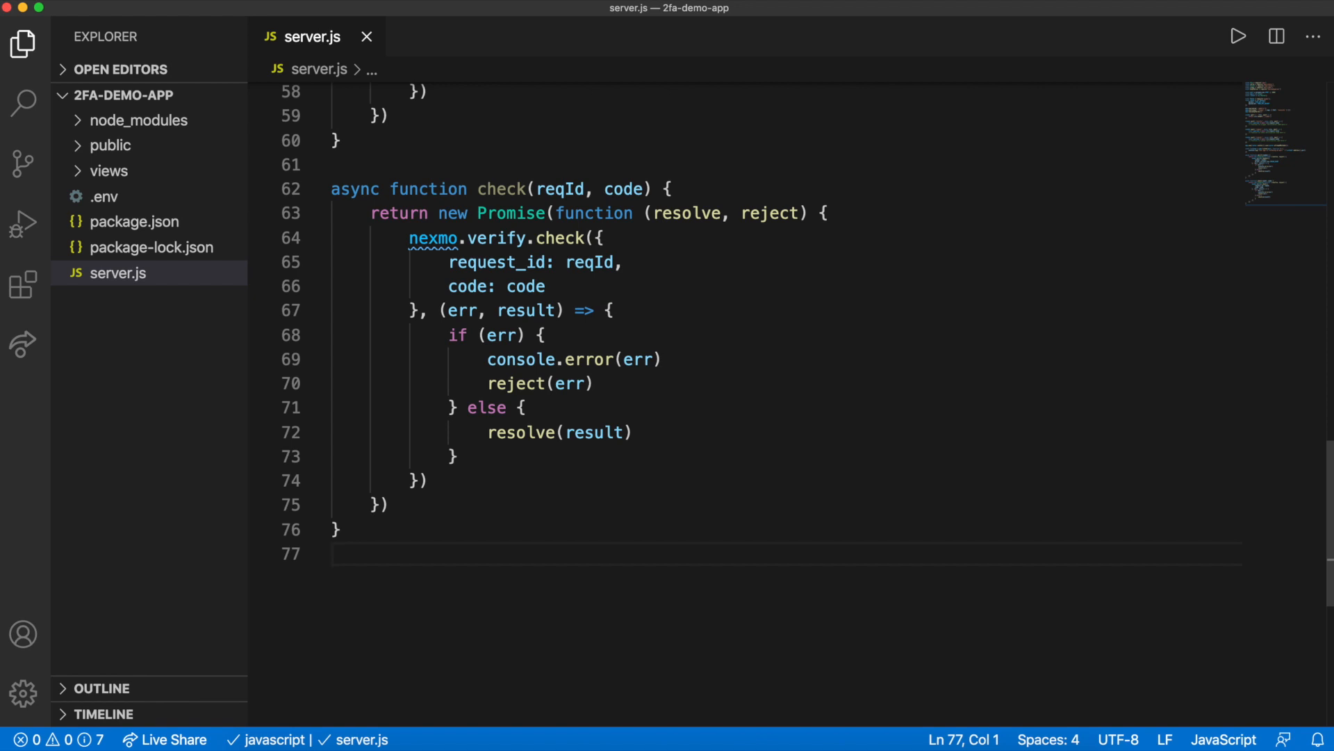
scroll("down", 3)
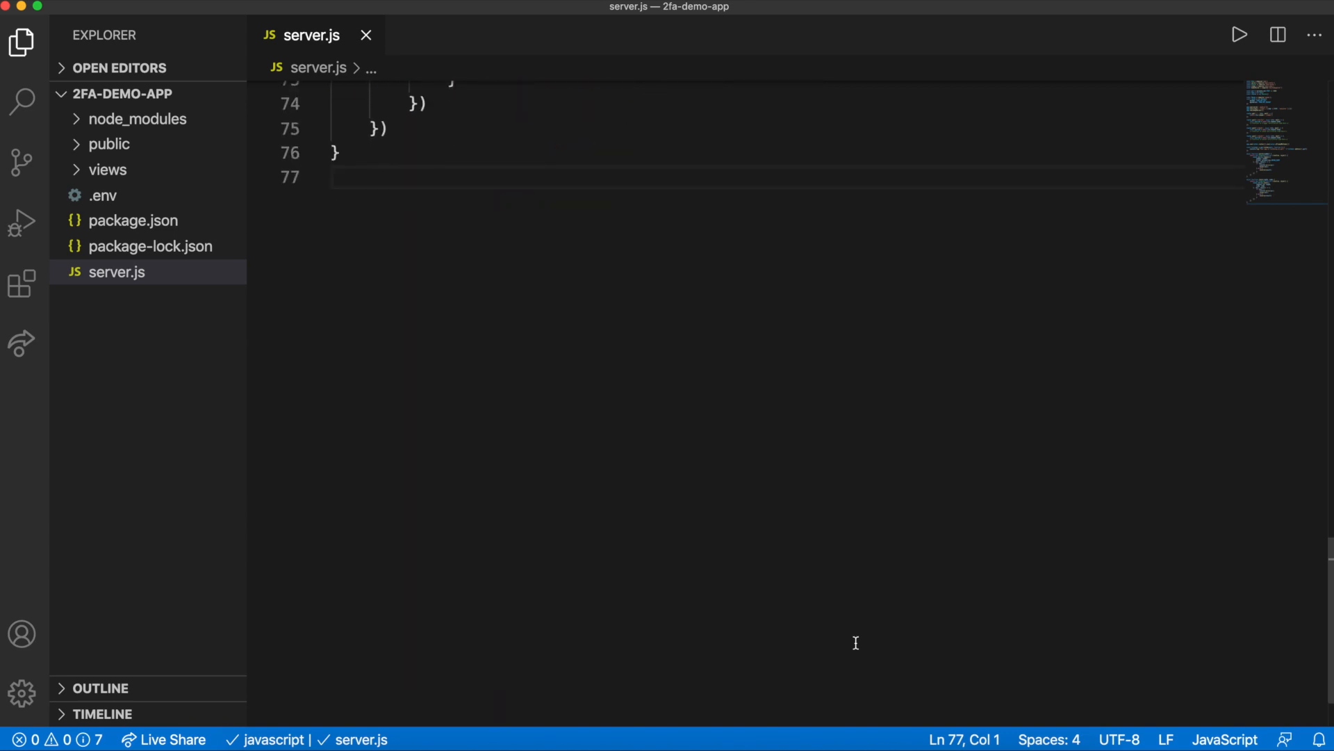
type("async function cancel(reqId) {")
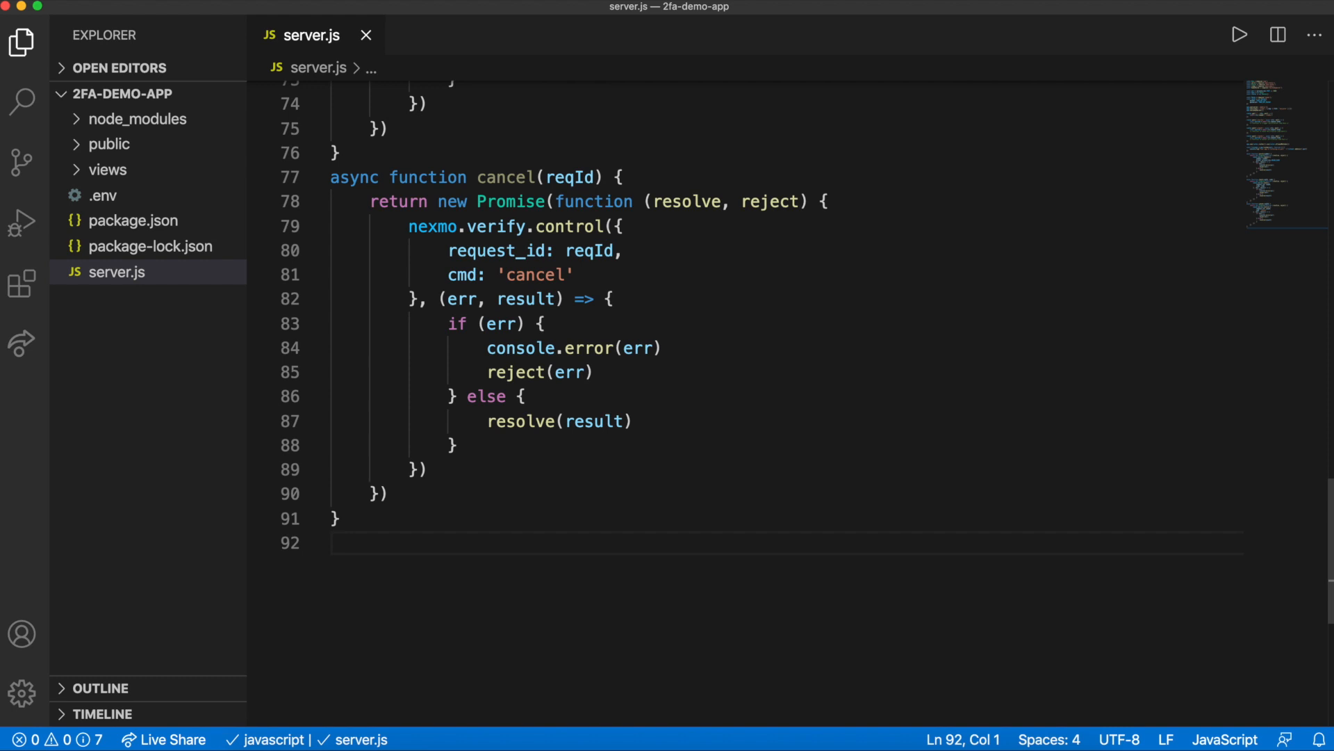
left_click(332, 543)
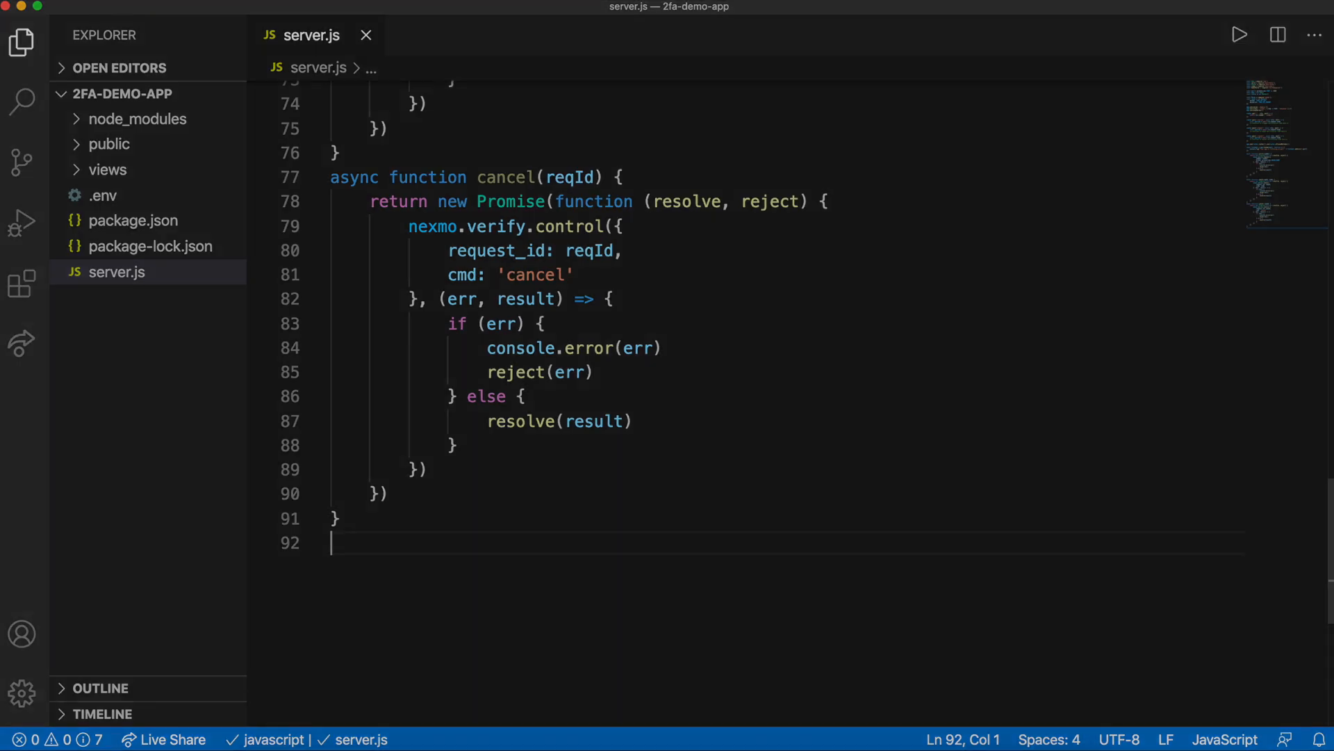
scroll("up", 3)
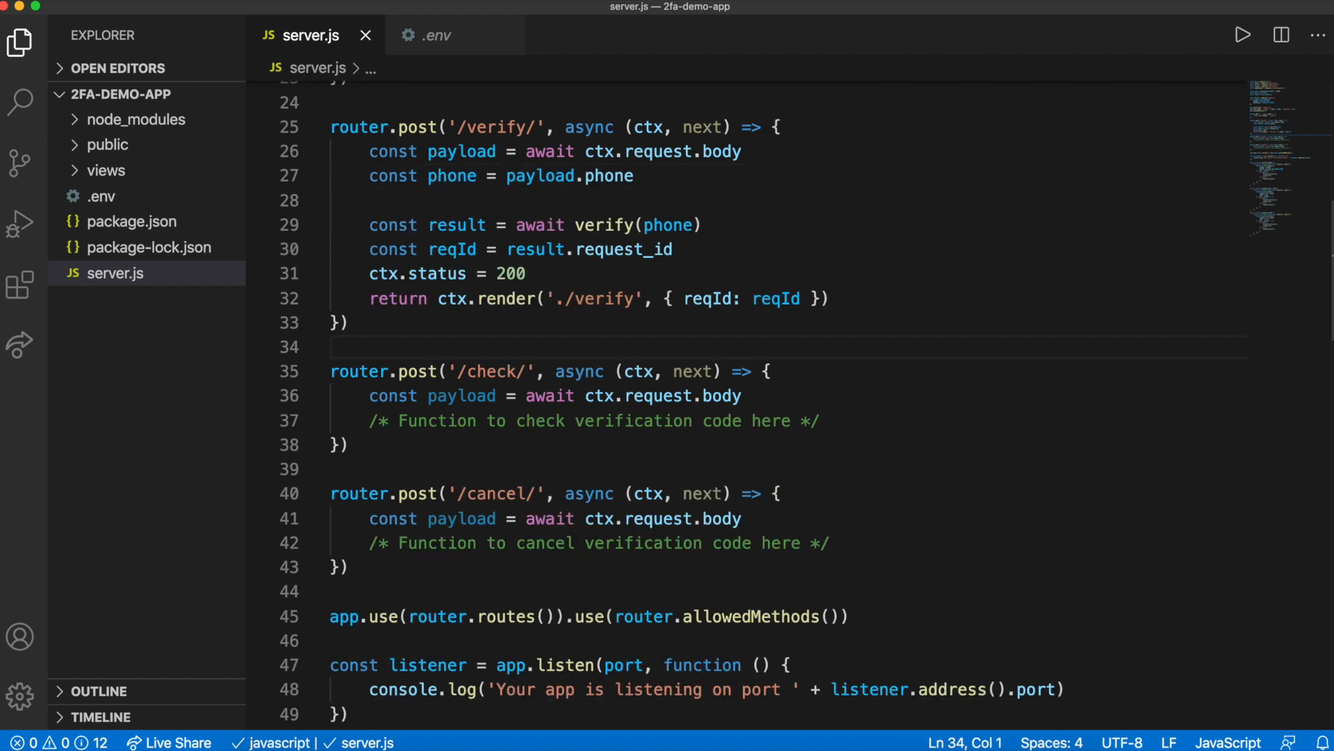
- Make the /check/ route read pin and reqId, call check() and render ./result, then open views/result.html
left_click(335, 348)
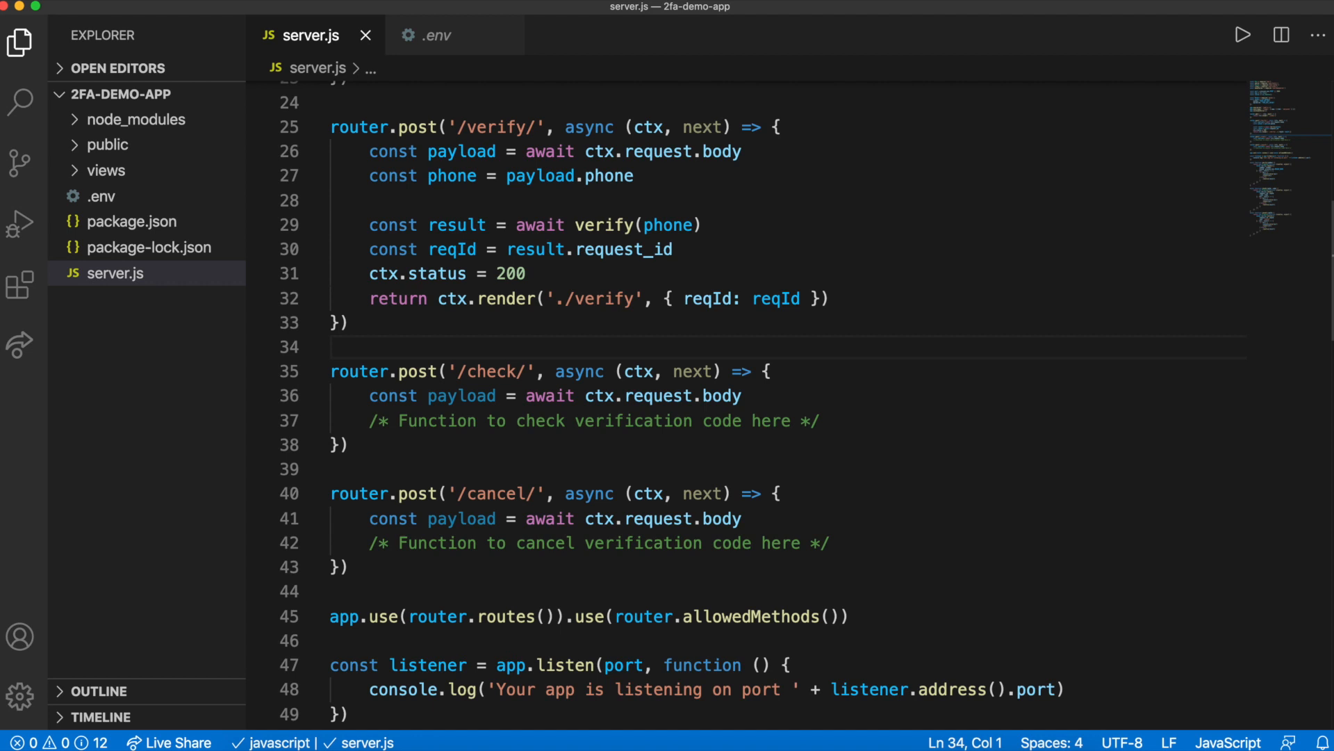
left_click(332, 346)
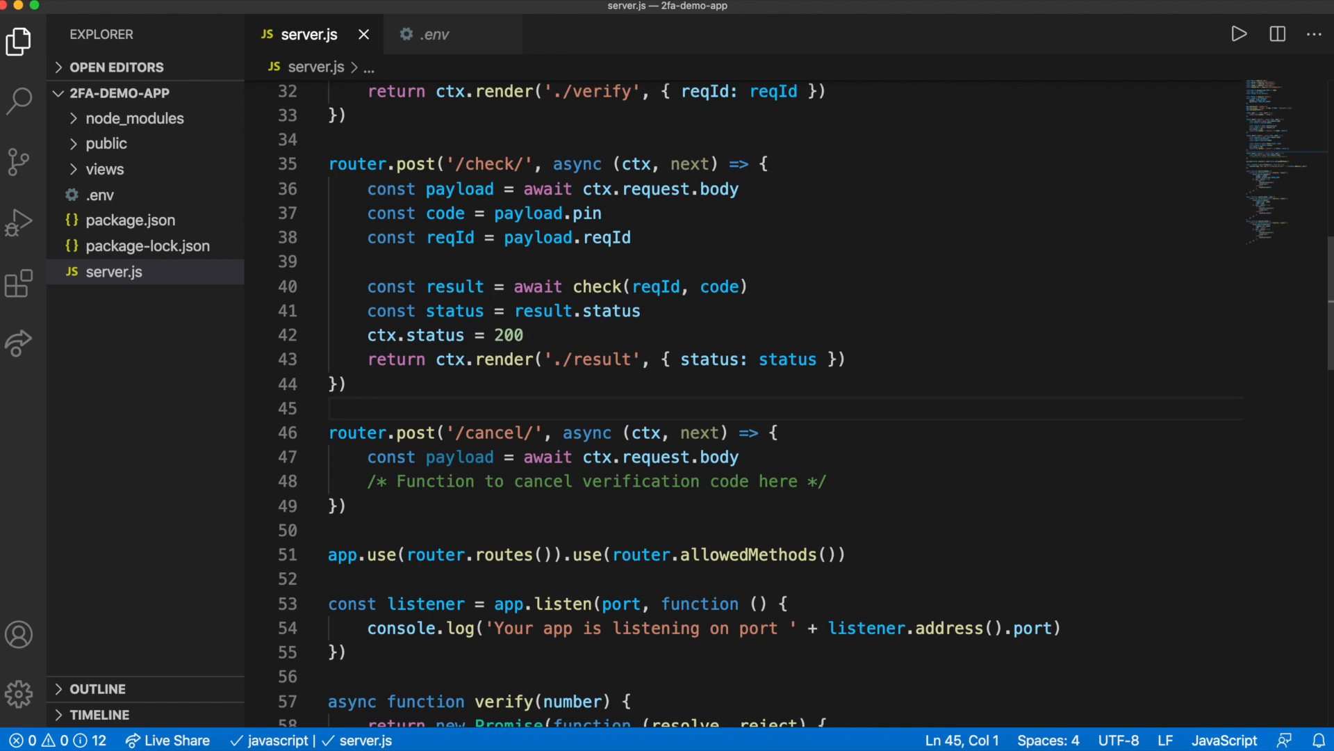
left_click(330, 409)
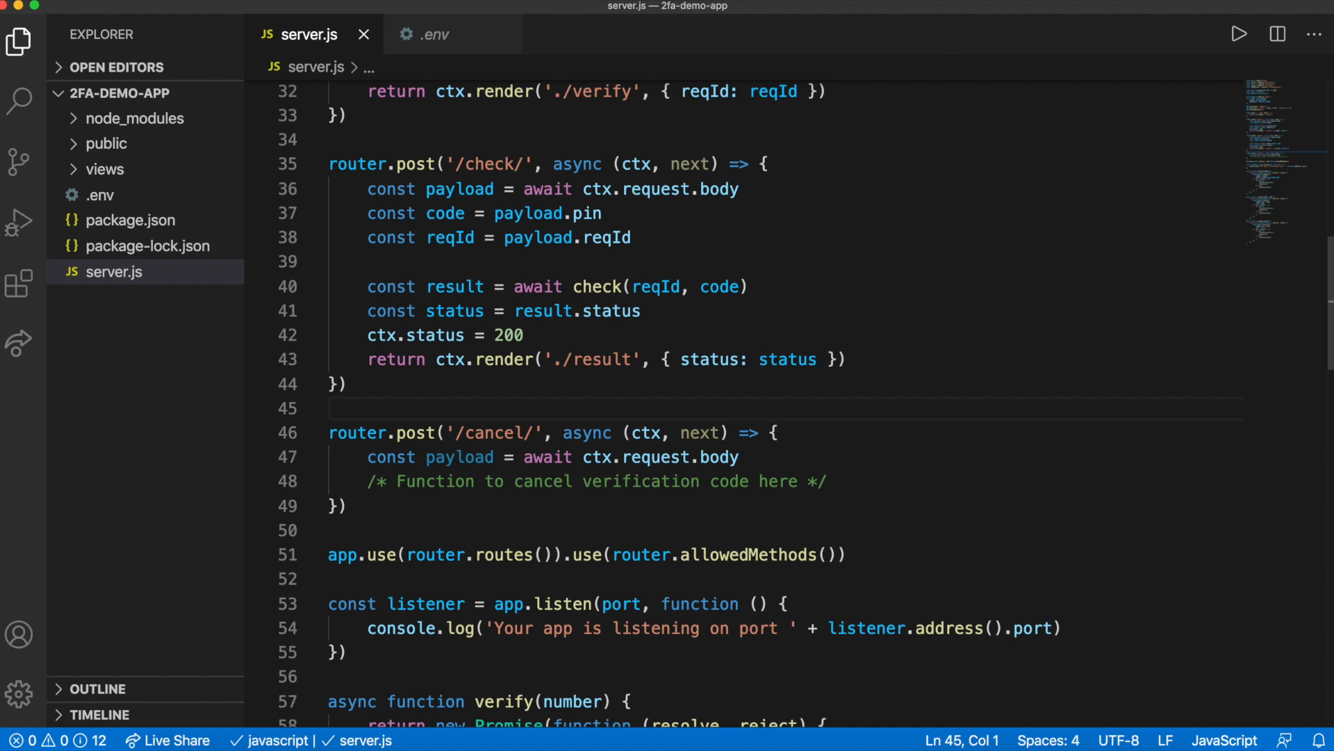
left_click(330, 409)
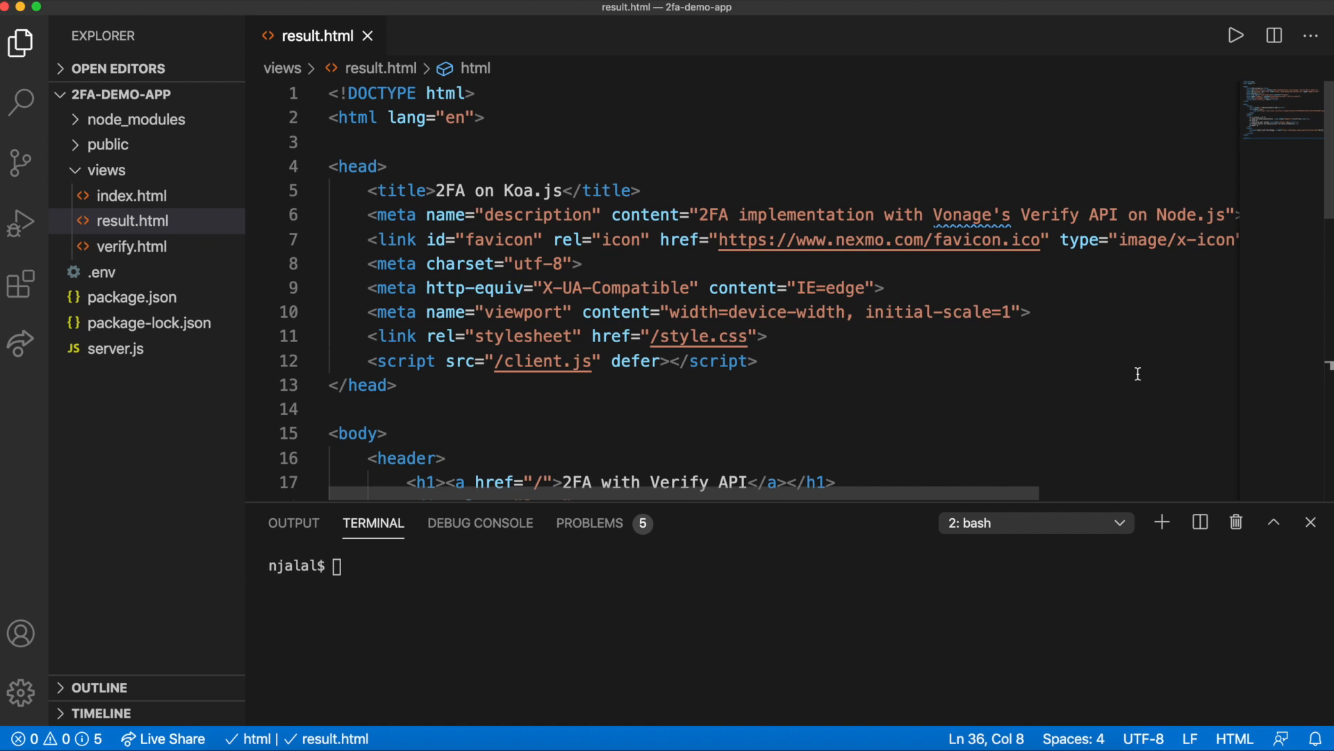
scroll("down", 3)
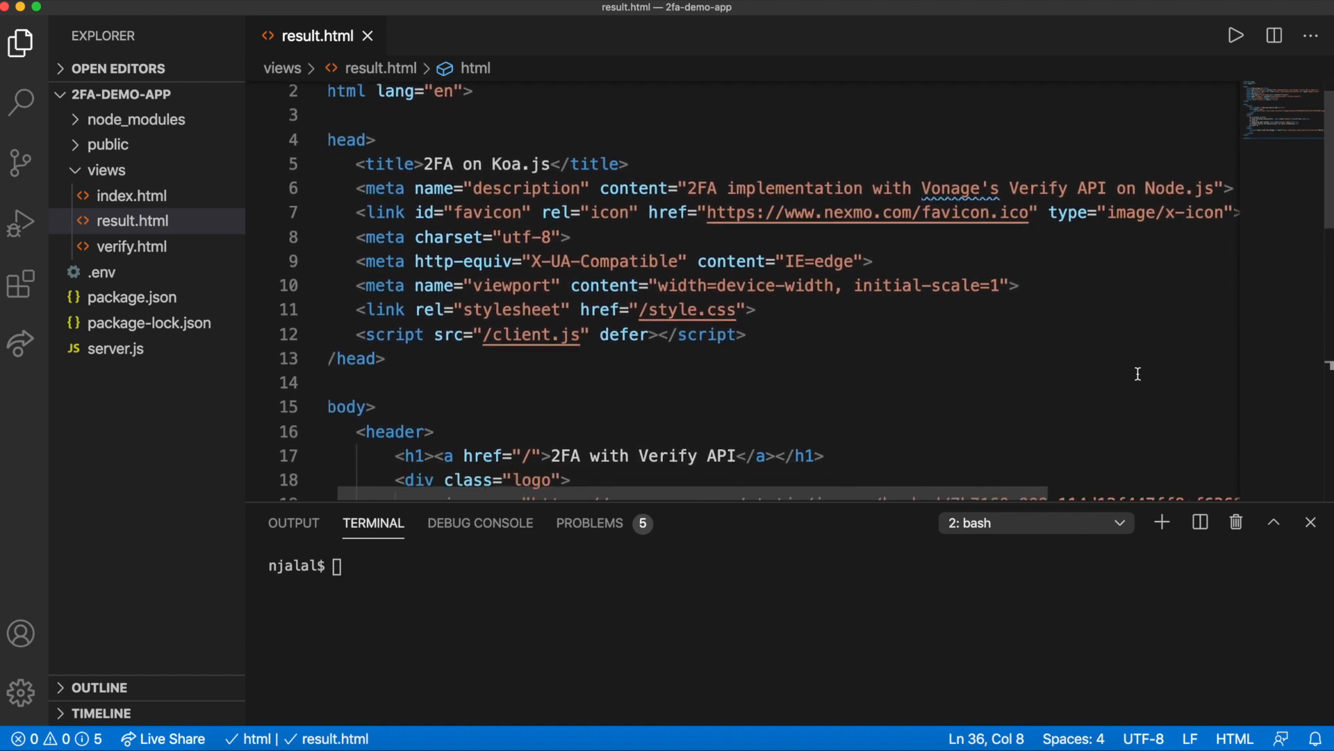
scroll("down", 3)
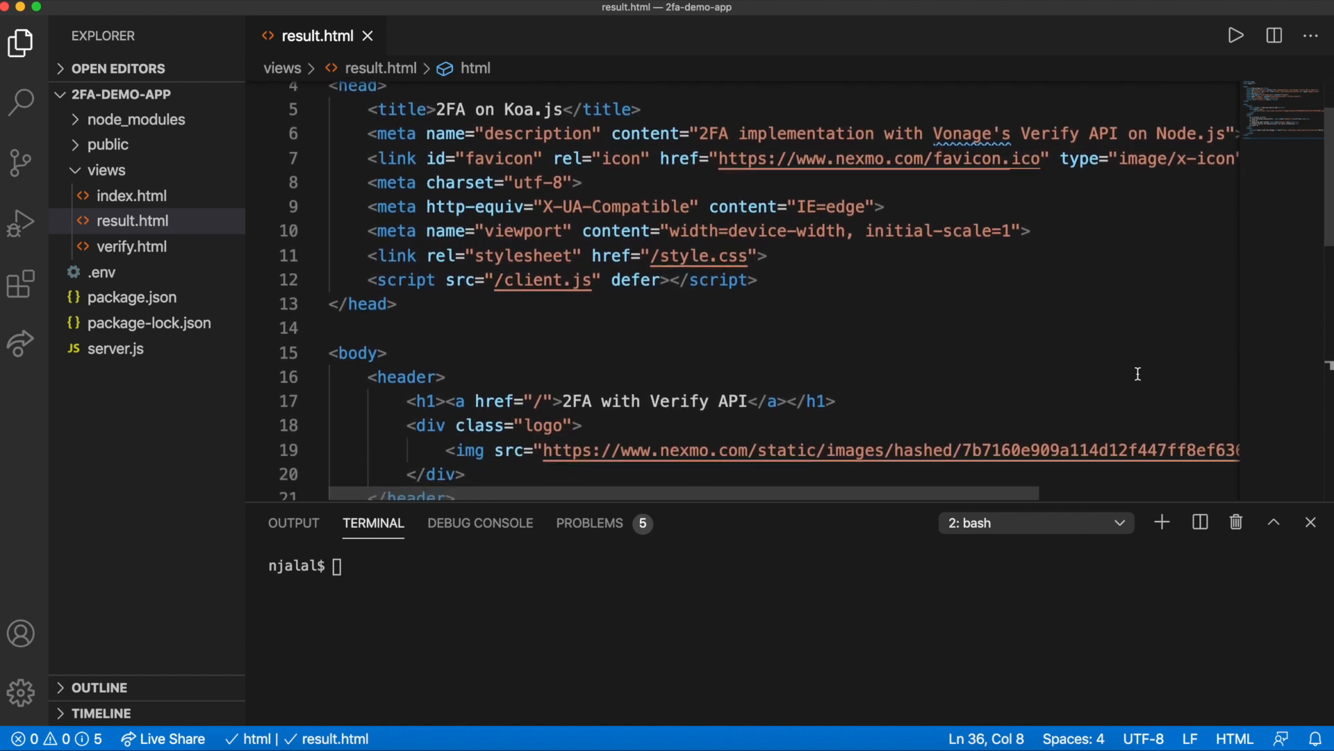
scroll("down", 3)
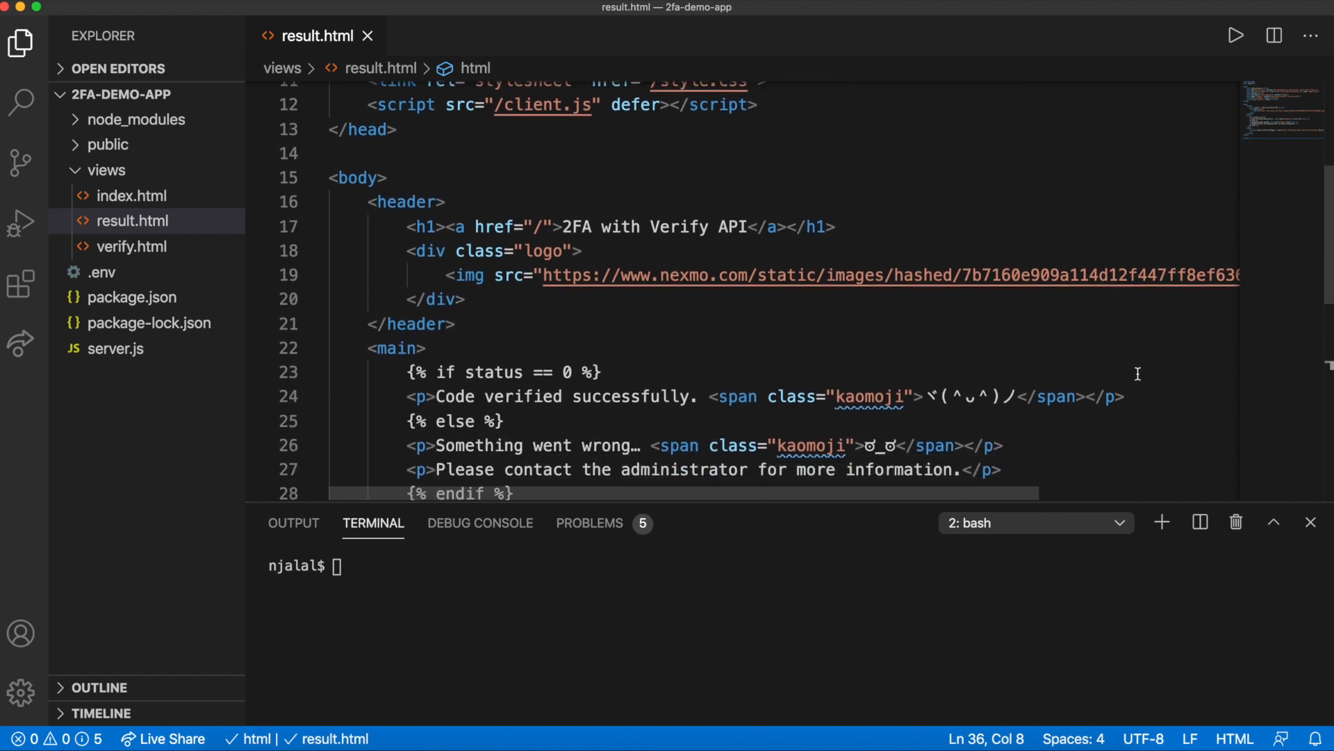
scroll("down", 3)
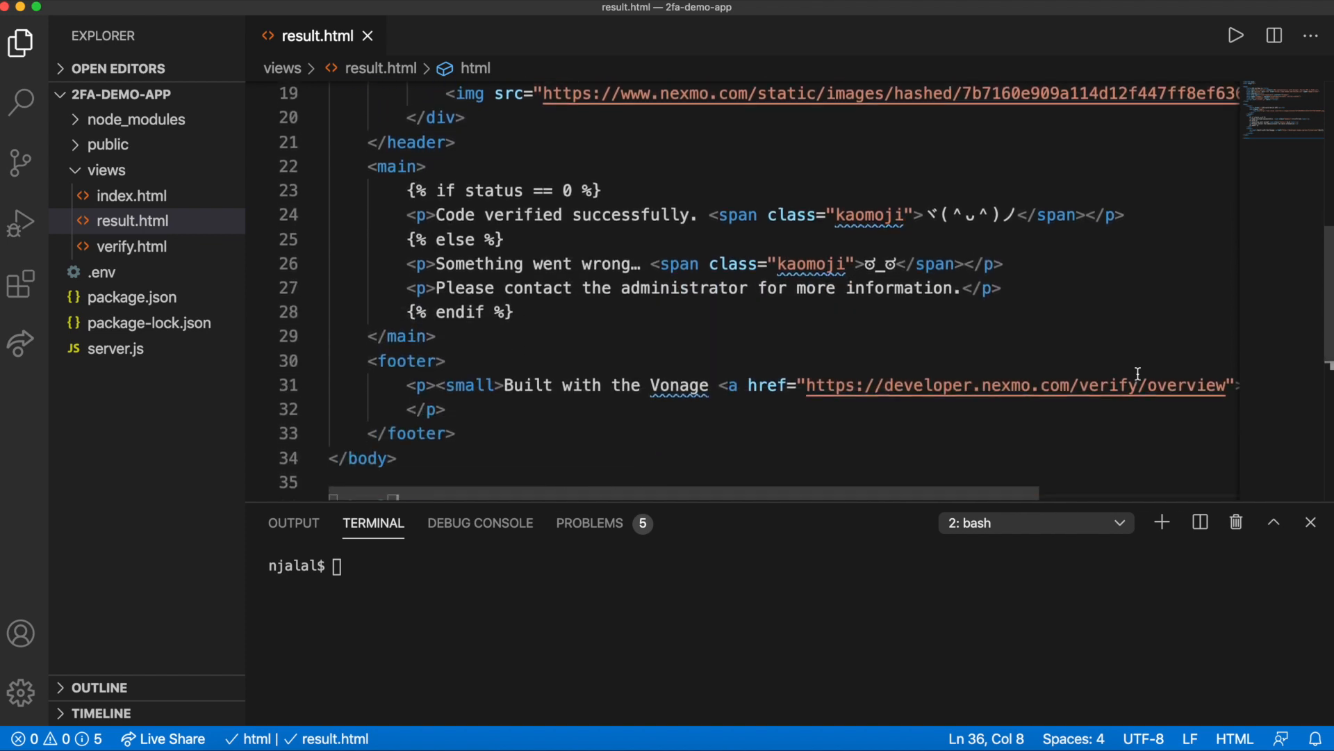
scroll("down", 3)
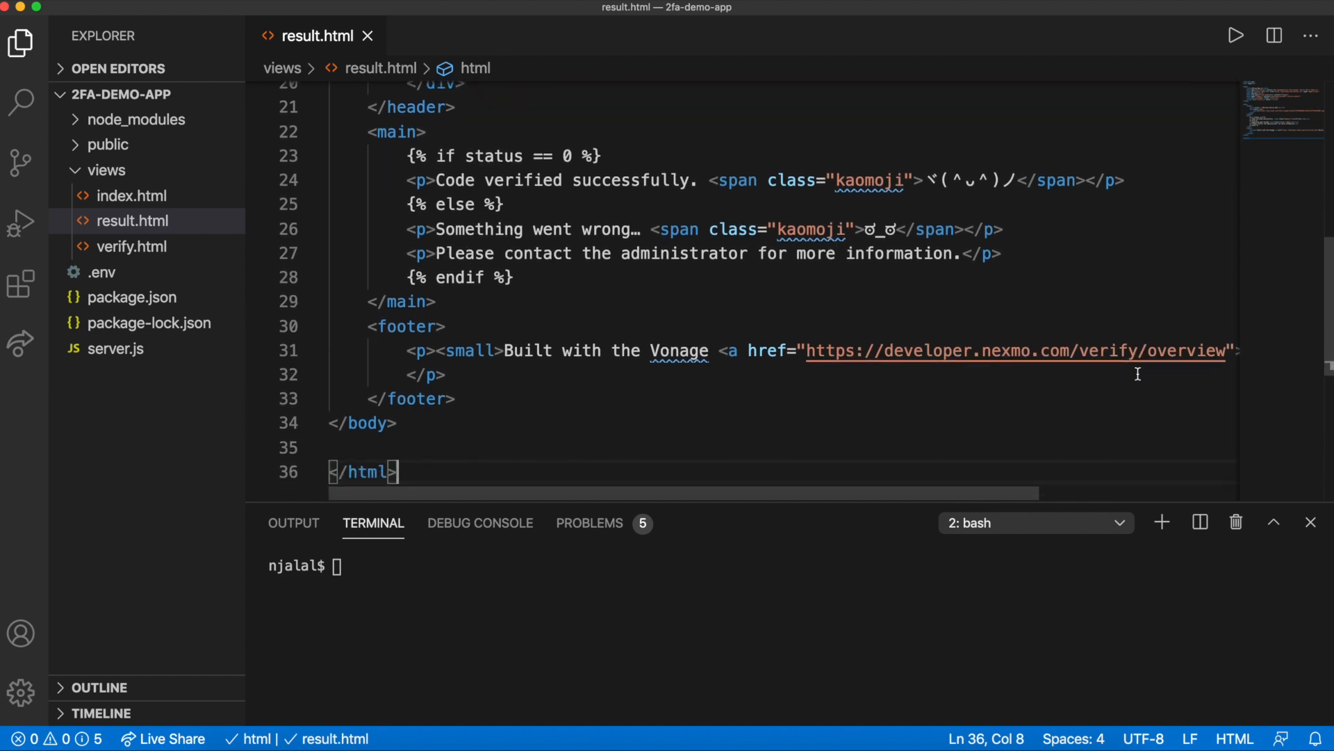
mouse_move(1146, 459)
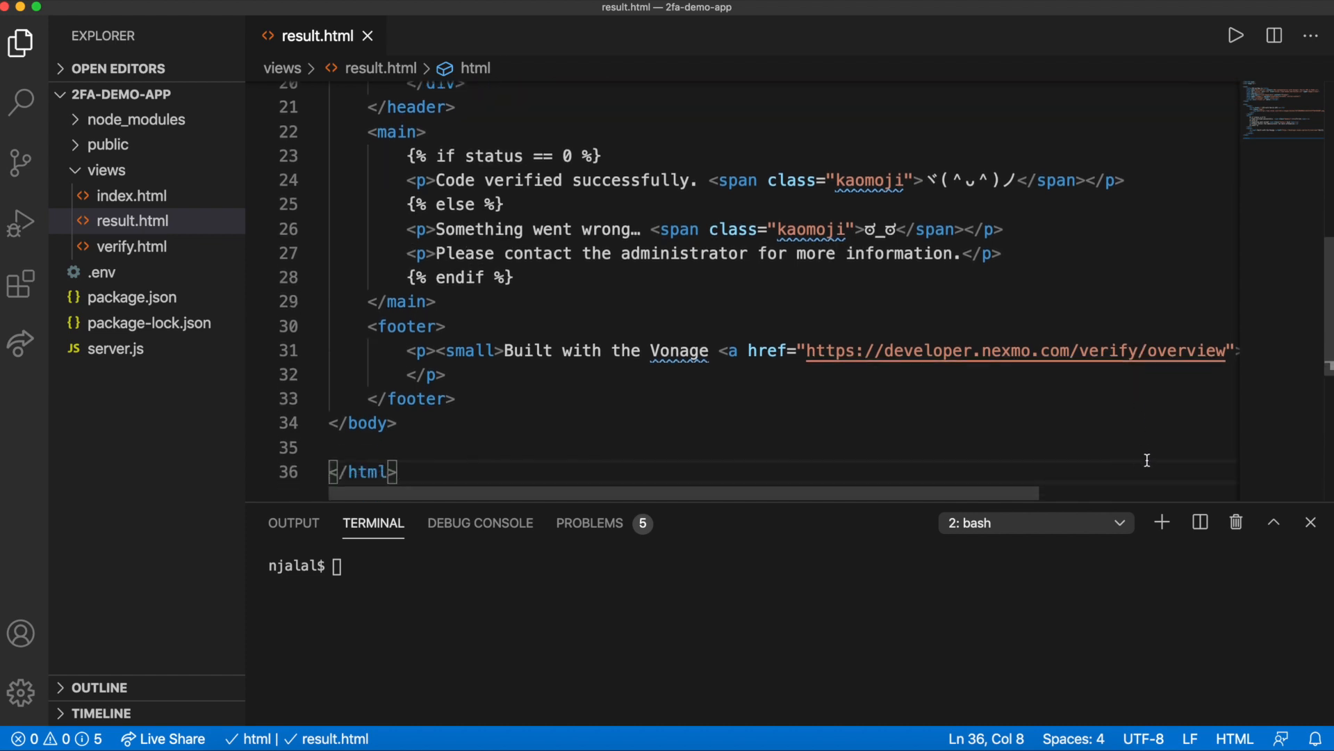